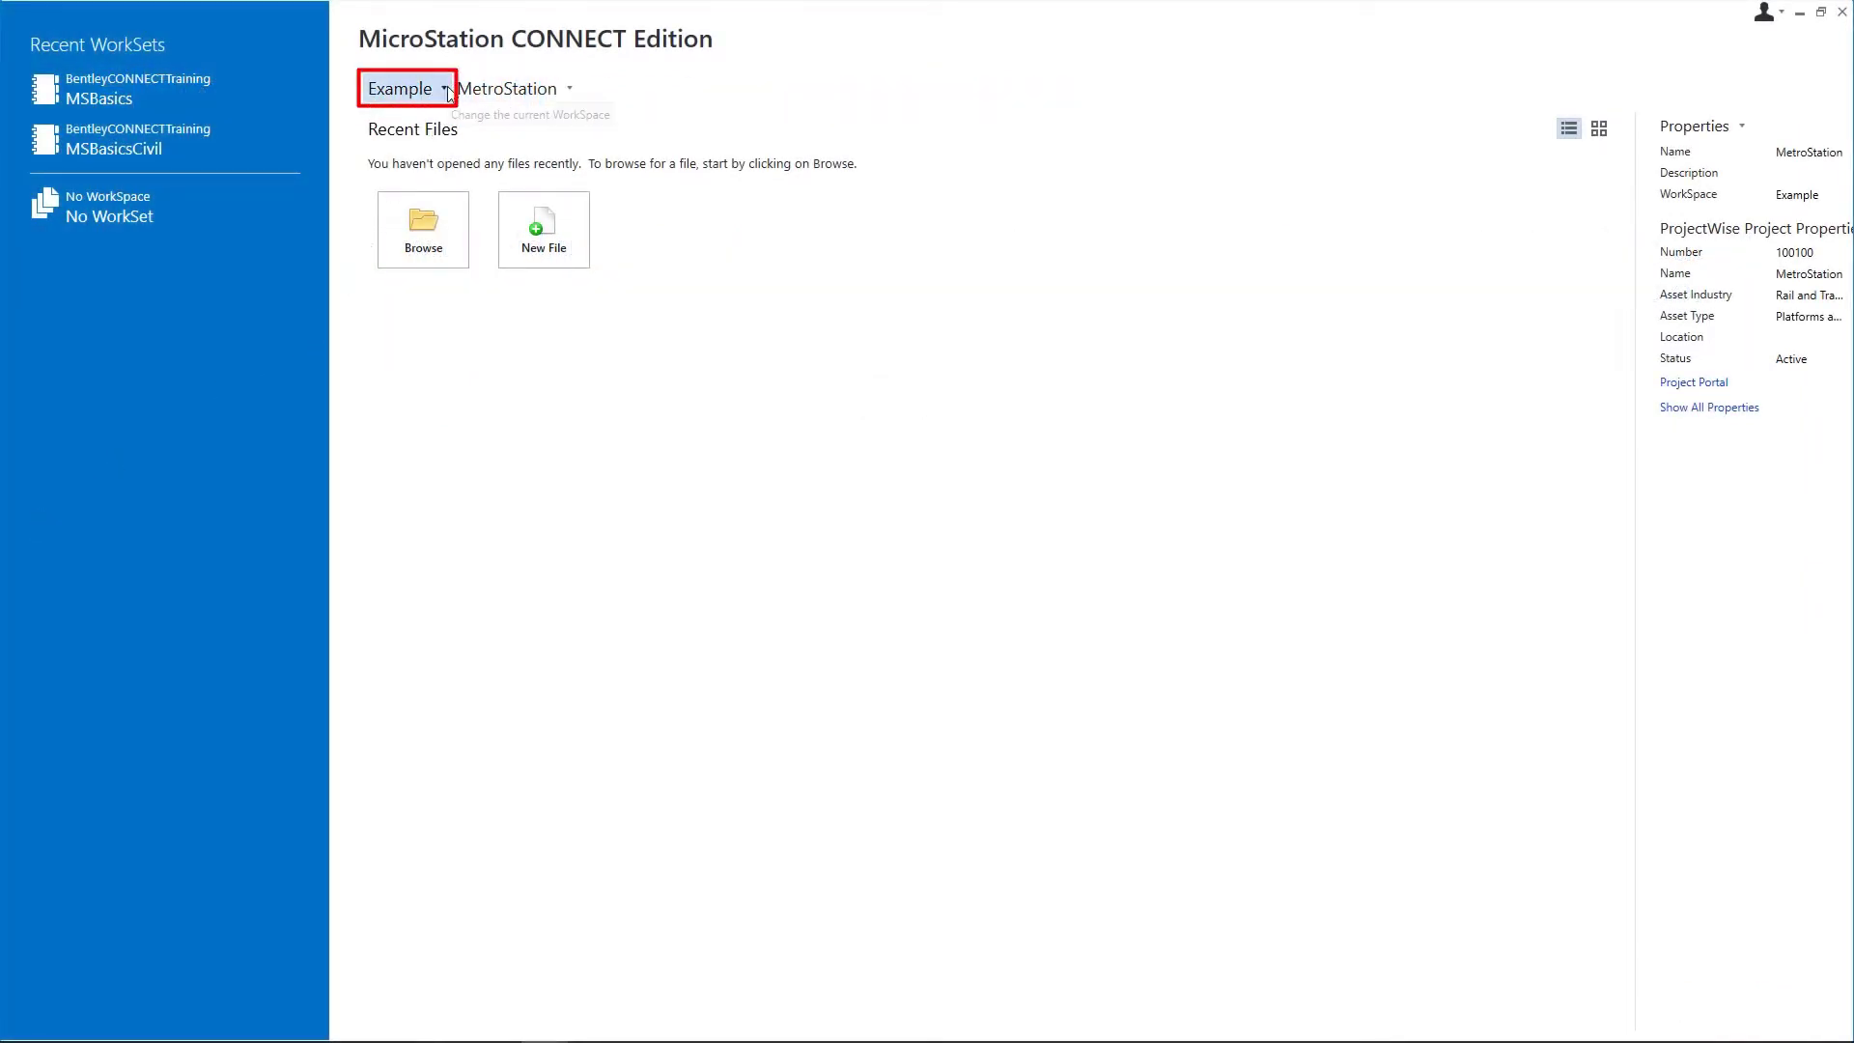
Activate the BentleyCONNECTTraining workspace with the MSBasics workset
{"action": "left_click", "coordinate": [401, 88]}
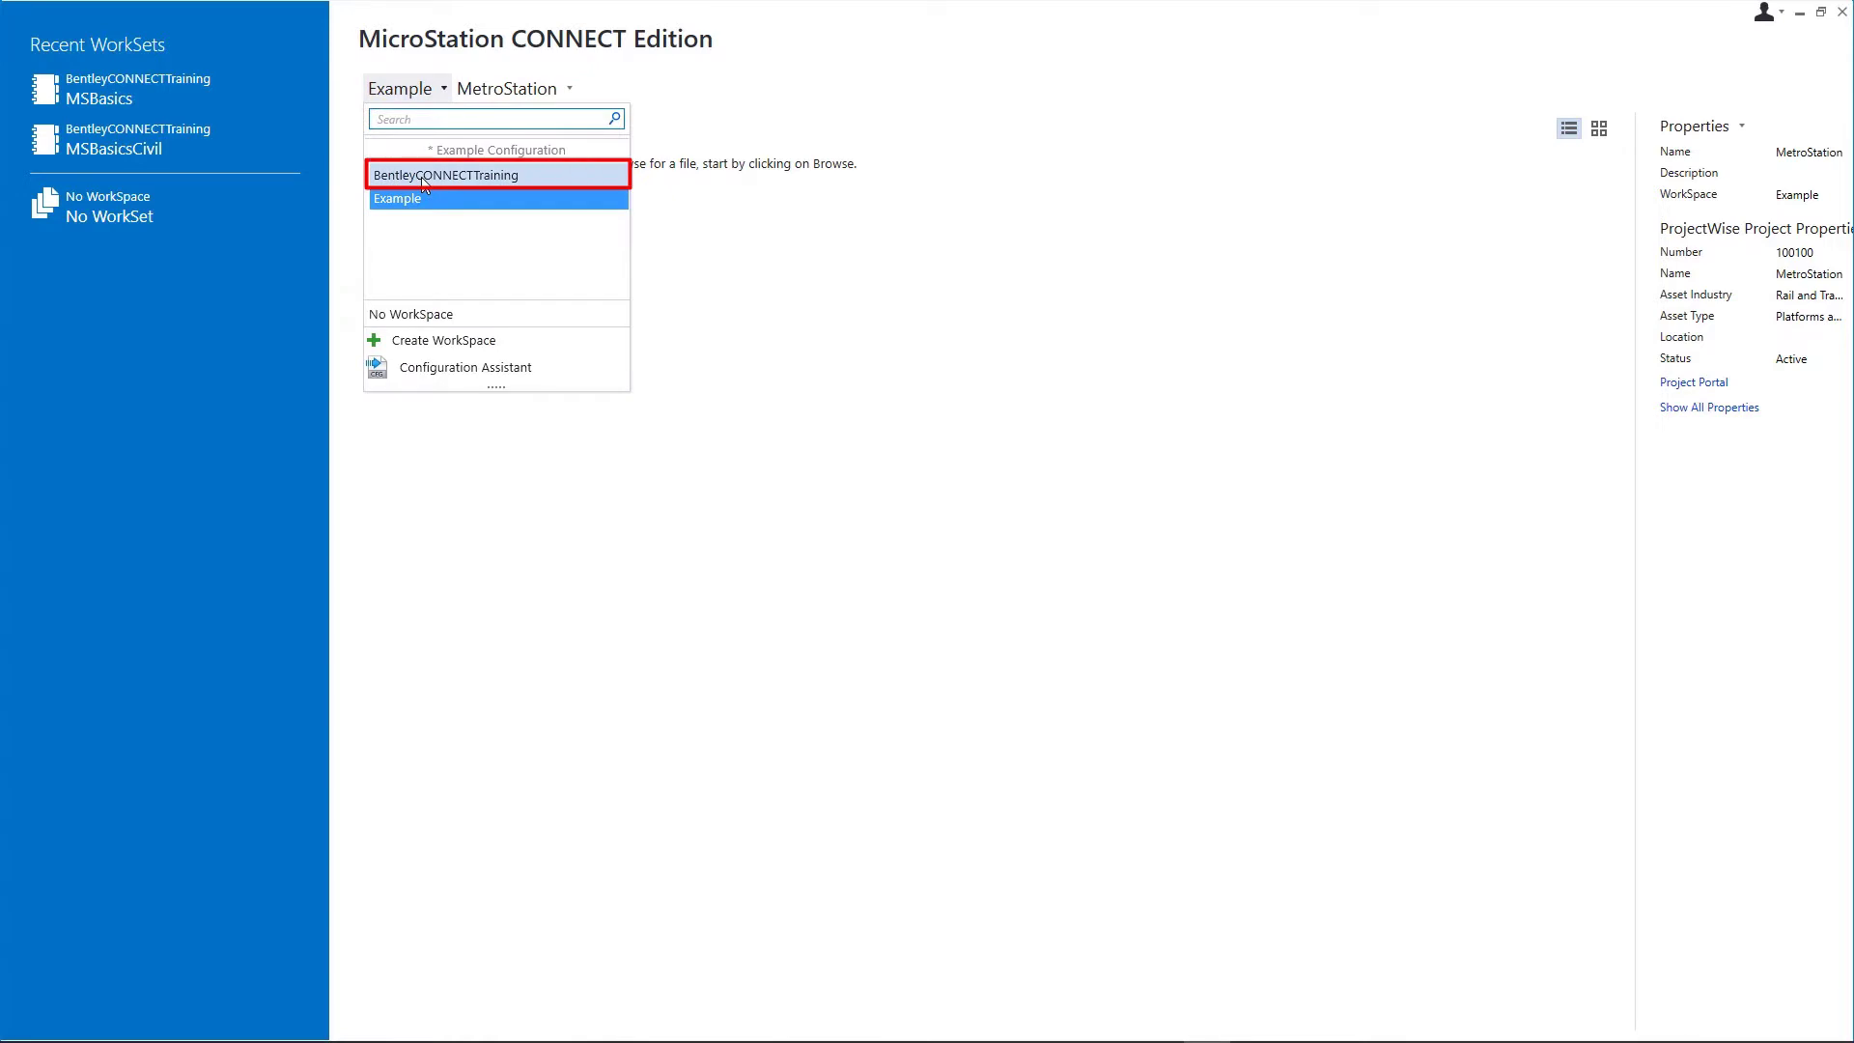
{"action": "left_click", "coordinate": [446, 175]}
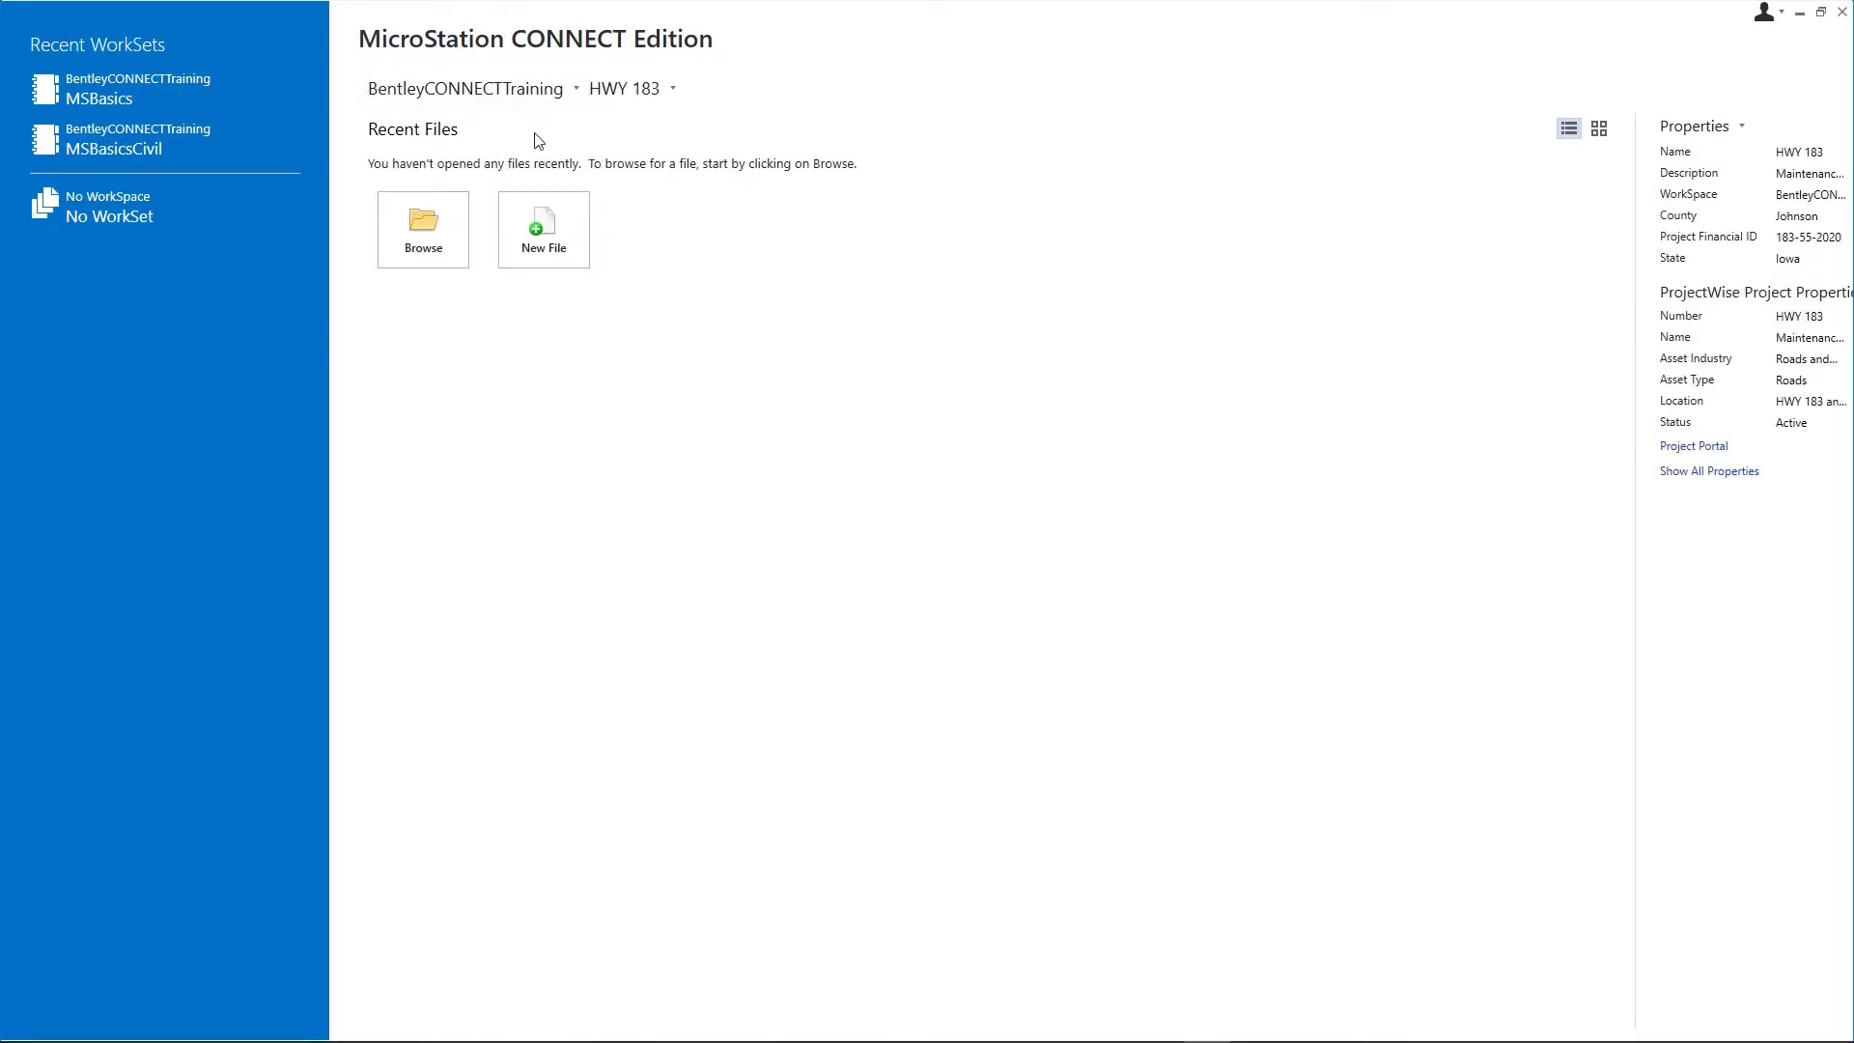
{"action": "left_click", "coordinate": [672, 88]}
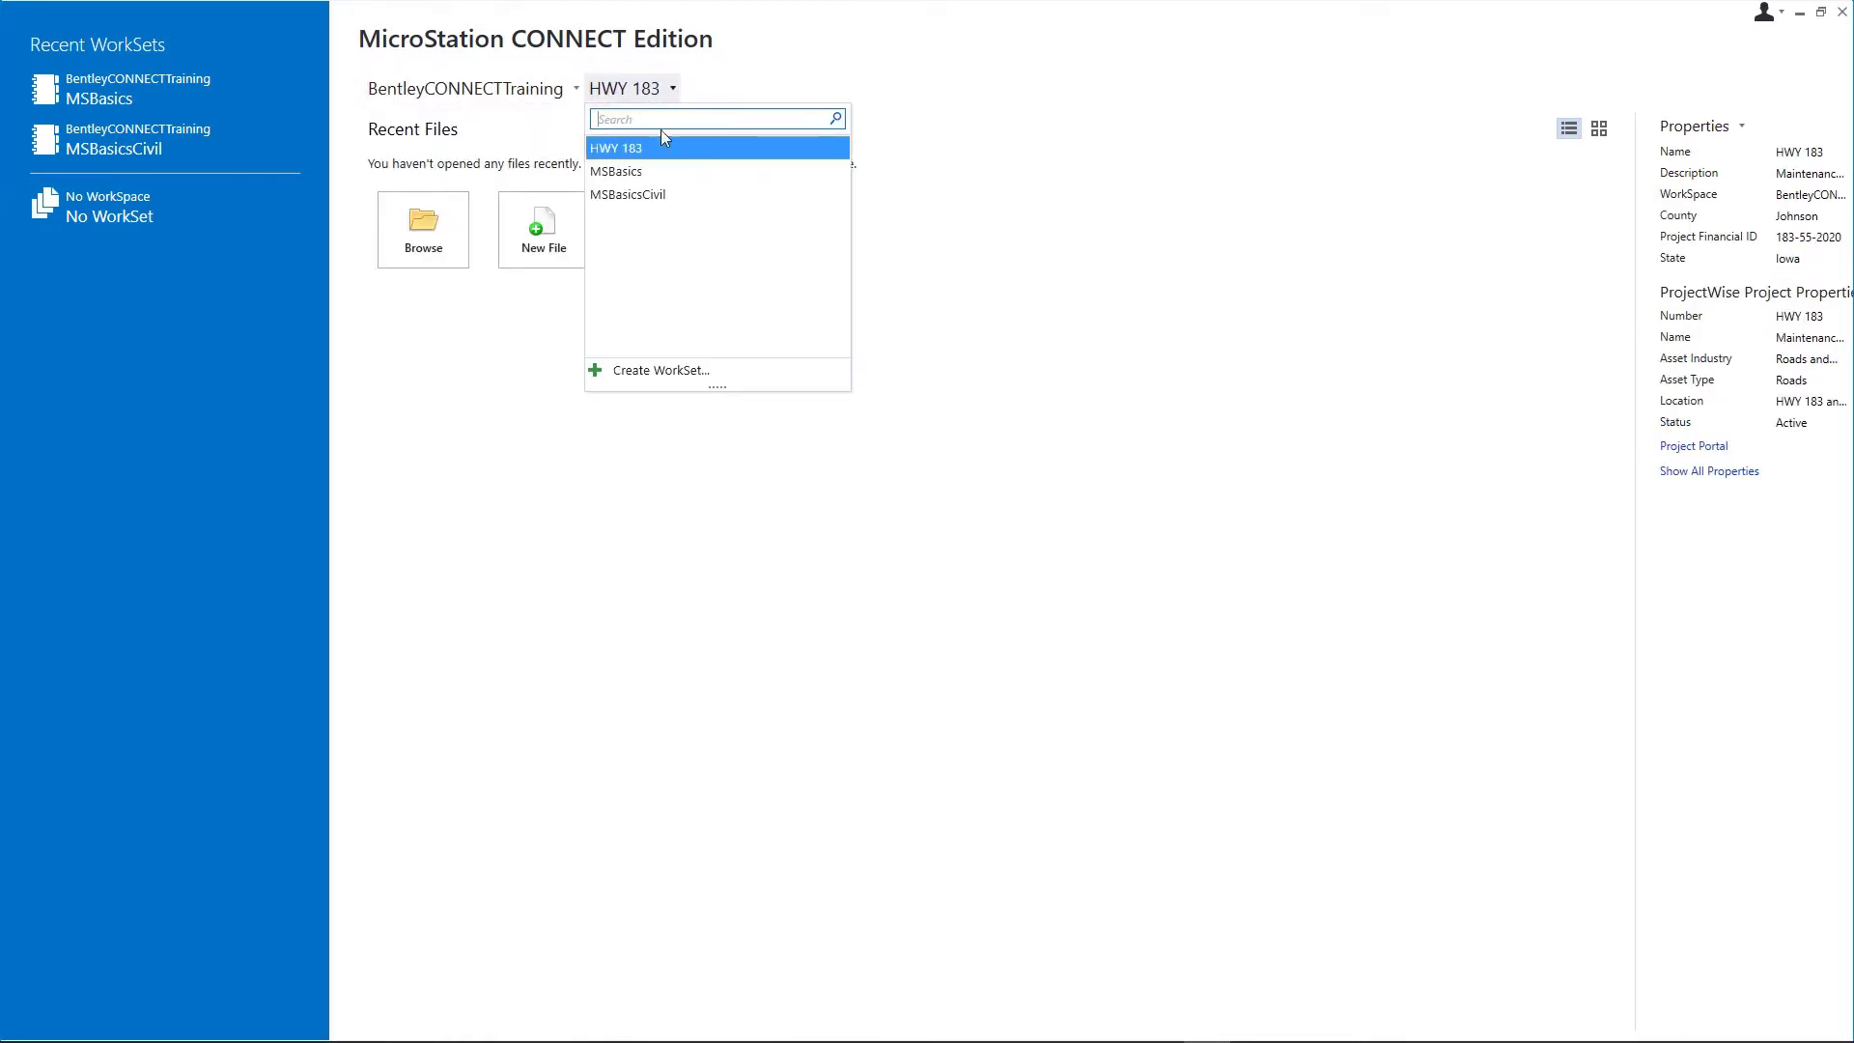
{"action": "left_click", "coordinate": [615, 170]}
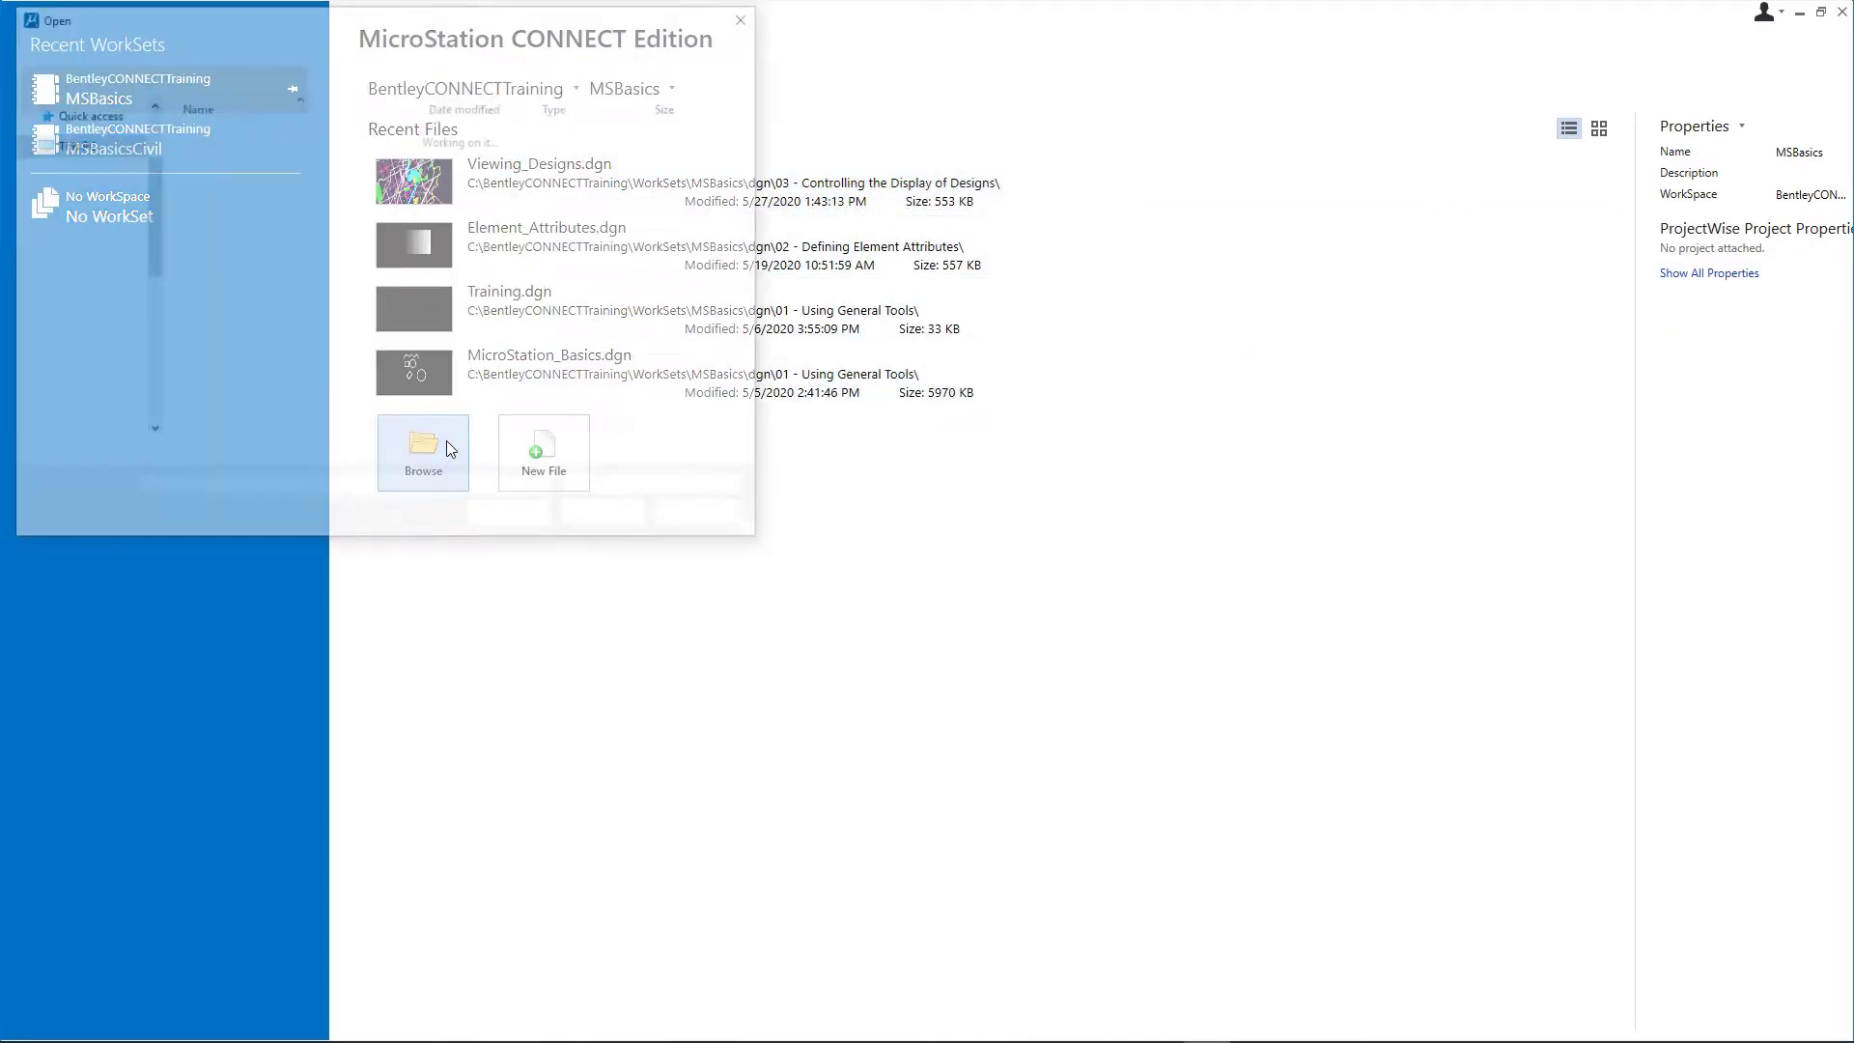
Open AccuSnap.dgn from the dgn folder's '04 - Using AccuDraw and AccuSnap' subfolder
{"action": "left_click", "coordinate": [422, 452]}
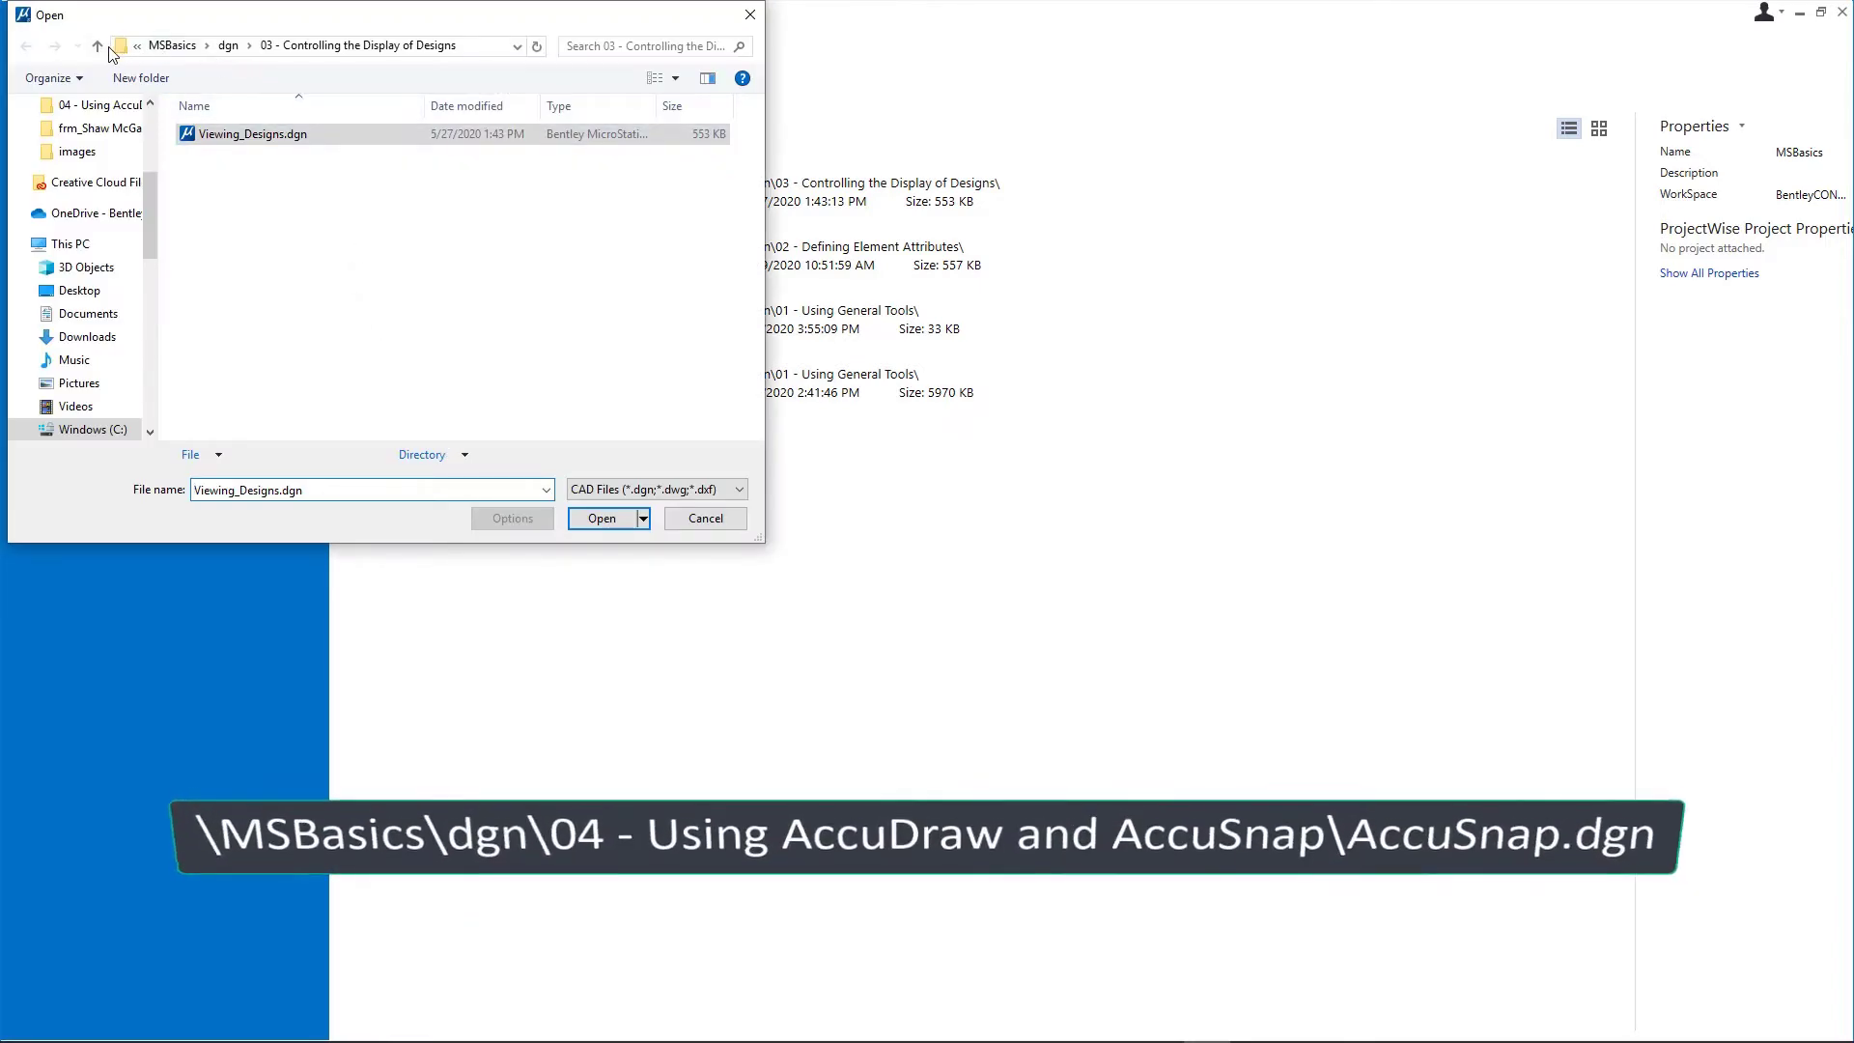
{"action": "left_click", "coordinate": [97, 47]}
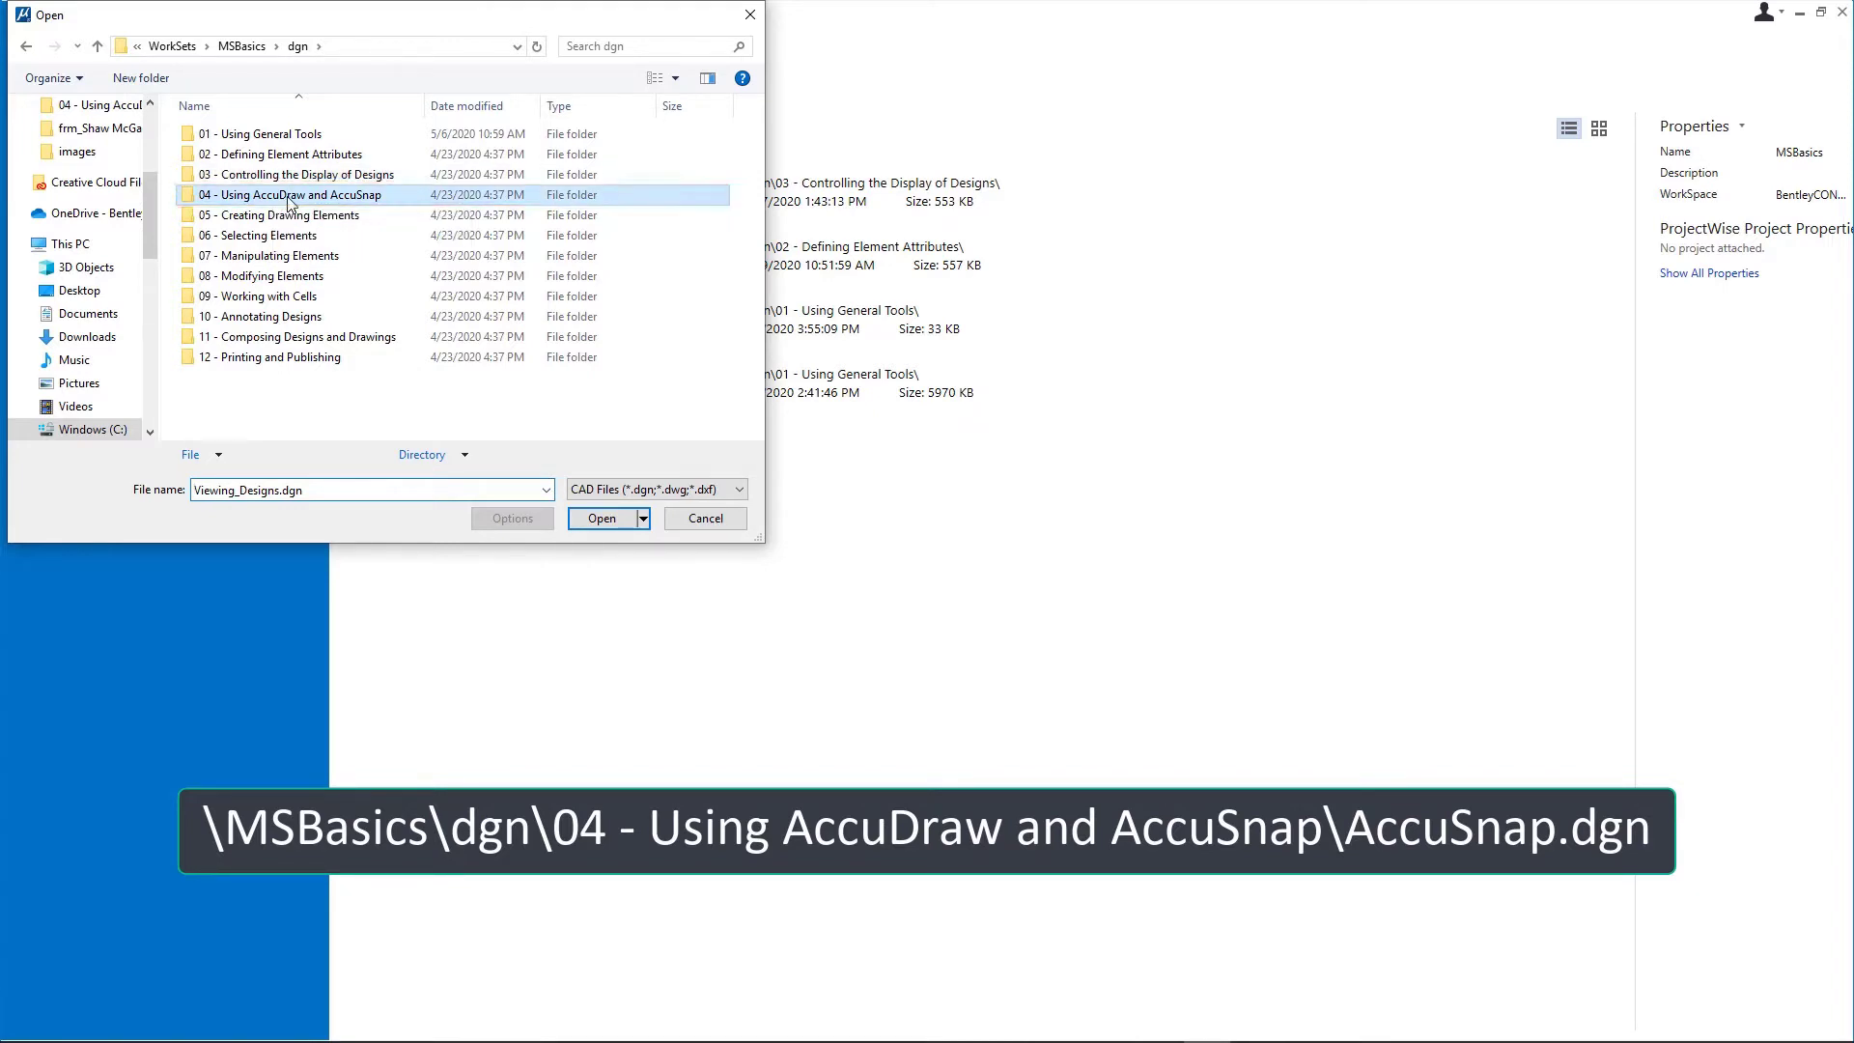
{"action": "double_click", "coordinate": [294, 194]}
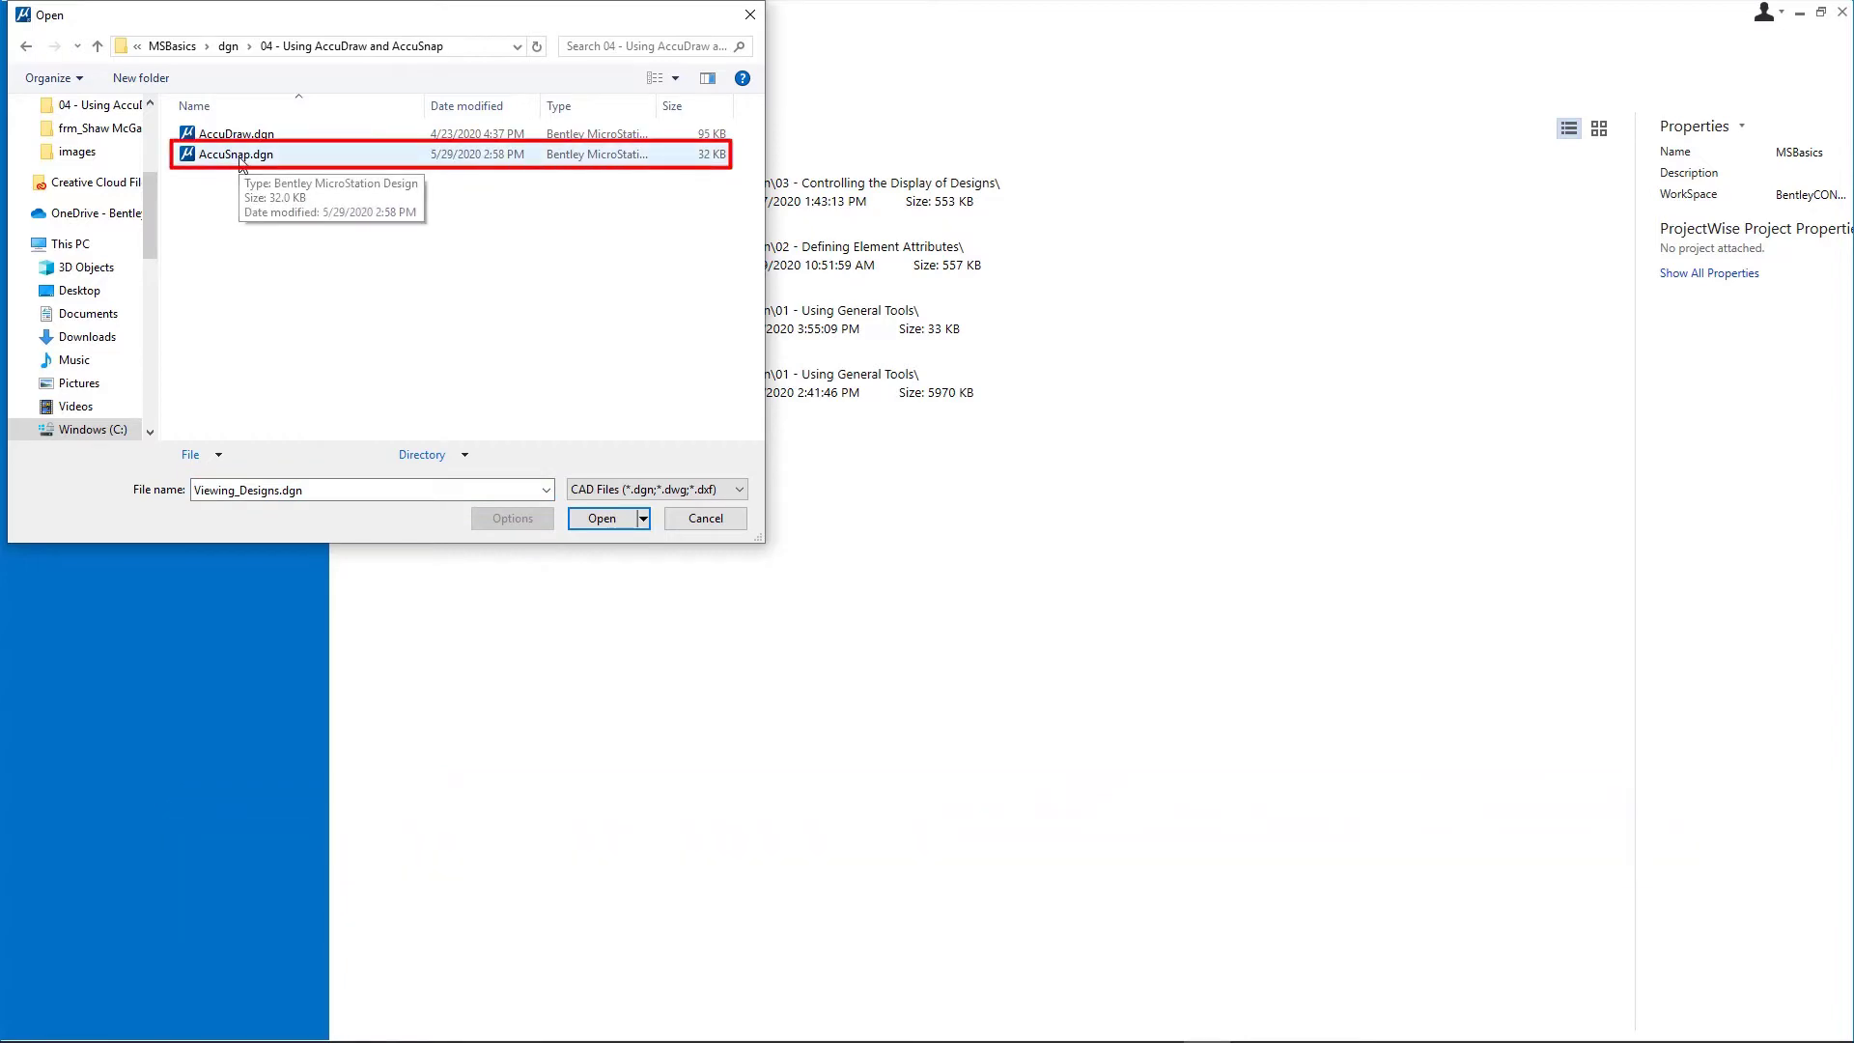
{"action": "left_click", "coordinate": [600, 518]}
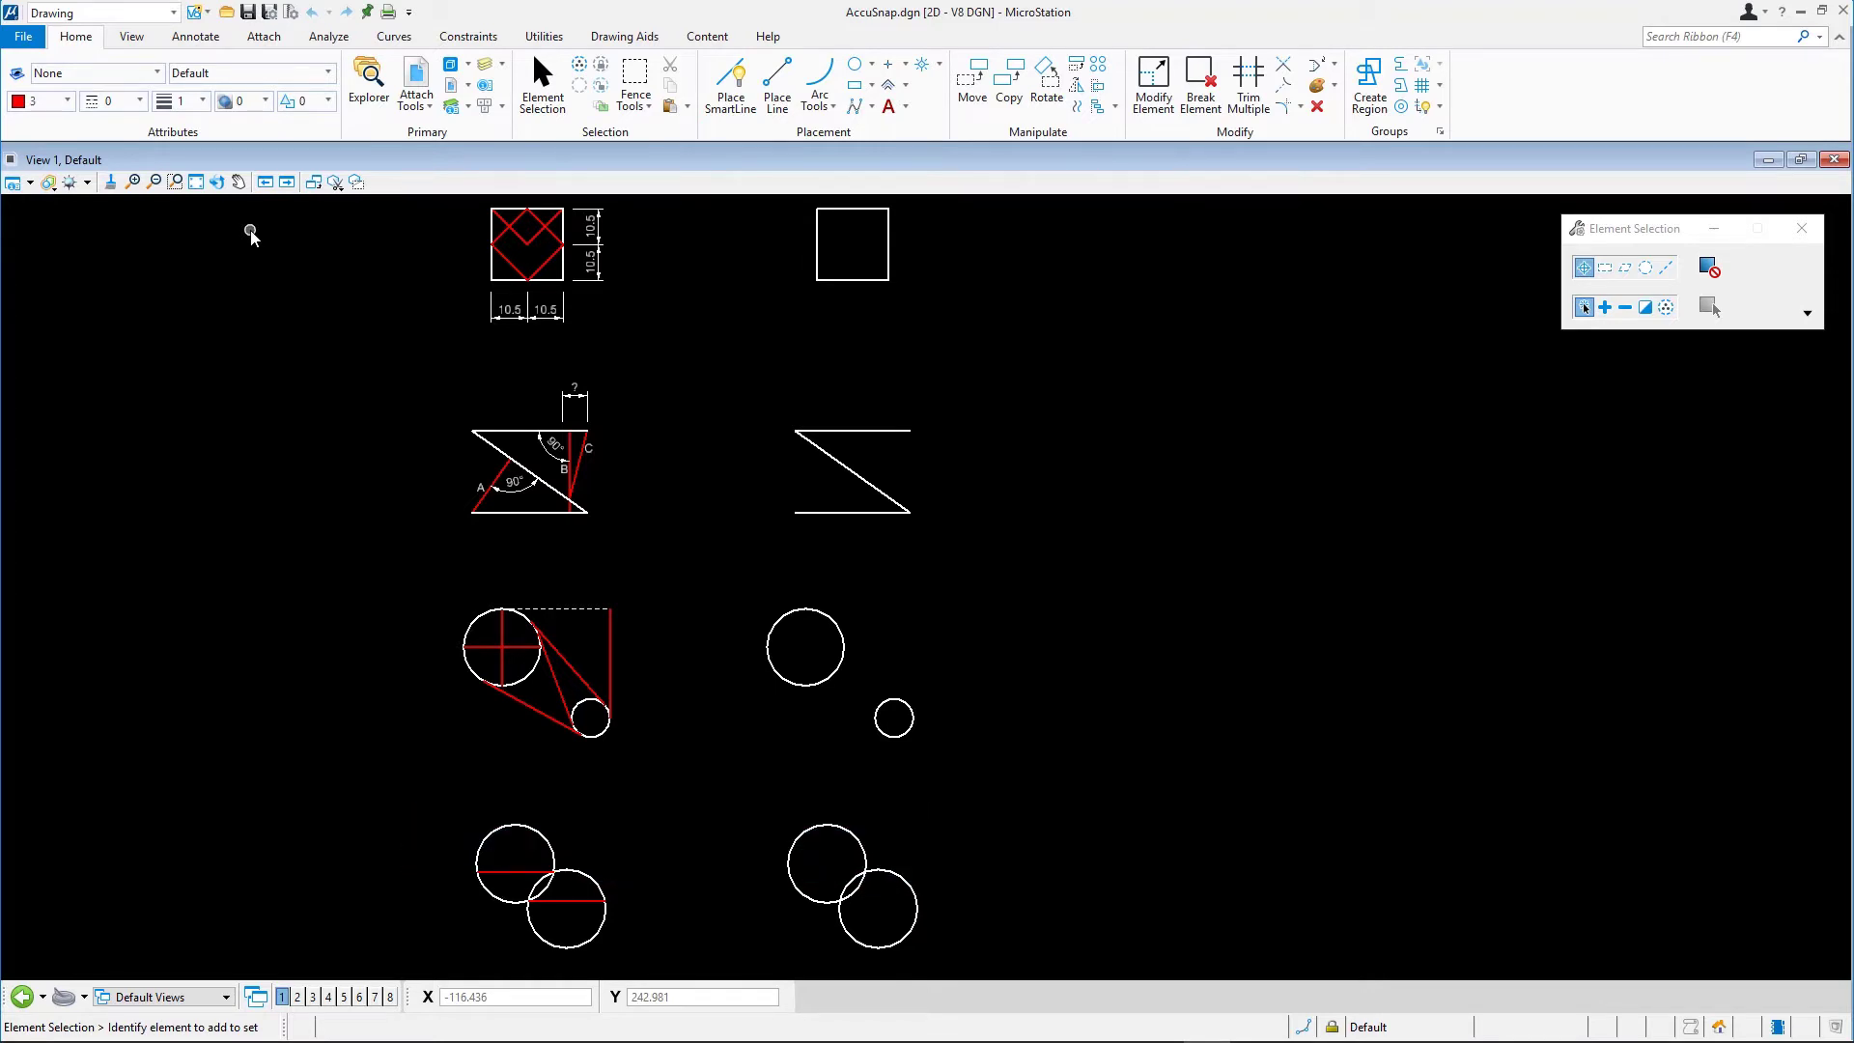
{"action": "mouse_move", "coordinate": [304, 226]}
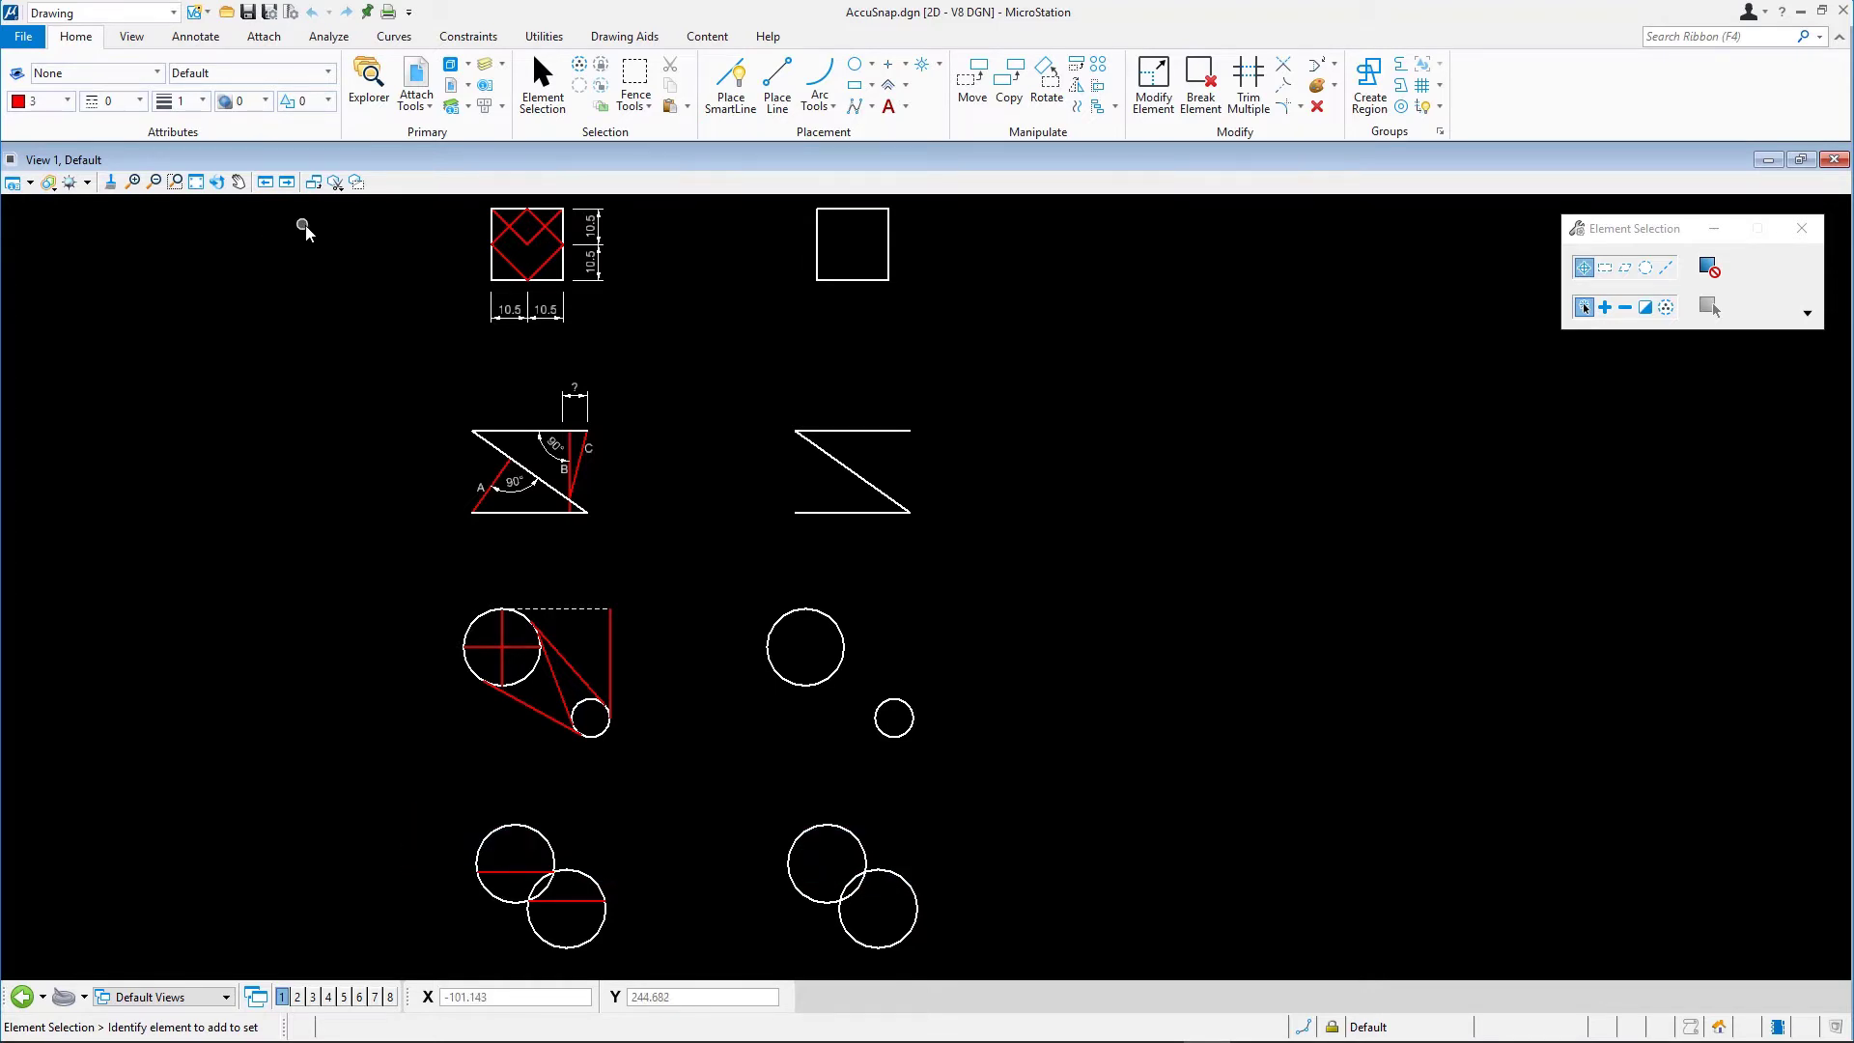
{"action": "mouse_move", "coordinate": [626, 36]}
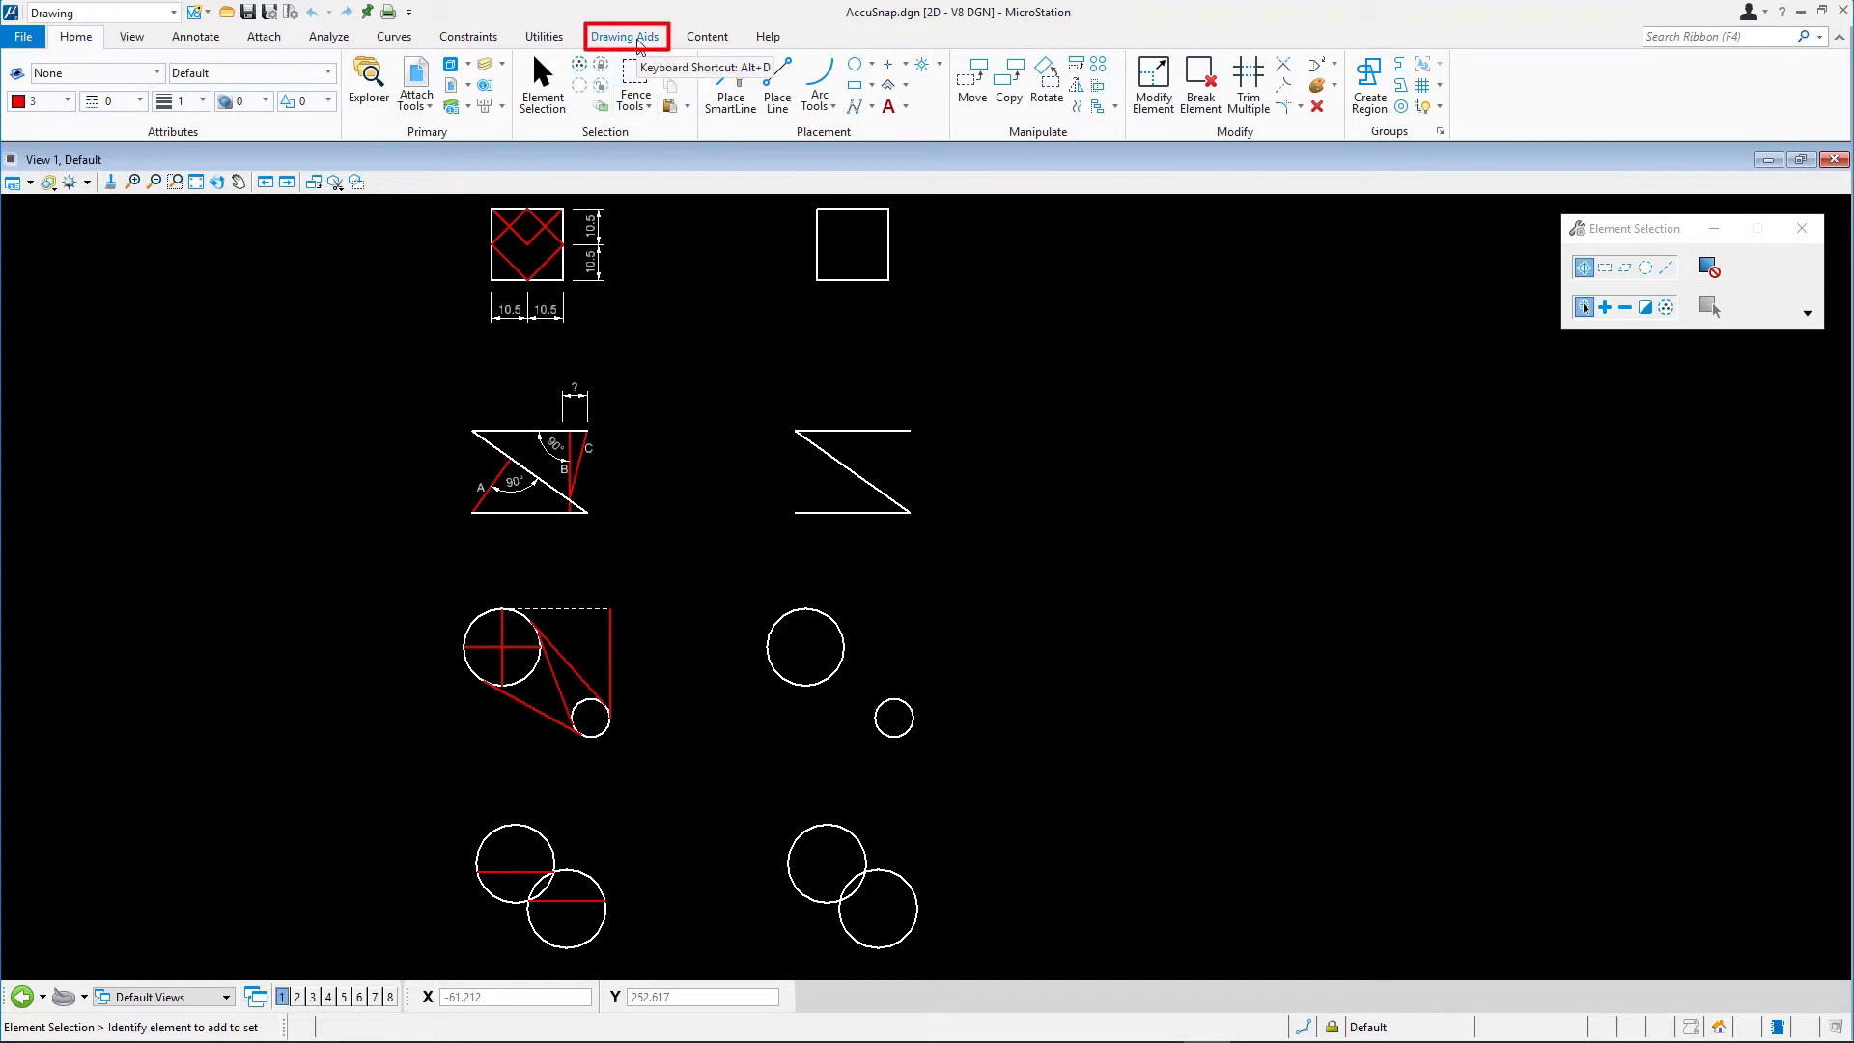
Float the Snap Mode toolbox from the Drawing Aids tab's Snaps group
{"action": "left_click", "coordinate": [624, 36]}
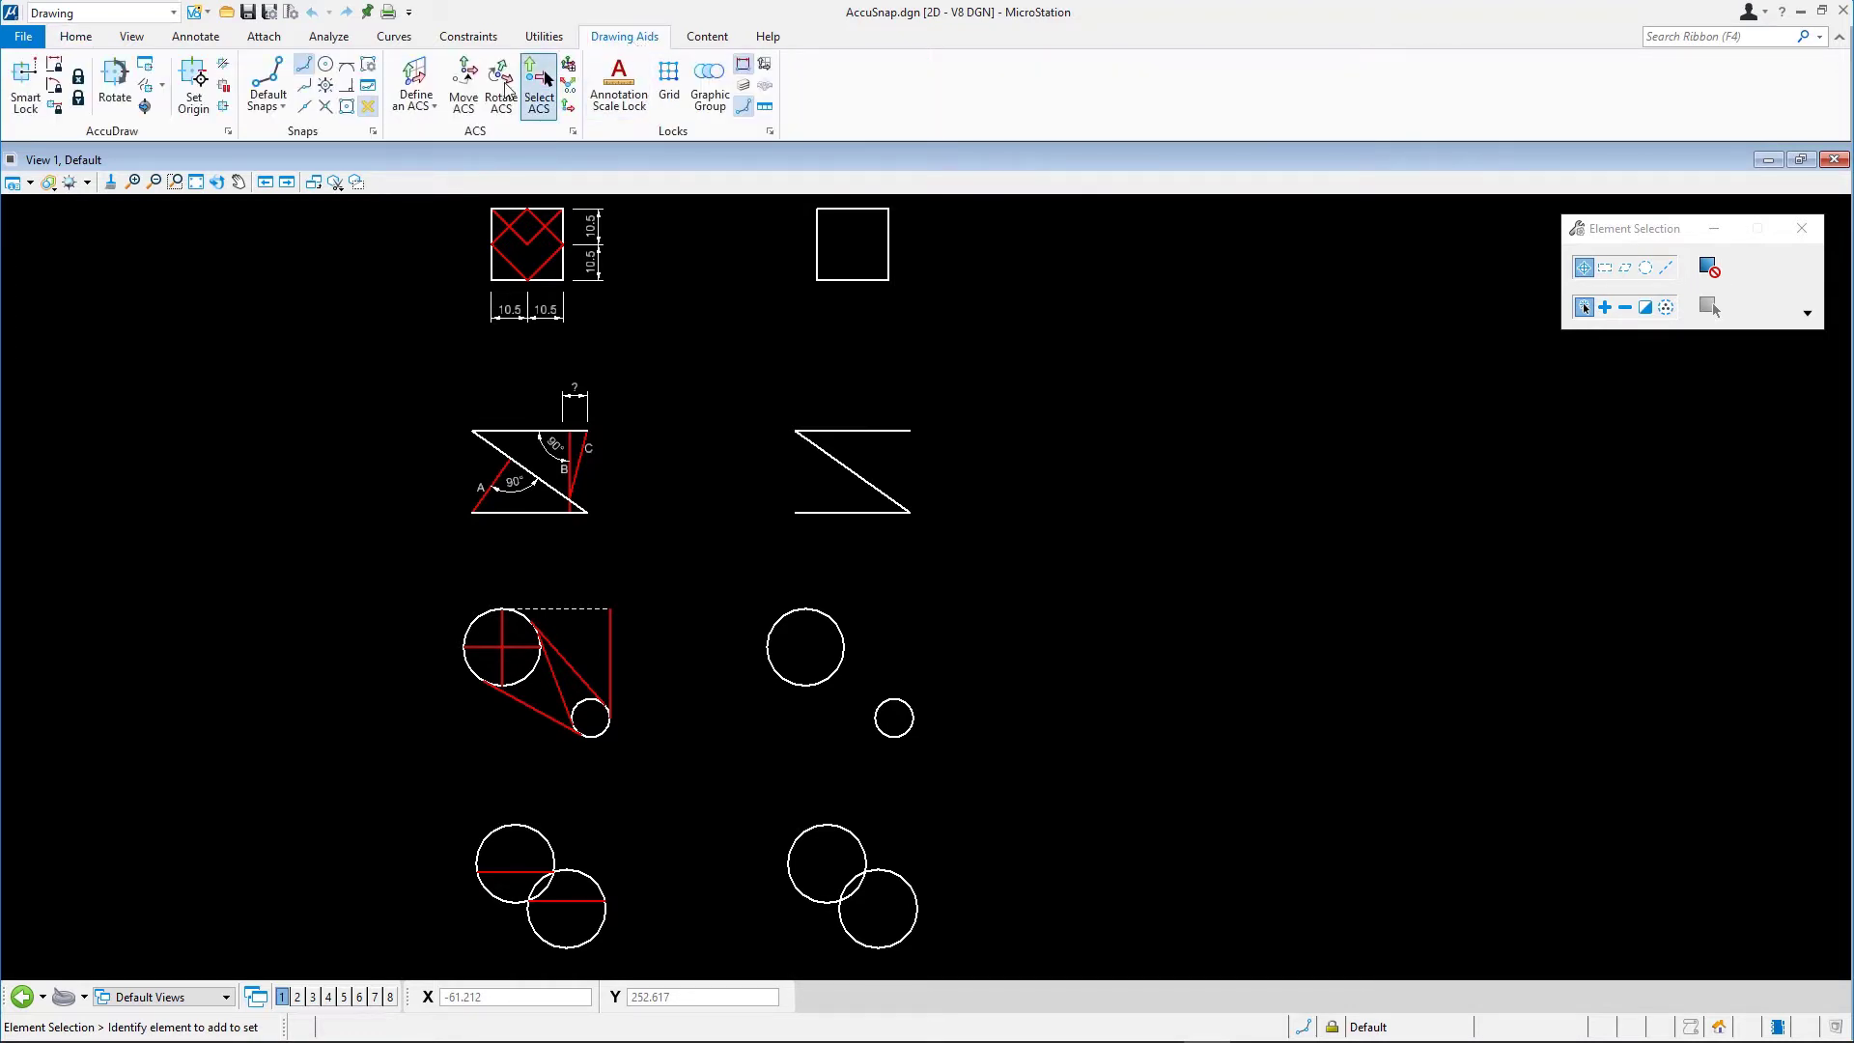
{"action": "left_click", "coordinate": [368, 85]}
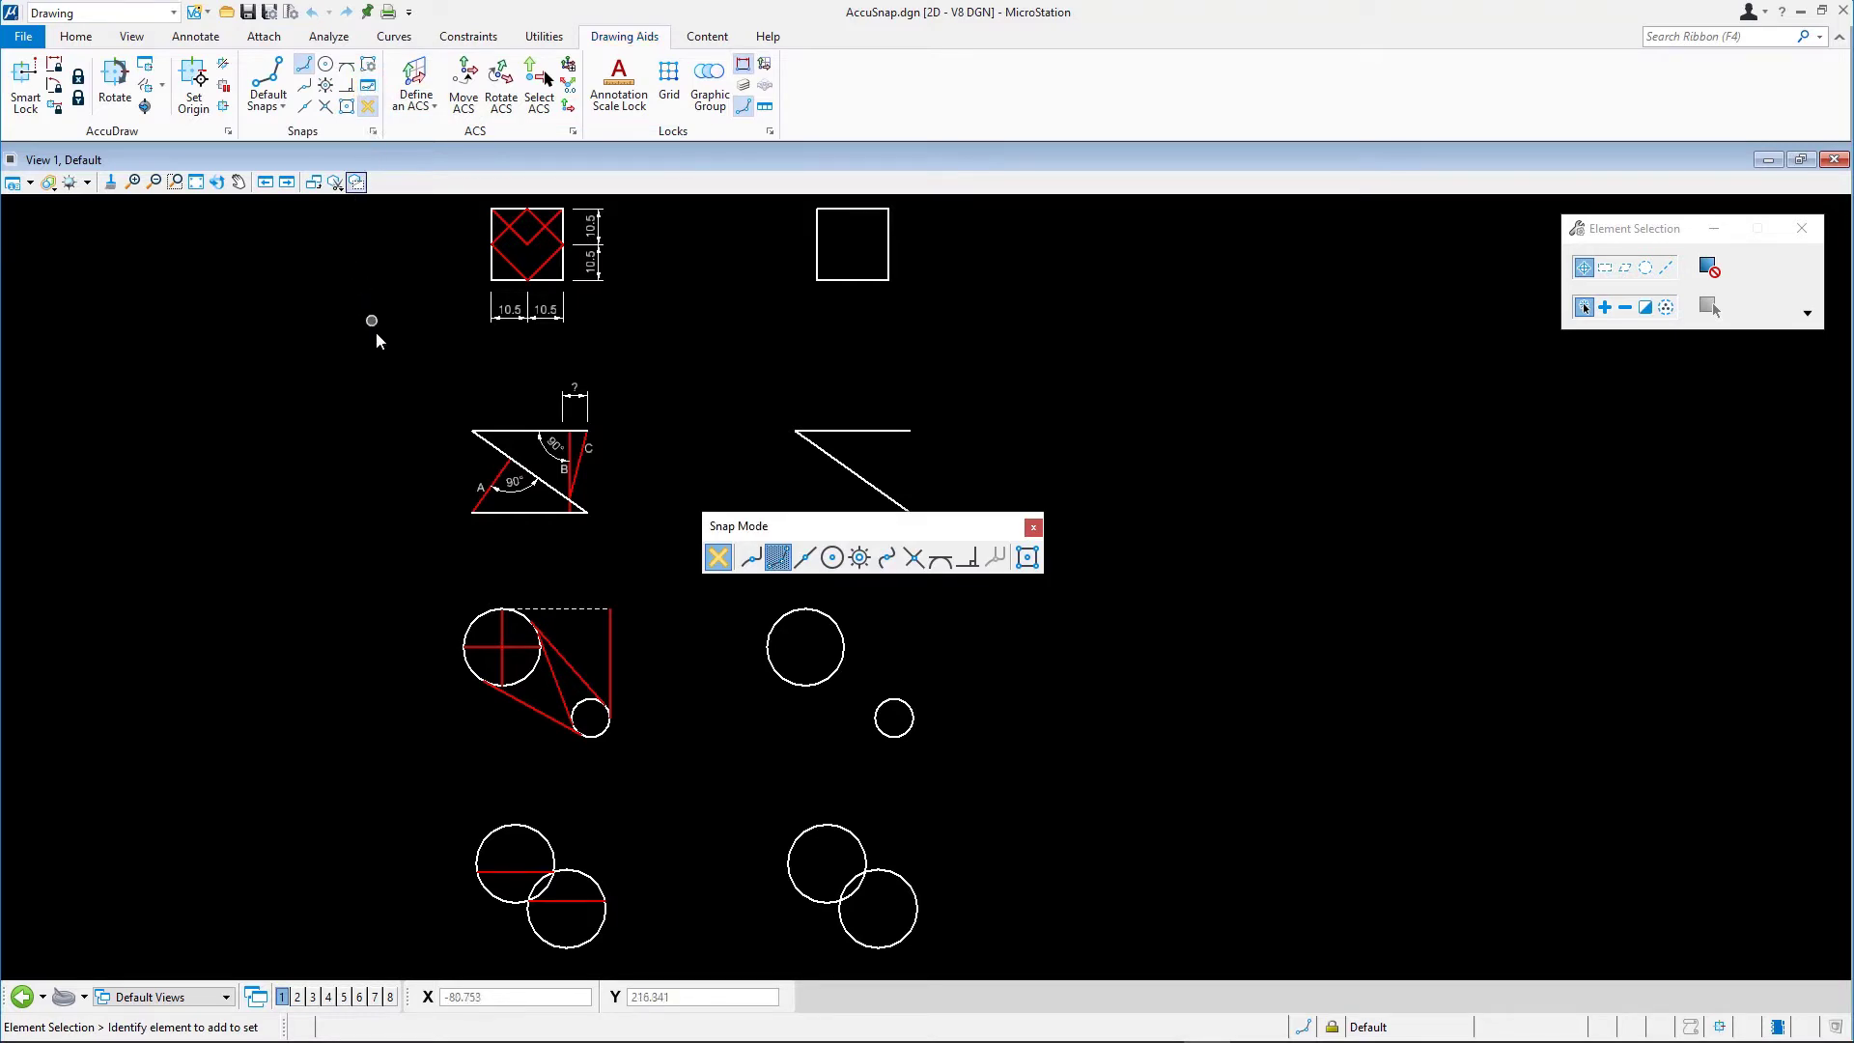
{"action": "mouse_move", "coordinate": [382, 351]}
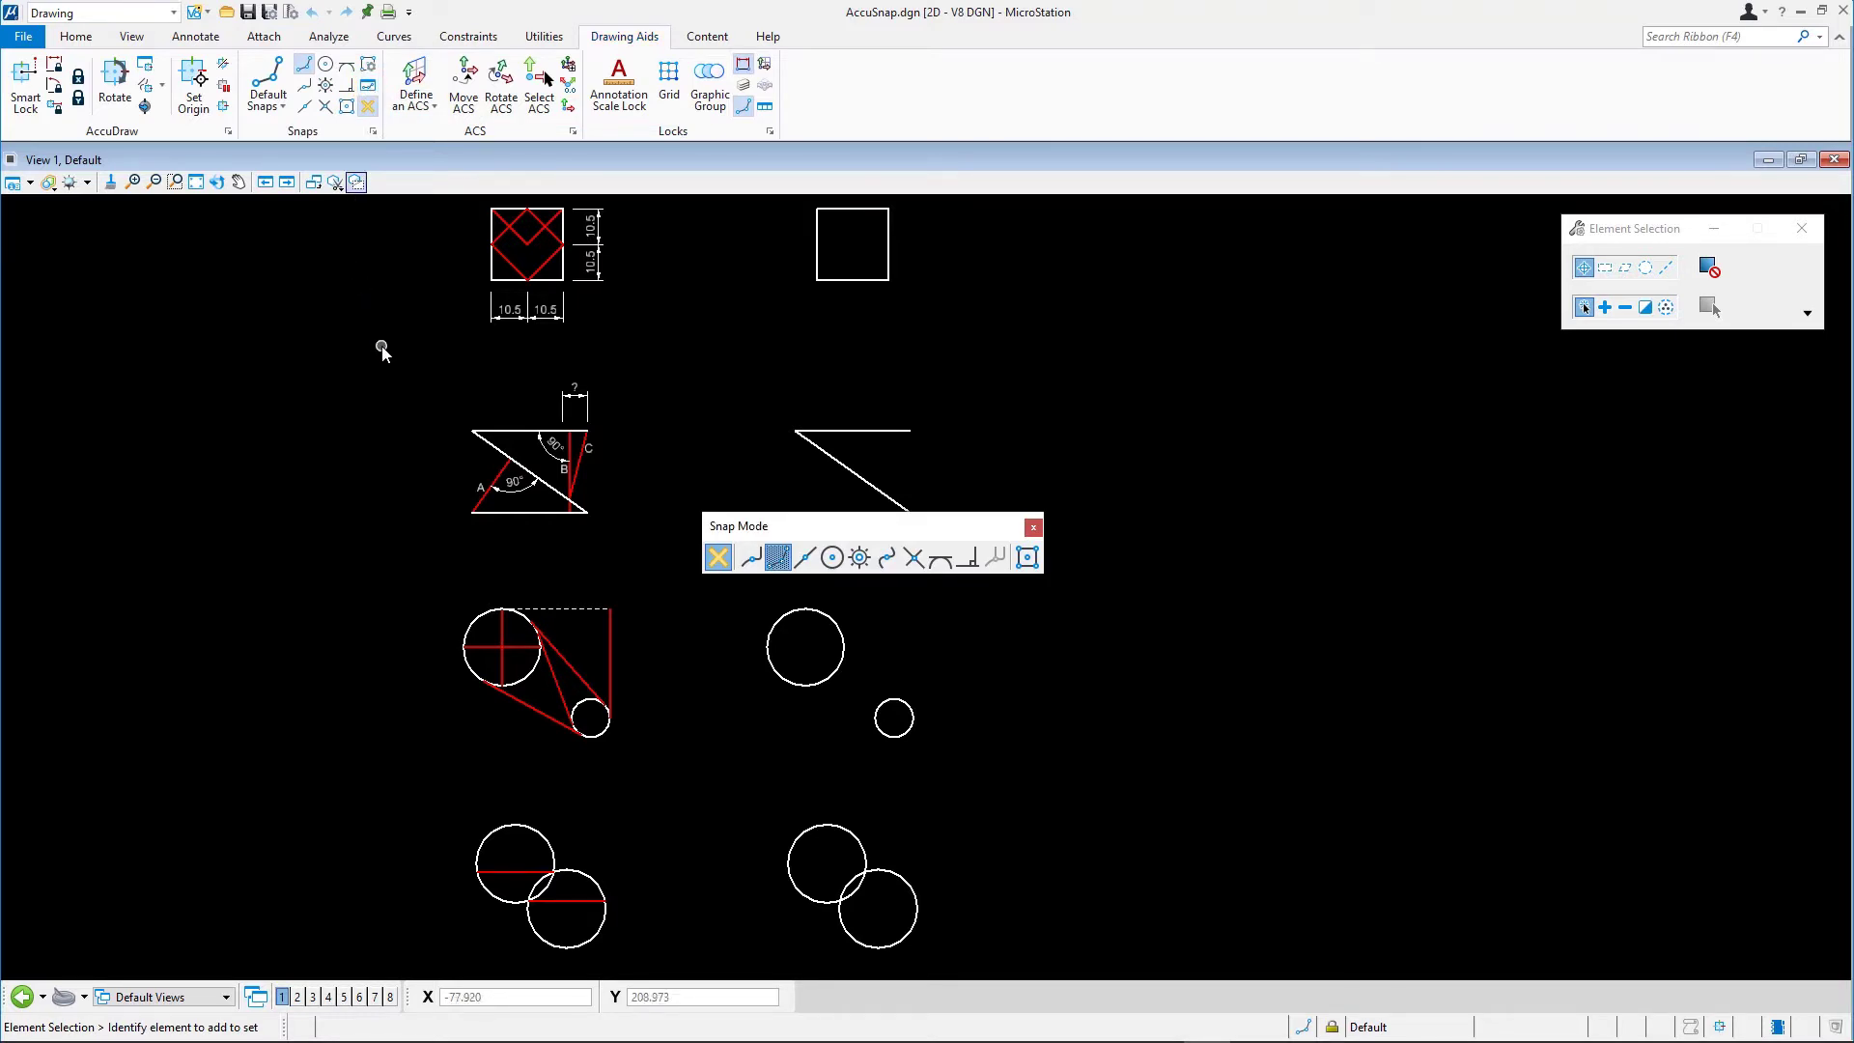
{"action": "mouse_move", "coordinate": [447, 426]}
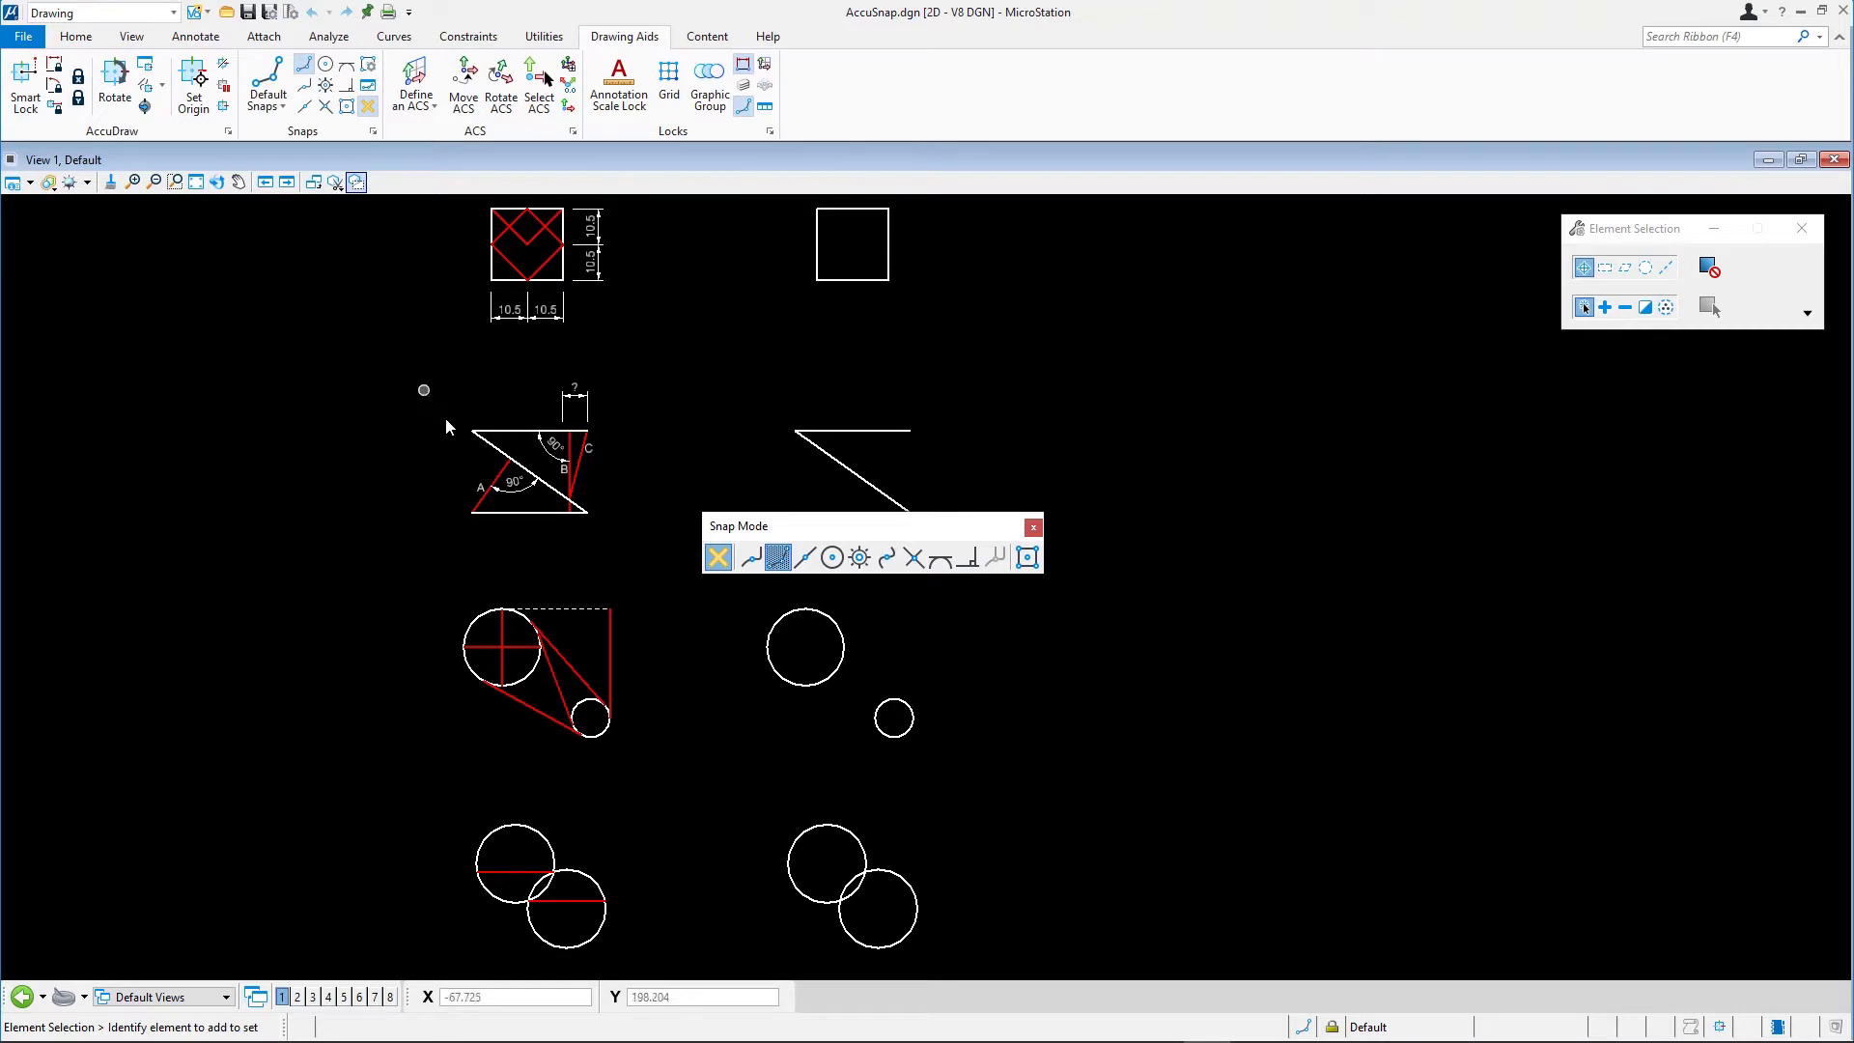
{"action": "mouse_move", "coordinate": [696, 579]}
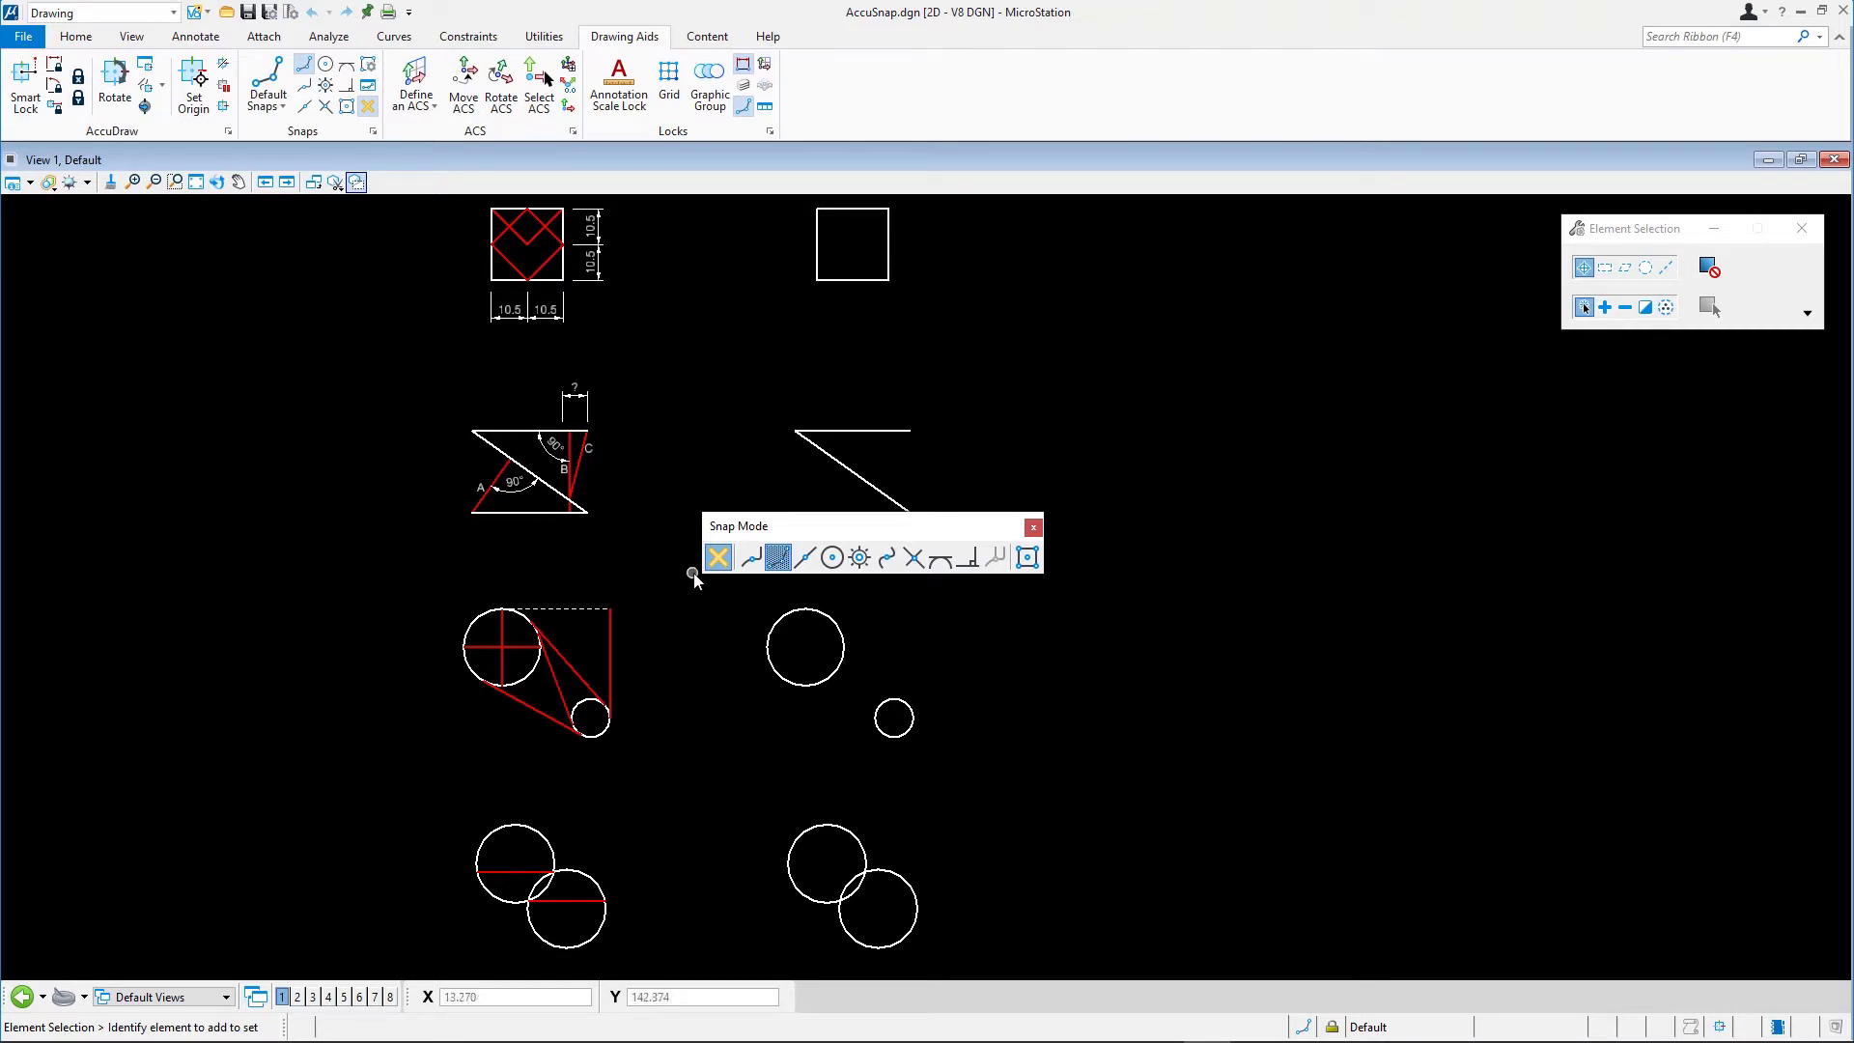
{"action": "mouse_move", "coordinate": [695, 578]}
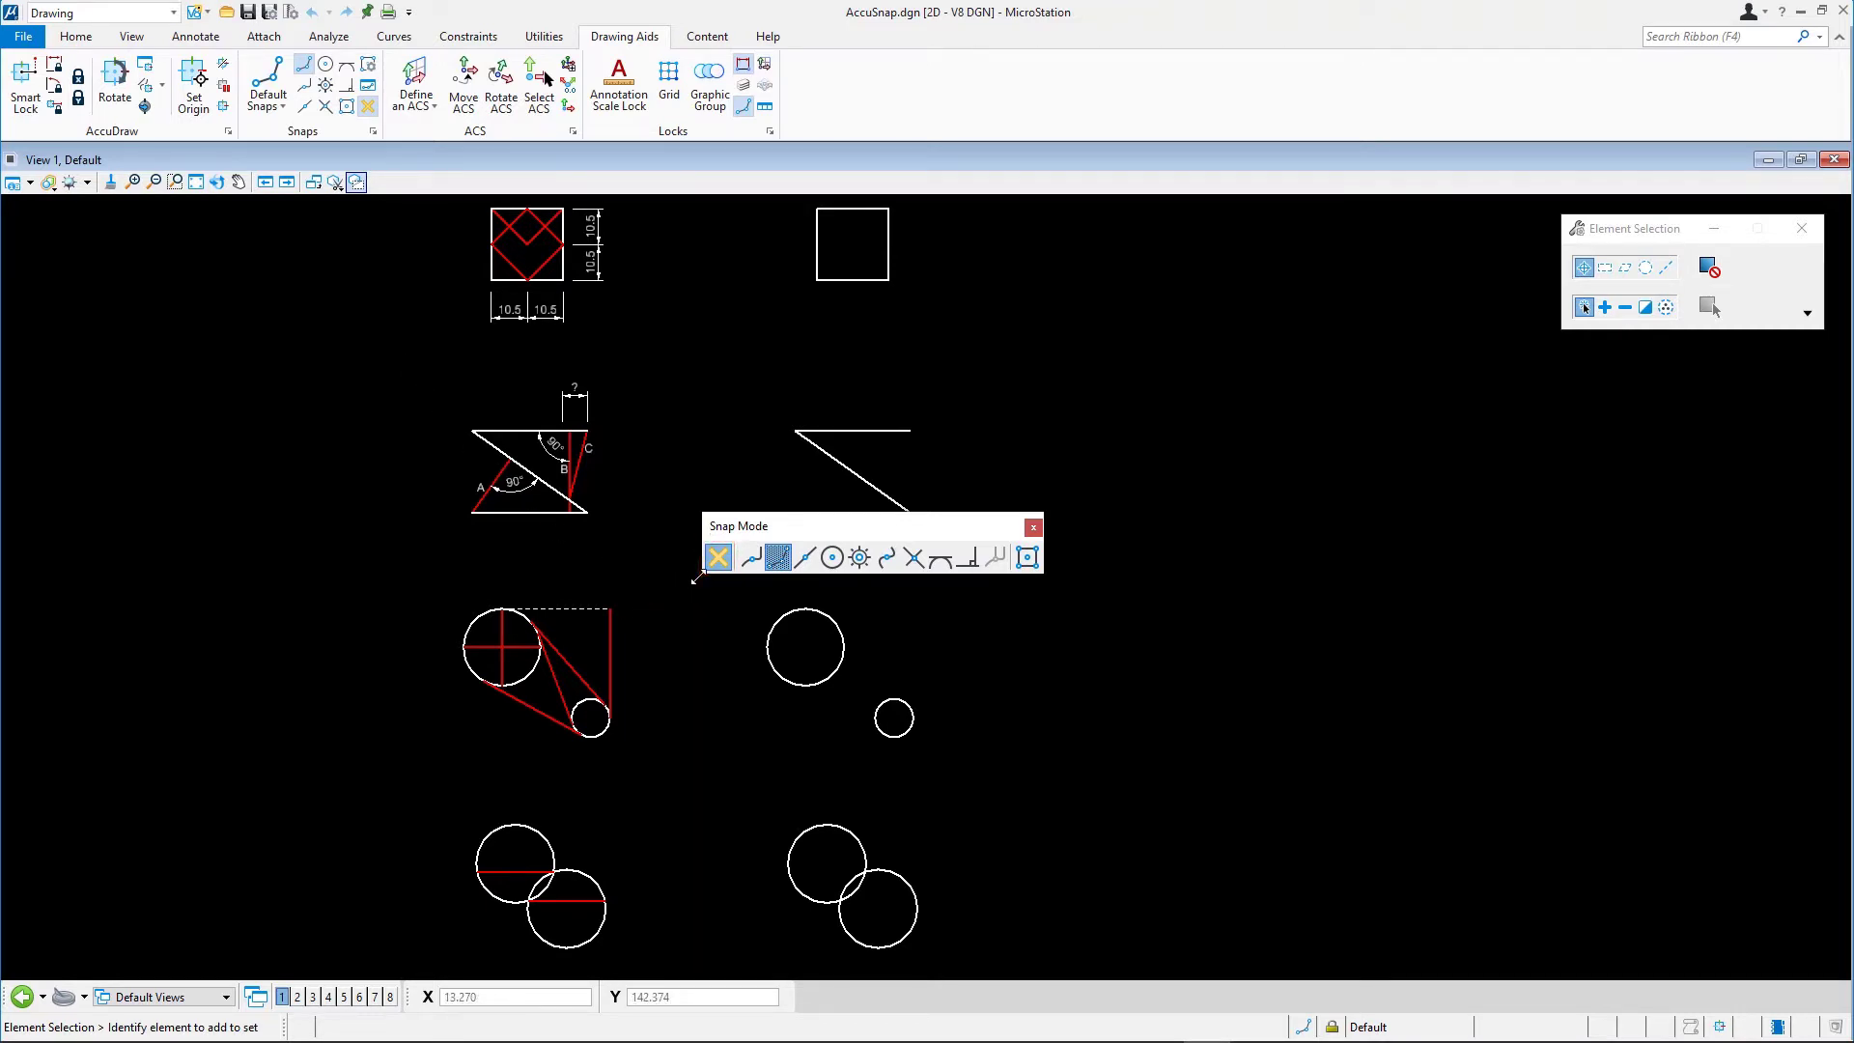
{"action": "mouse_move", "coordinate": [680, 576]}
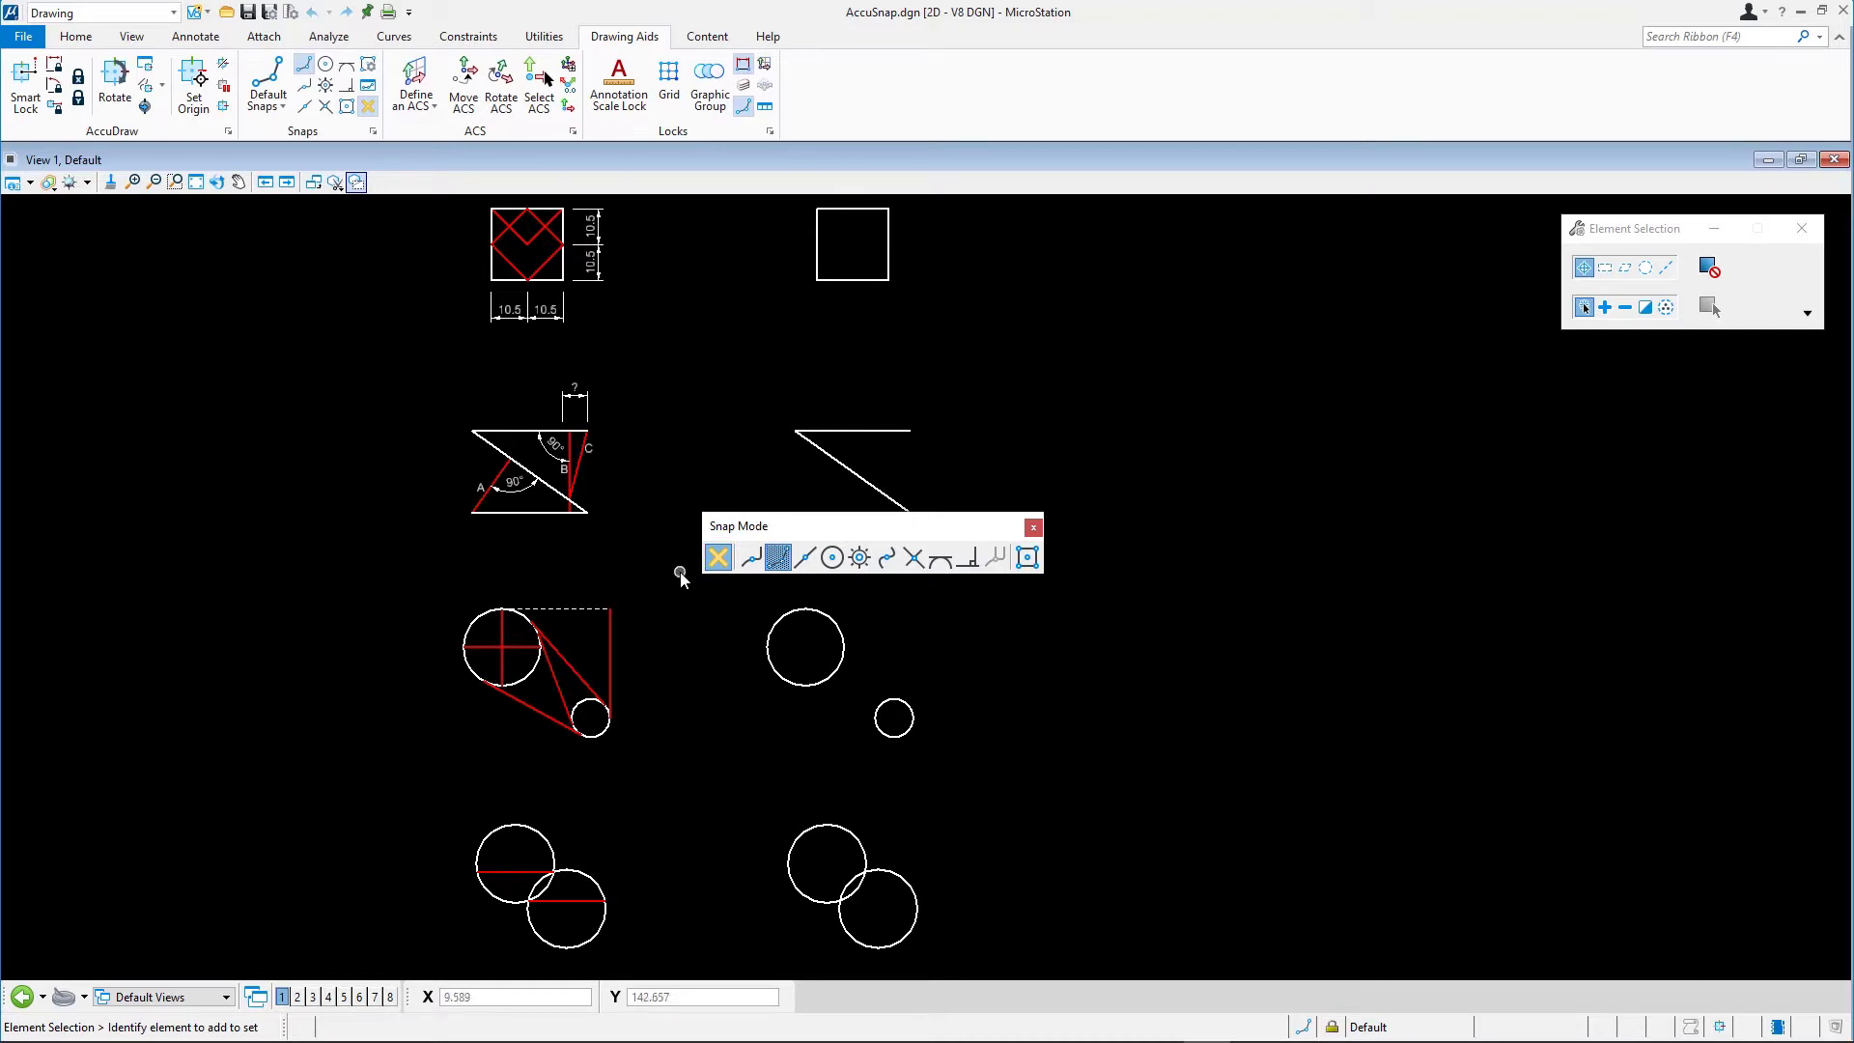
{"action": "mouse_move", "coordinate": [681, 578]}
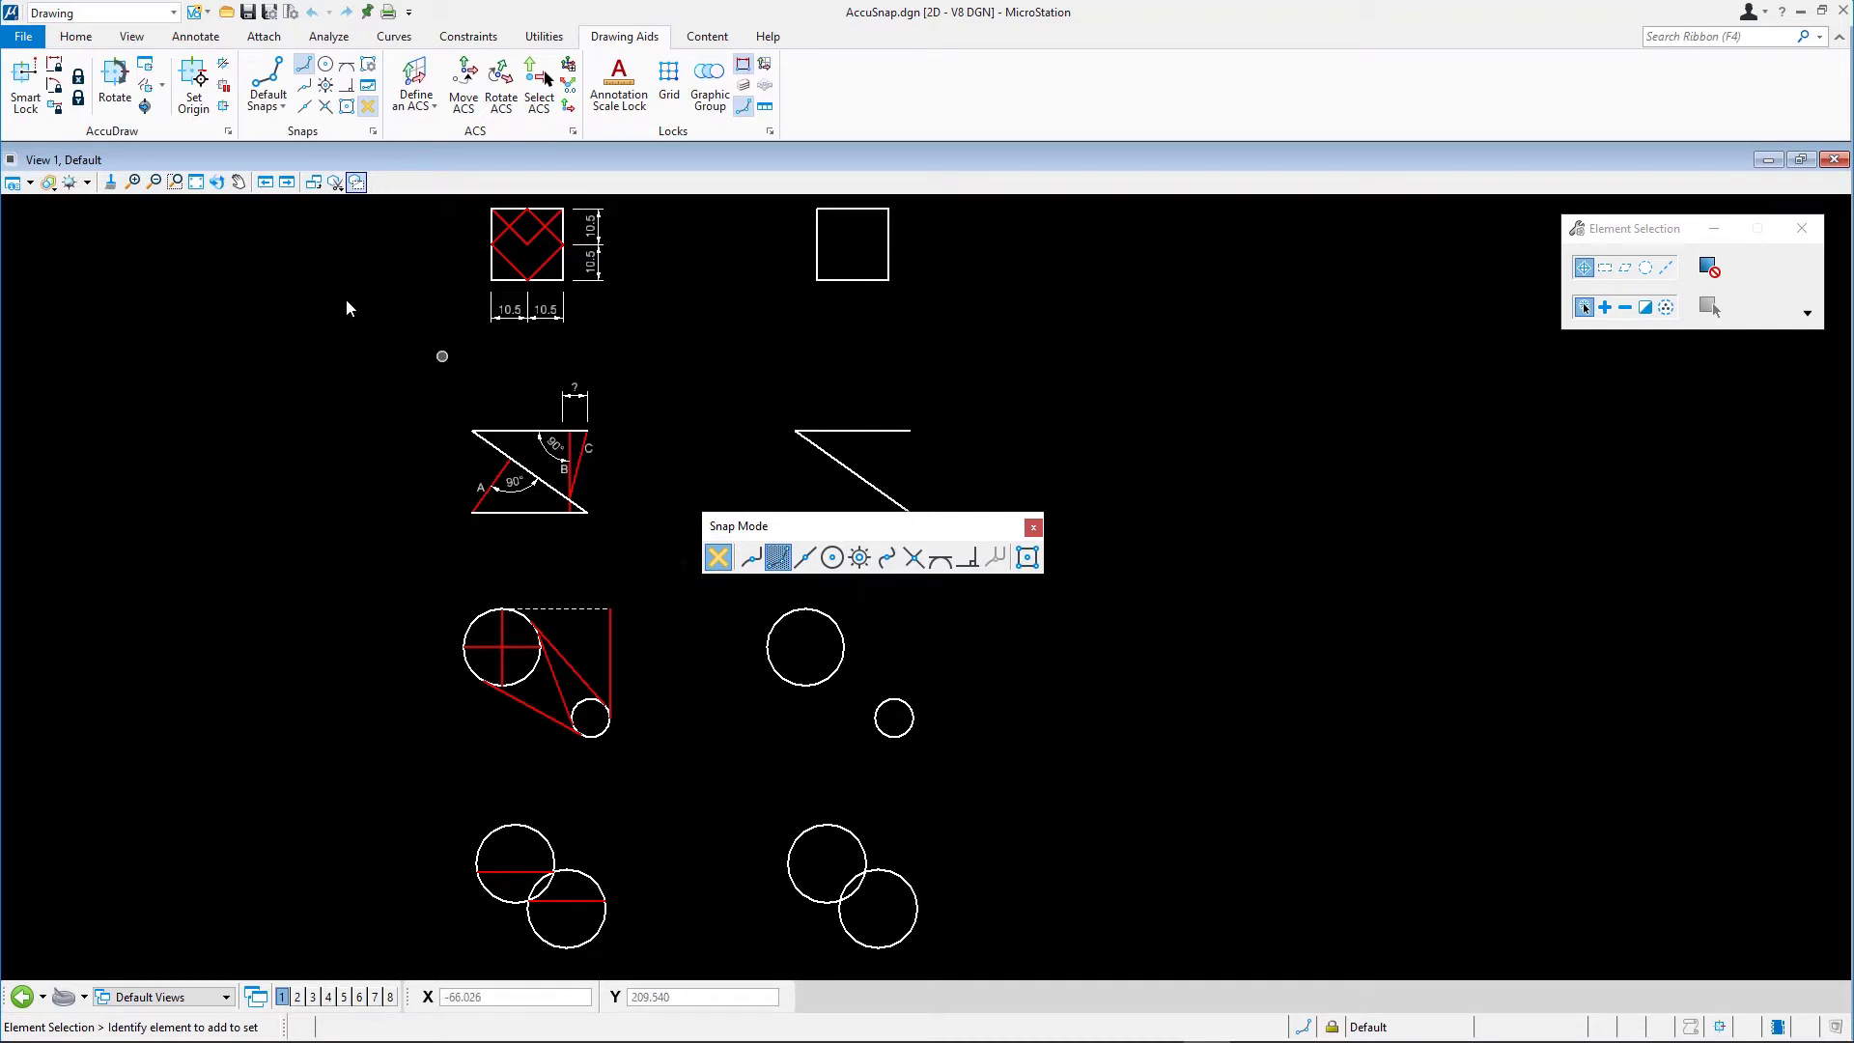
Window-zoom View 1 around the square and right-triangle figures
{"action": "left_click", "coordinate": [175, 181]}
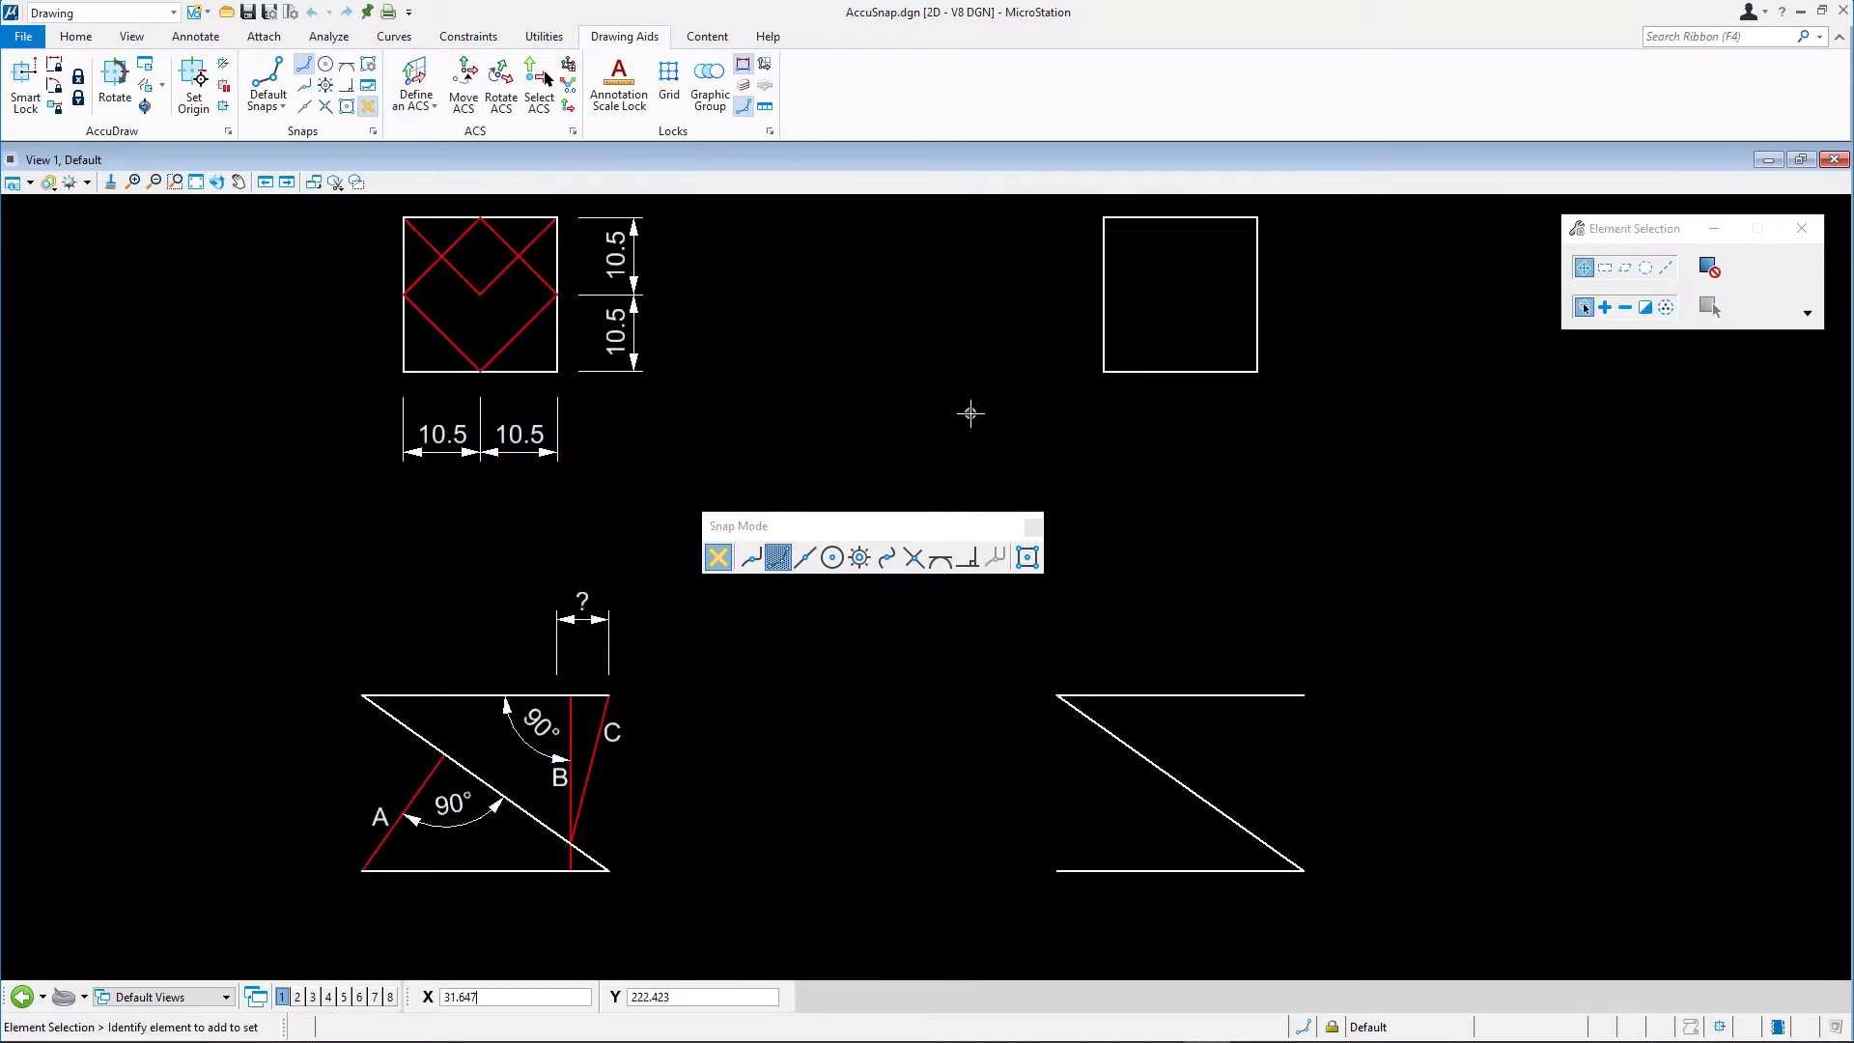
{"action": "mouse_move", "coordinate": [926, 388]}
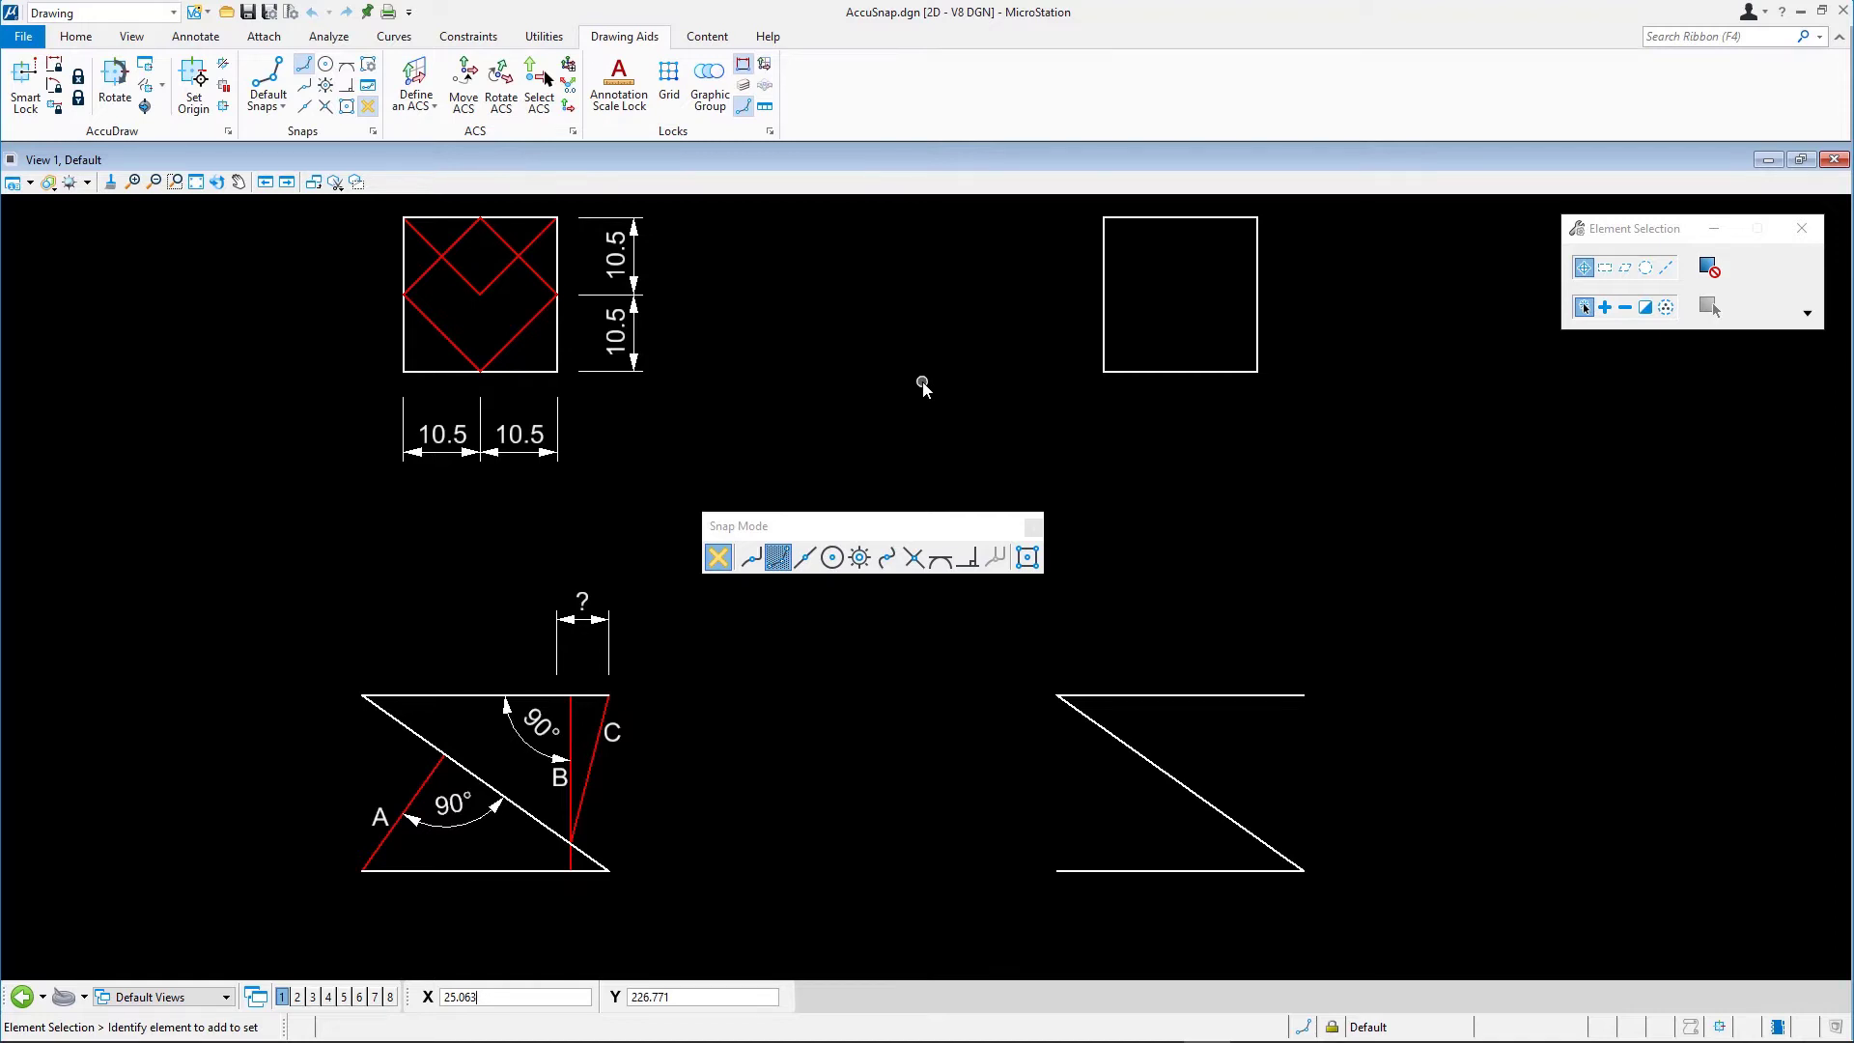
{"action": "mouse_move", "coordinate": [789, 423]}
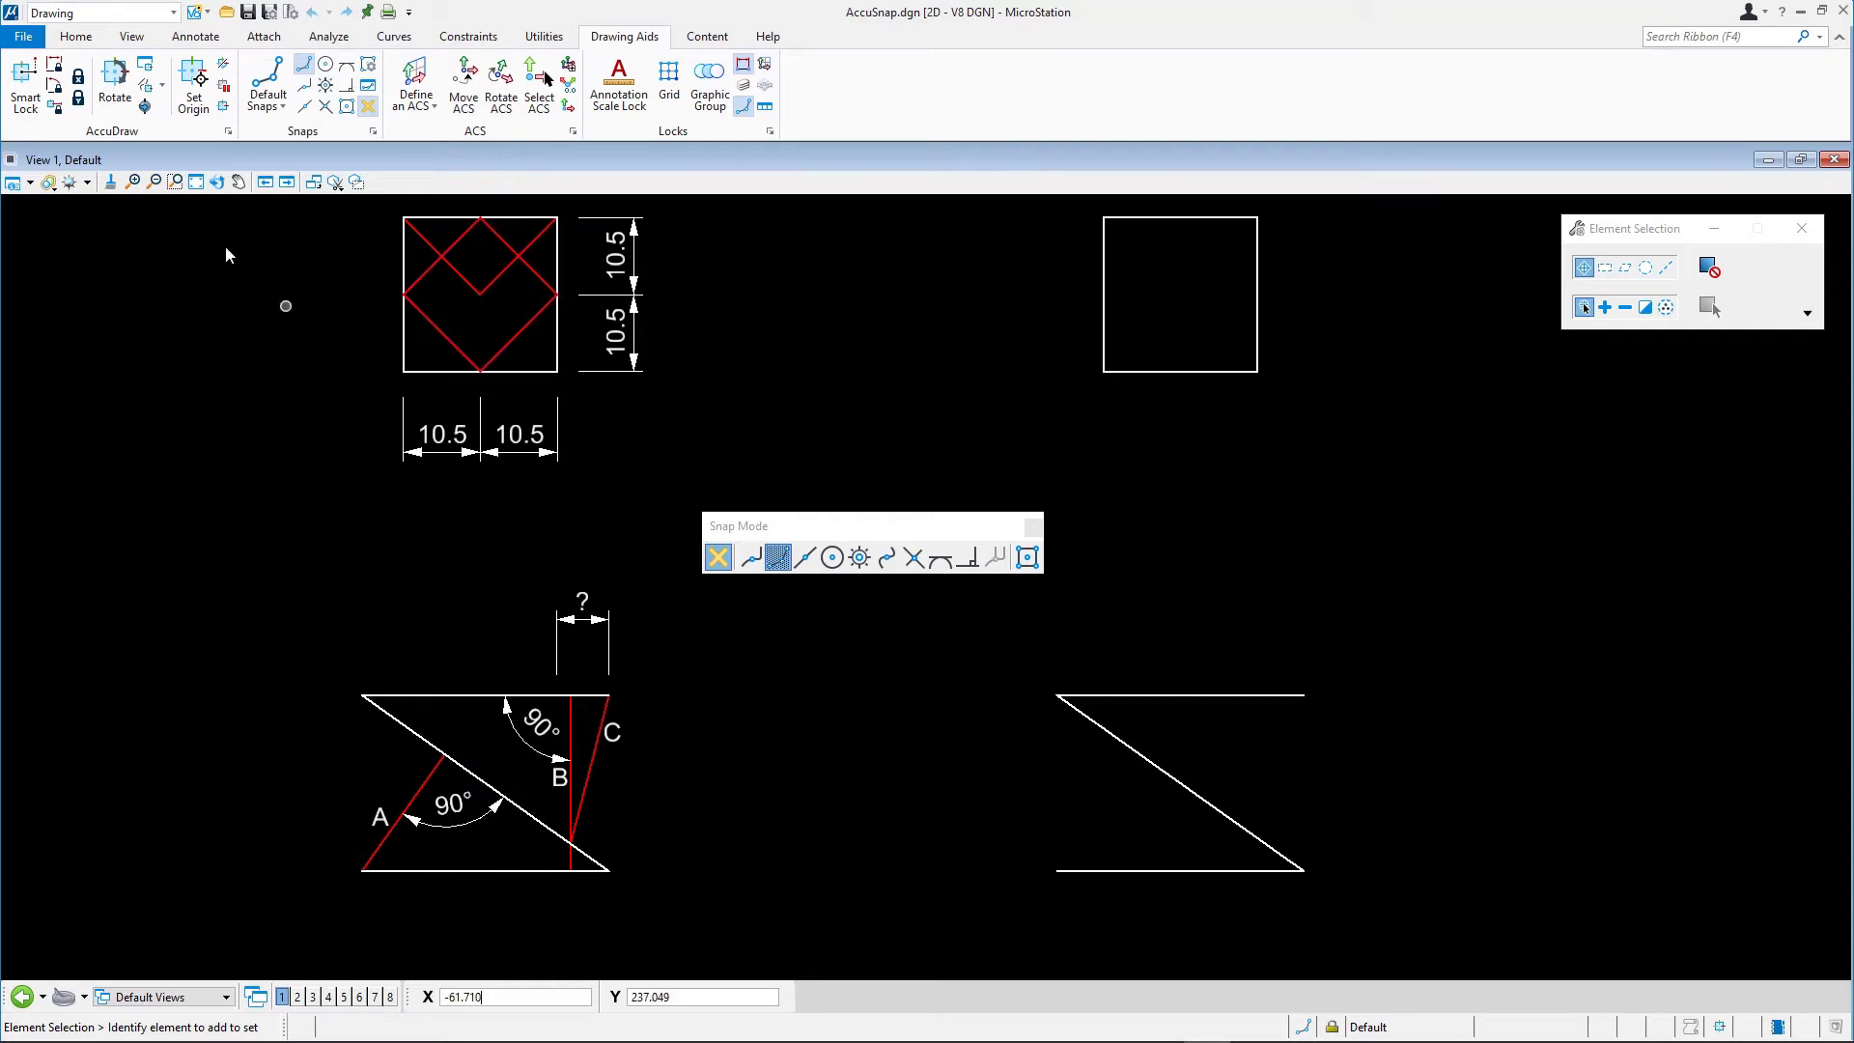
Start Place SmartLine from the Home tab, with Lines segments and Sharp vertices
{"action": "left_click", "coordinate": [75, 36]}
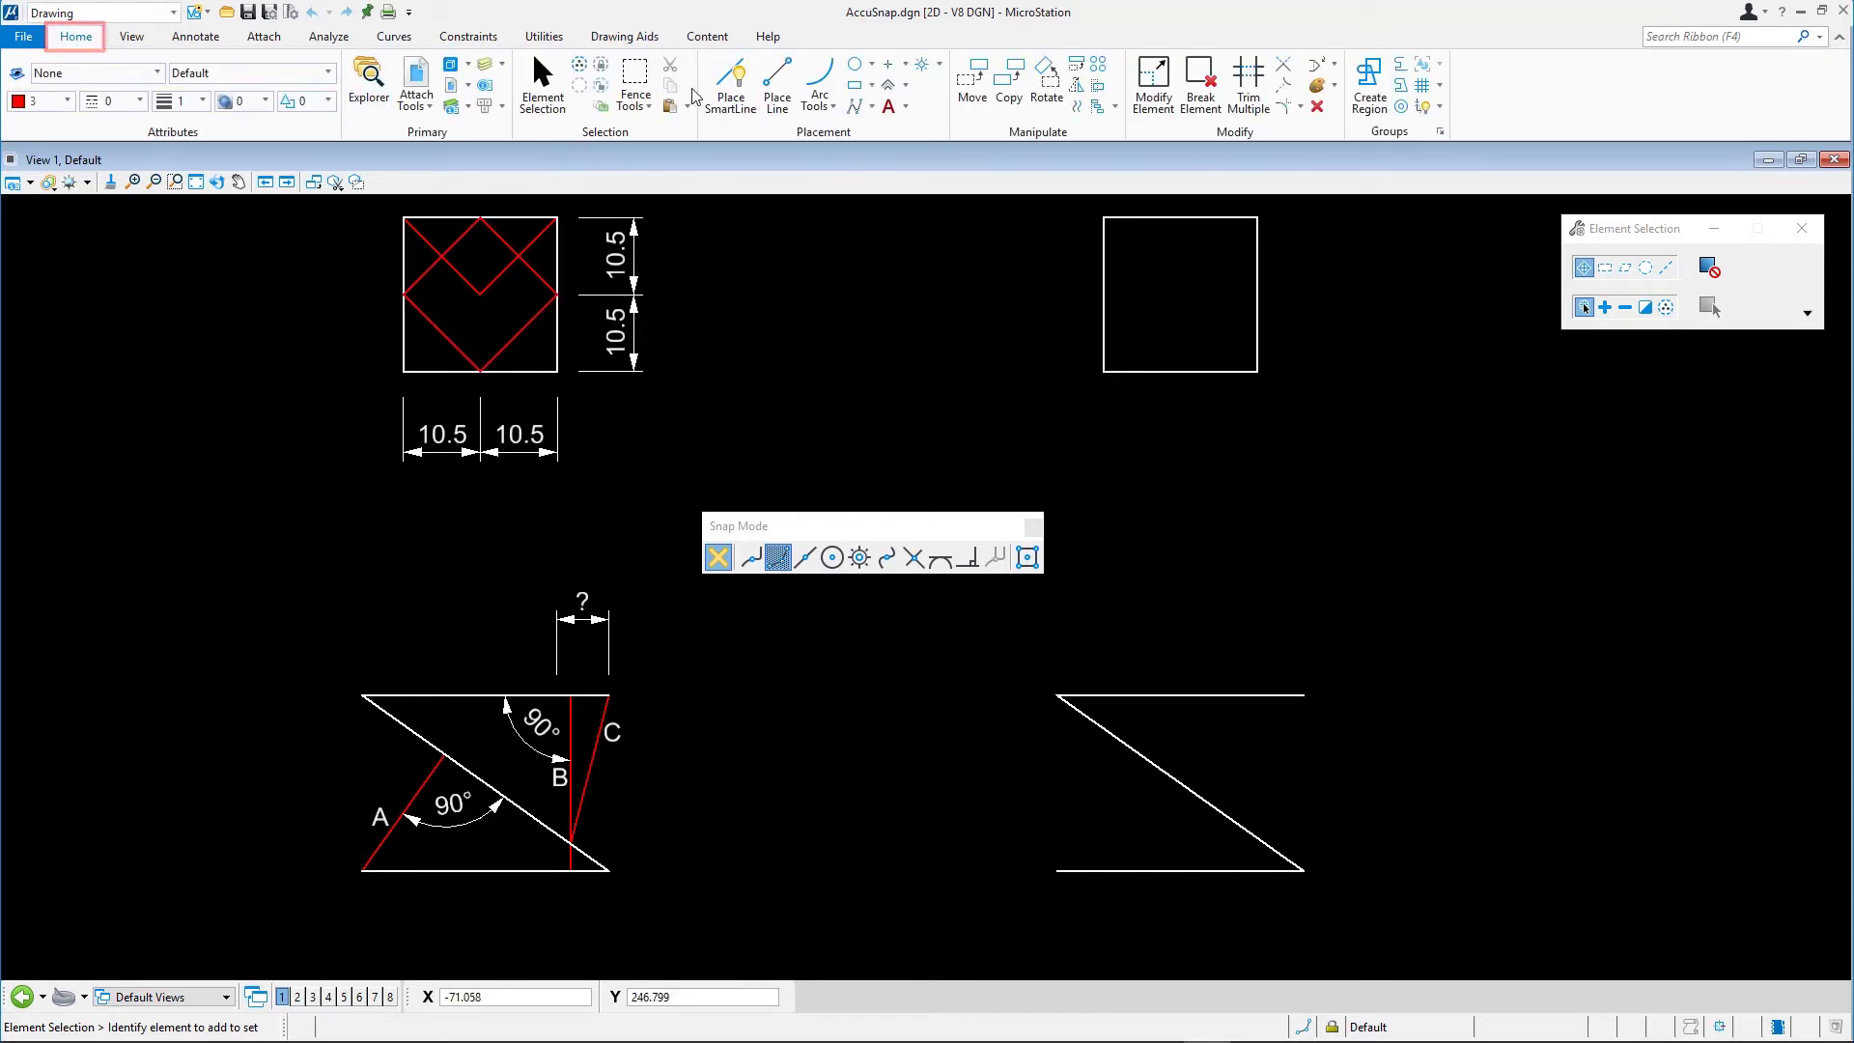
{"action": "left_click", "coordinate": [730, 83]}
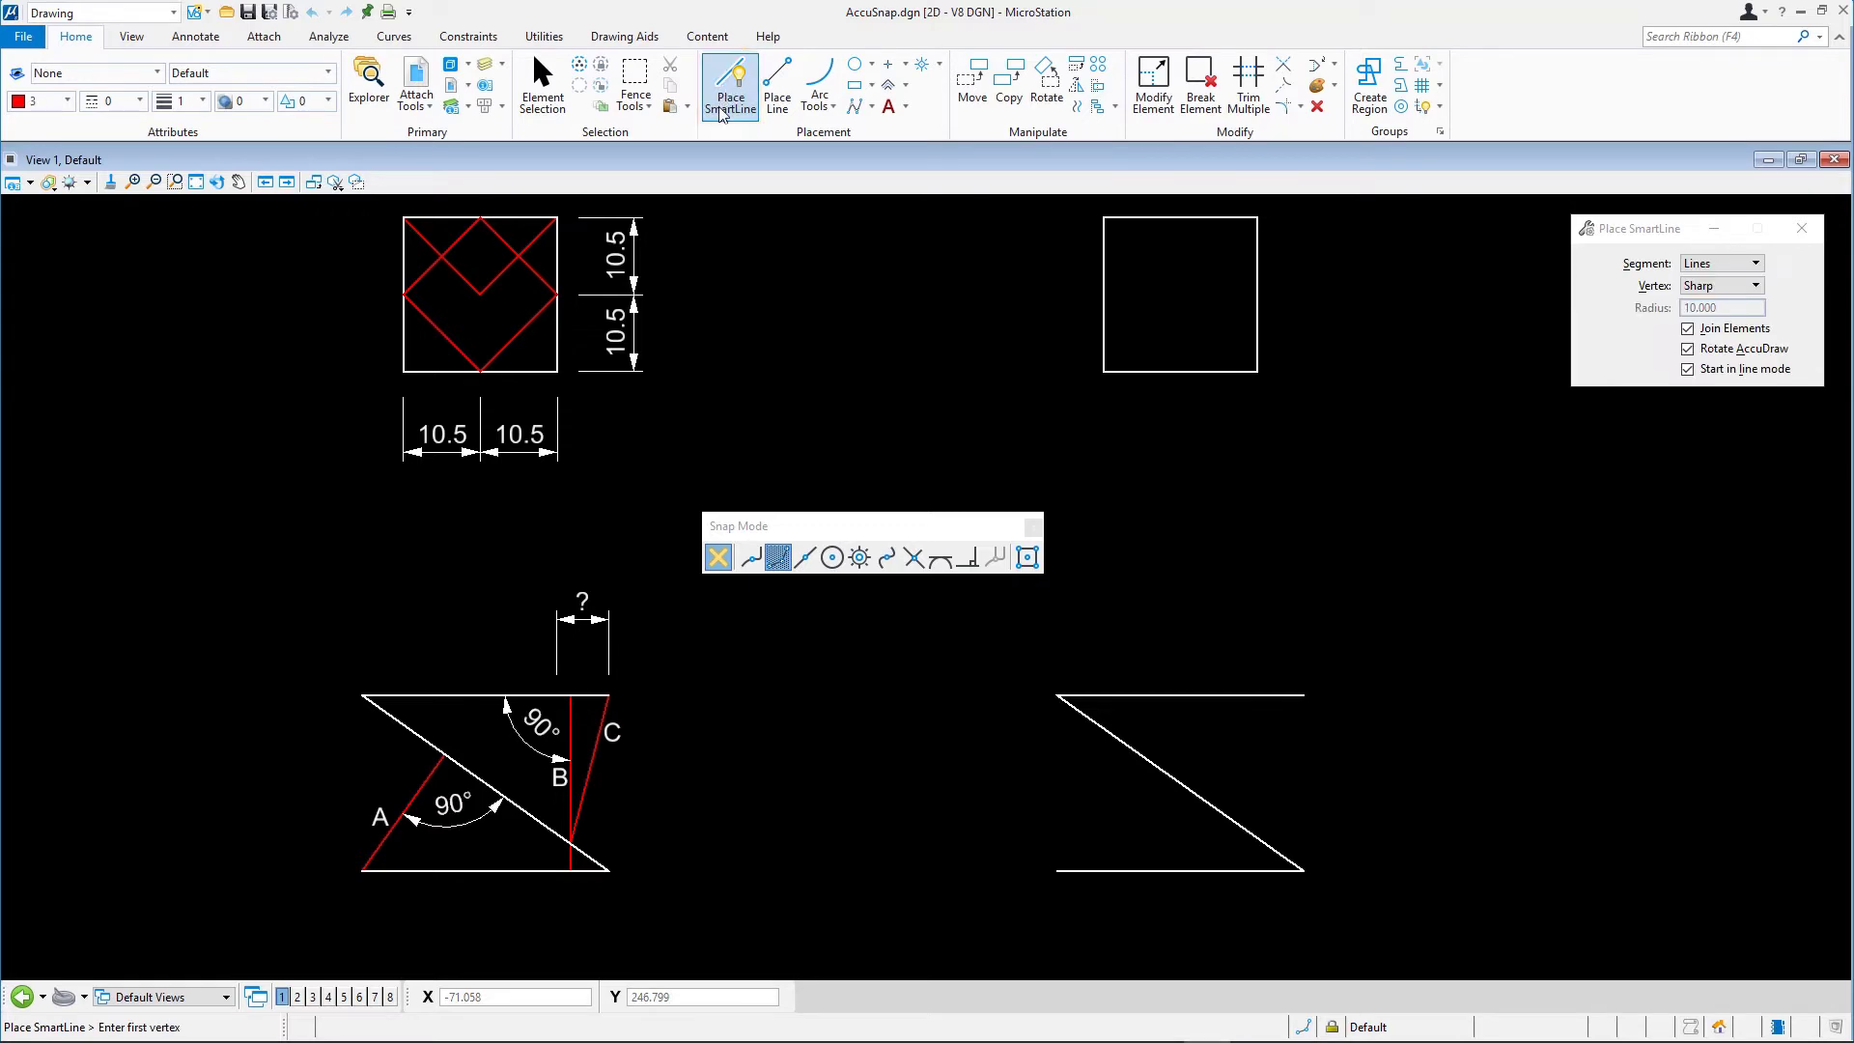
{"action": "mouse_move", "coordinate": [773, 320]}
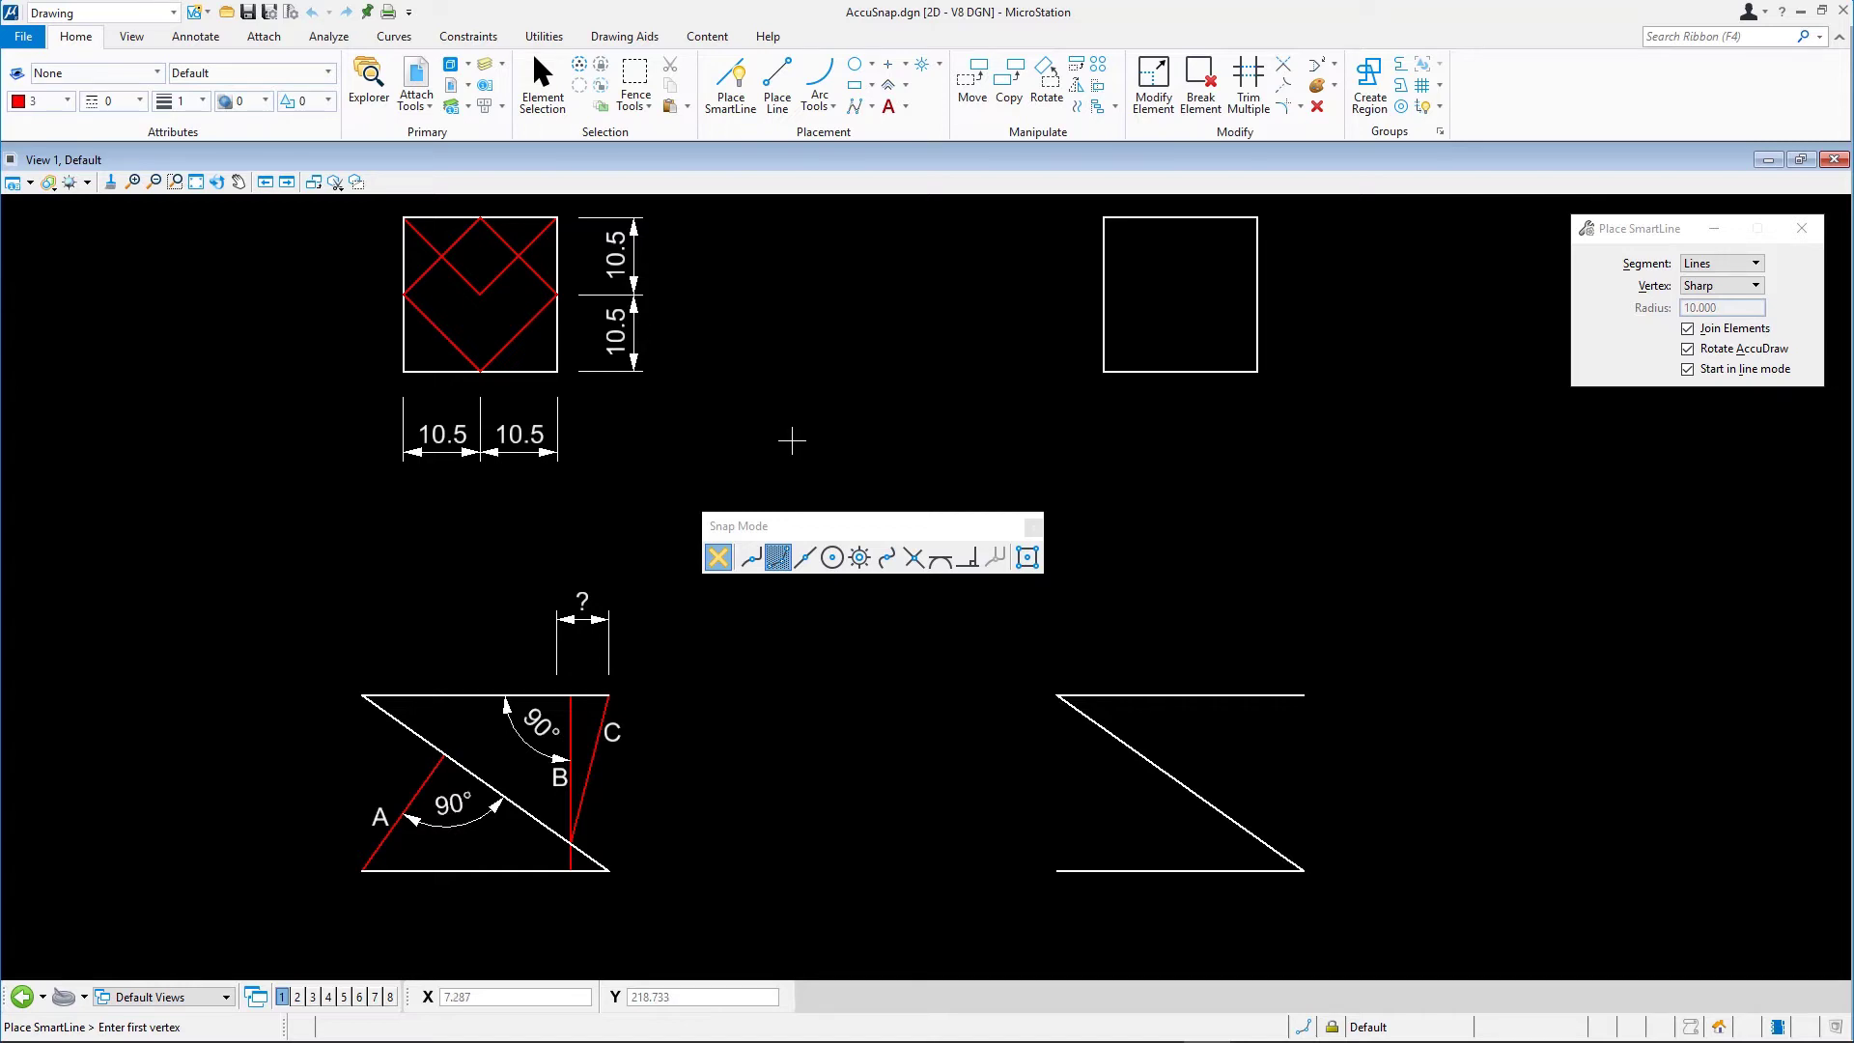
{"action": "mouse_move", "coordinate": [790, 442]}
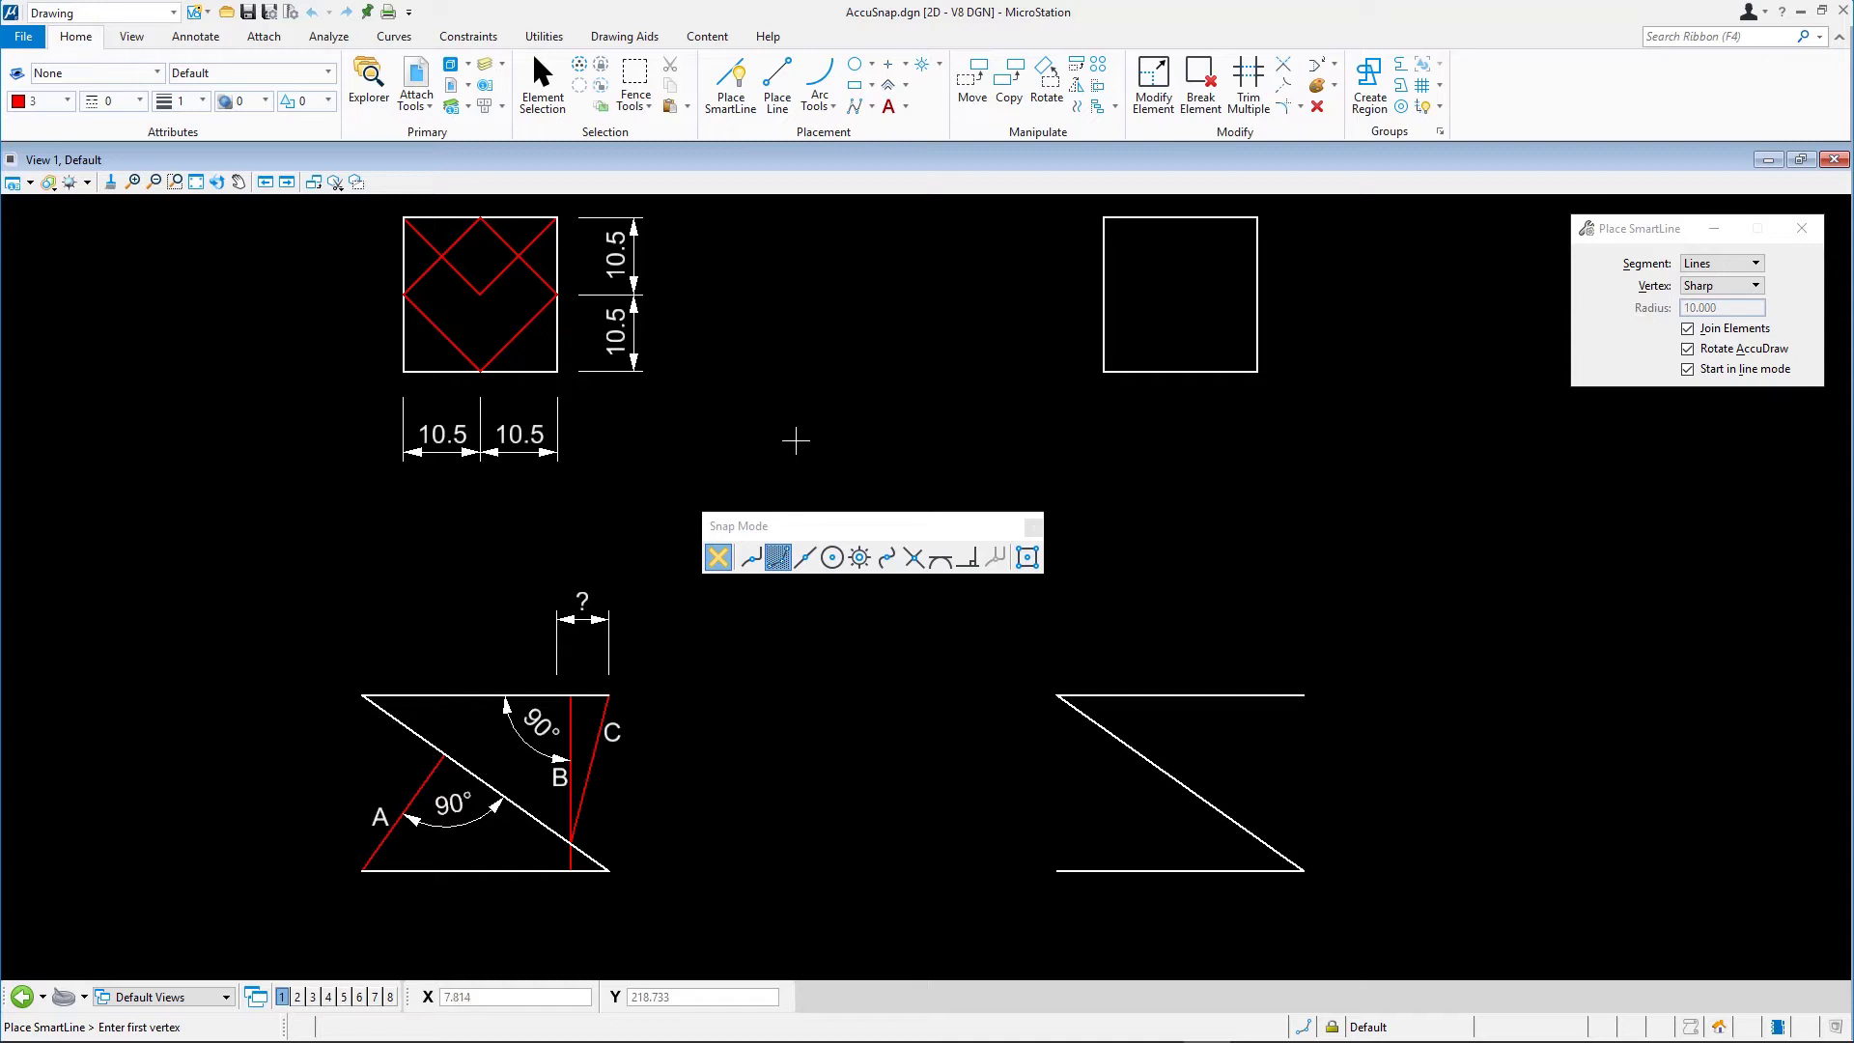
{"action": "mouse_move", "coordinate": [796, 442]}
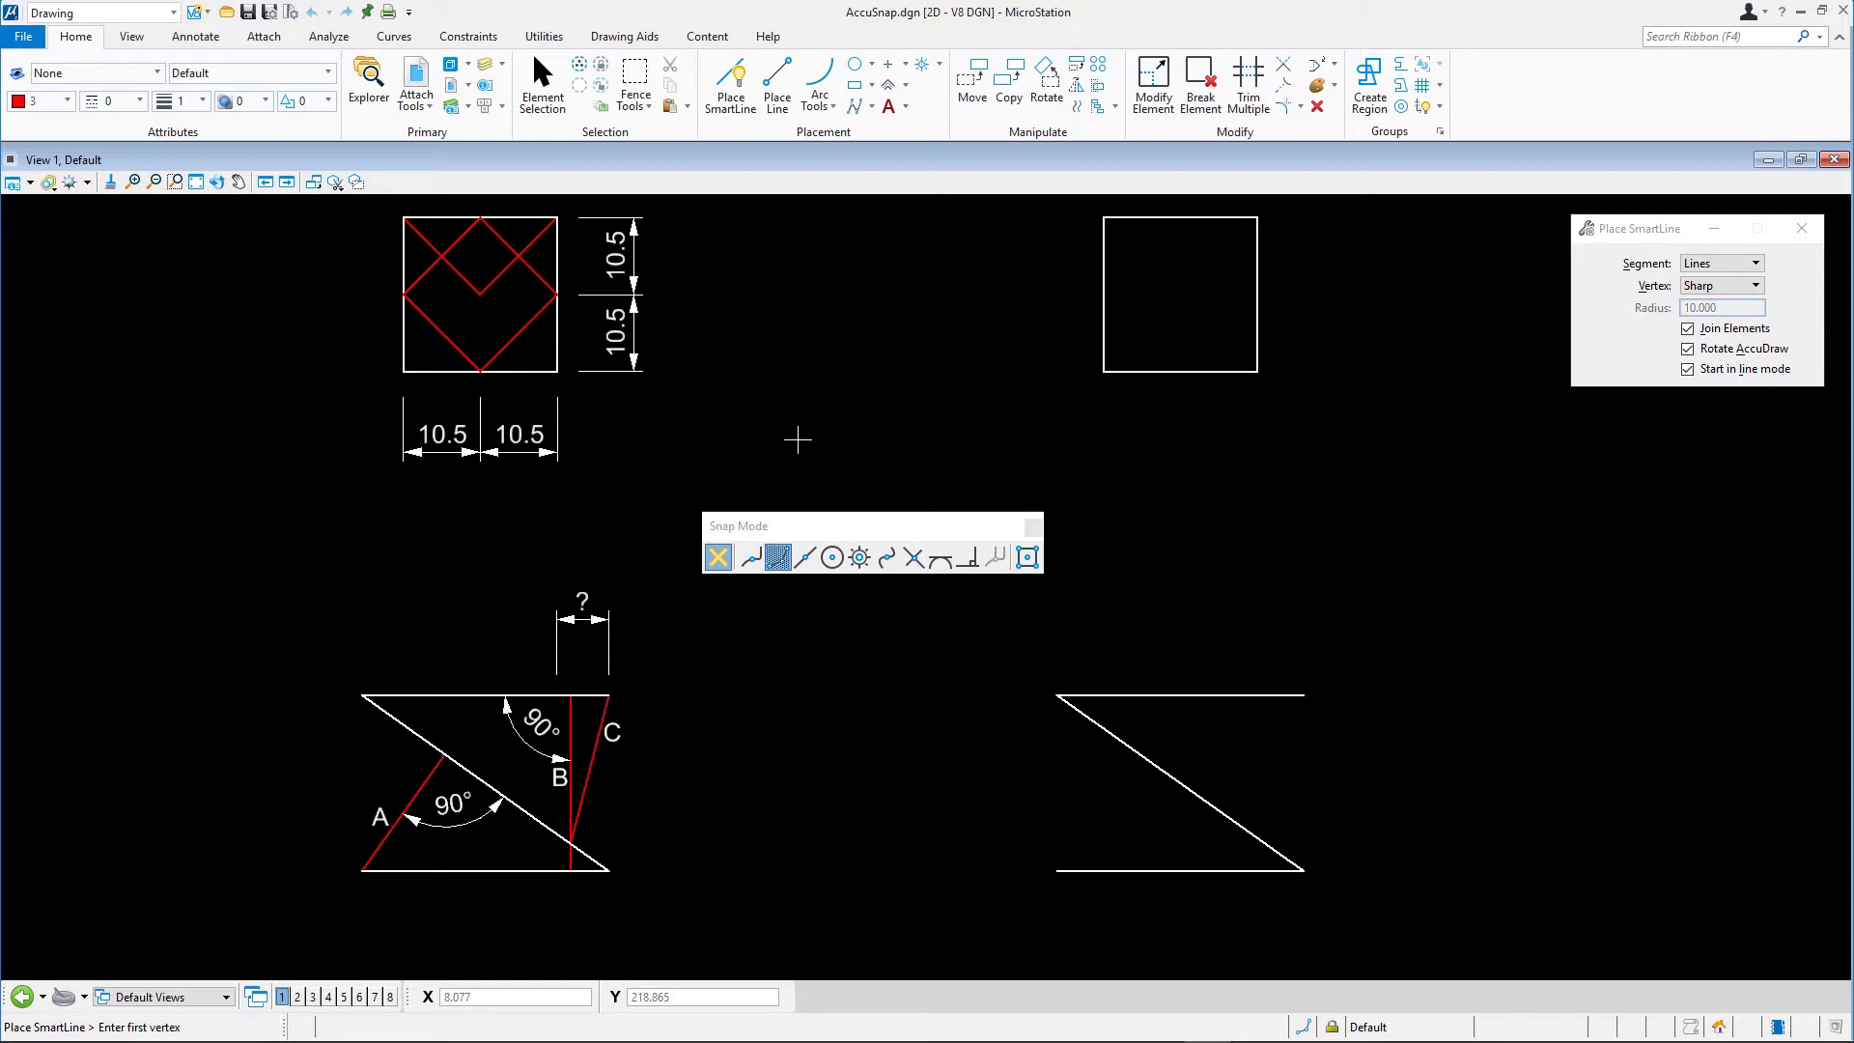
{"action": "mouse_move", "coordinate": [1059, 304]}
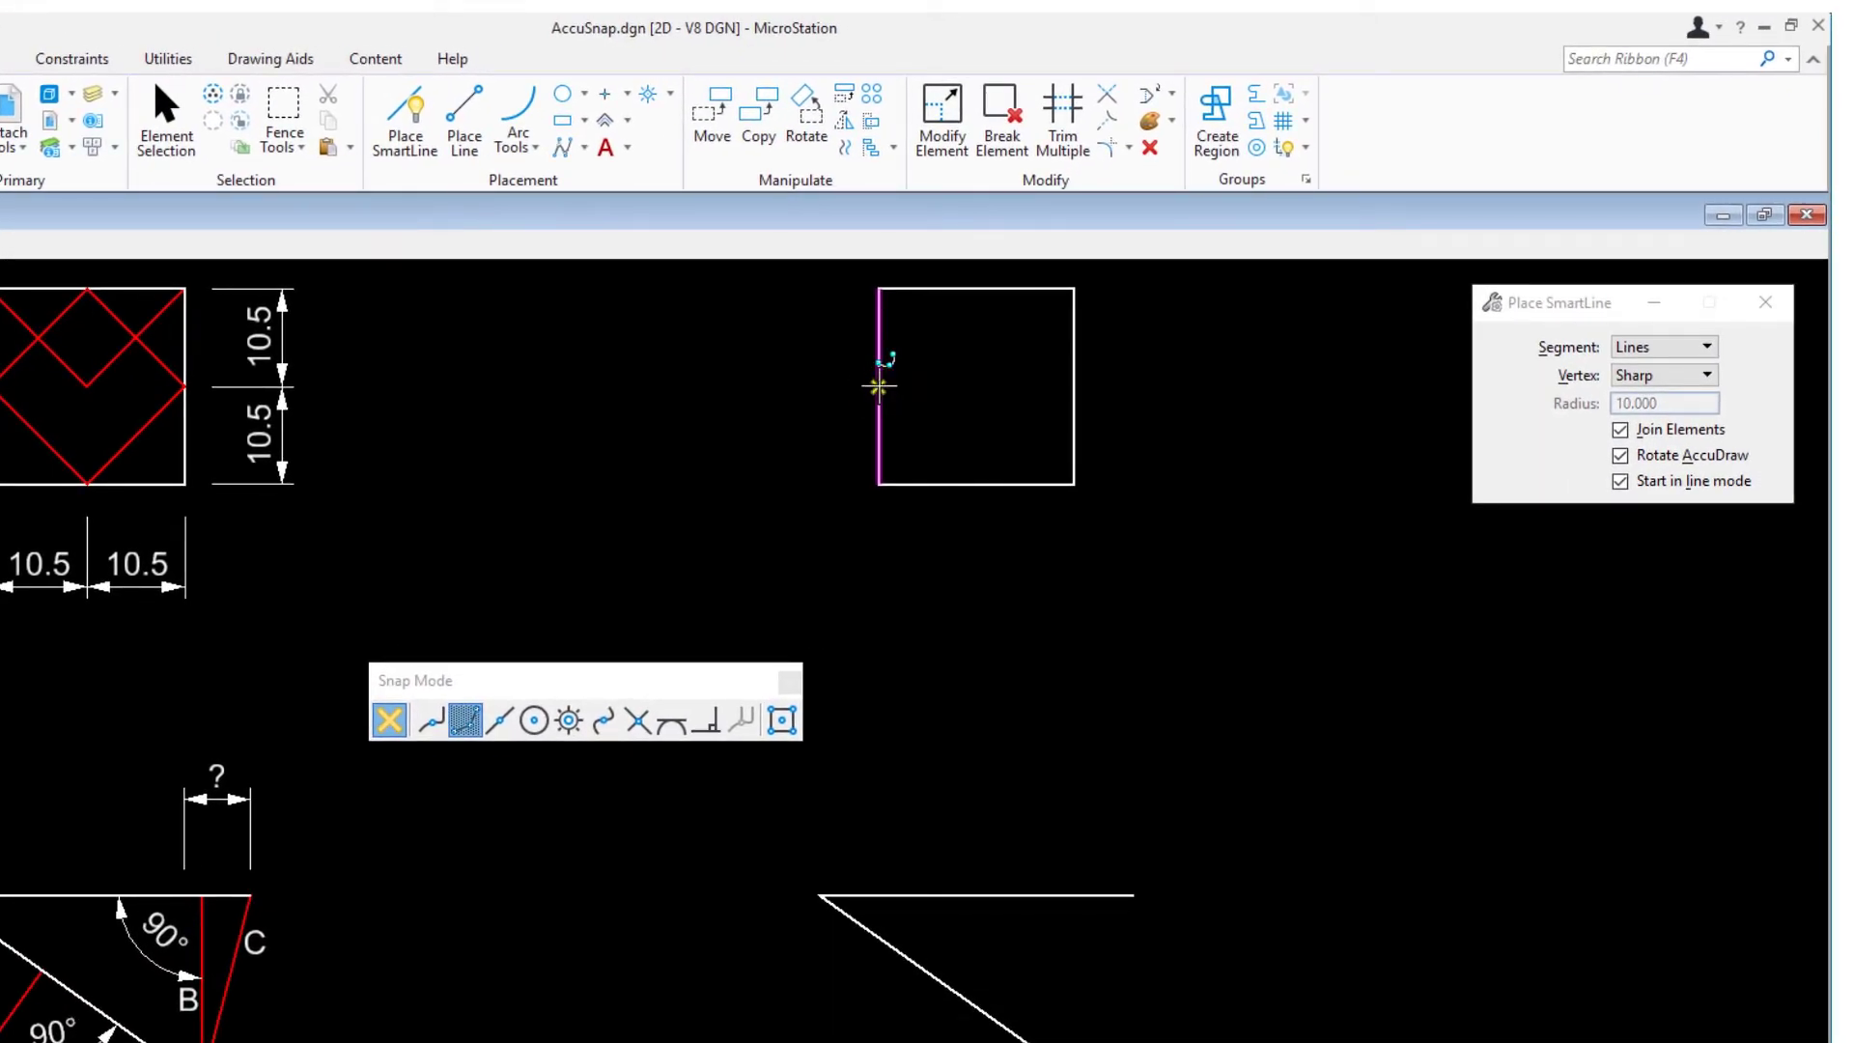
Begin the red diamond at the right square's left-side midpoint
{"action": "left_click", "coordinate": [879, 386]}
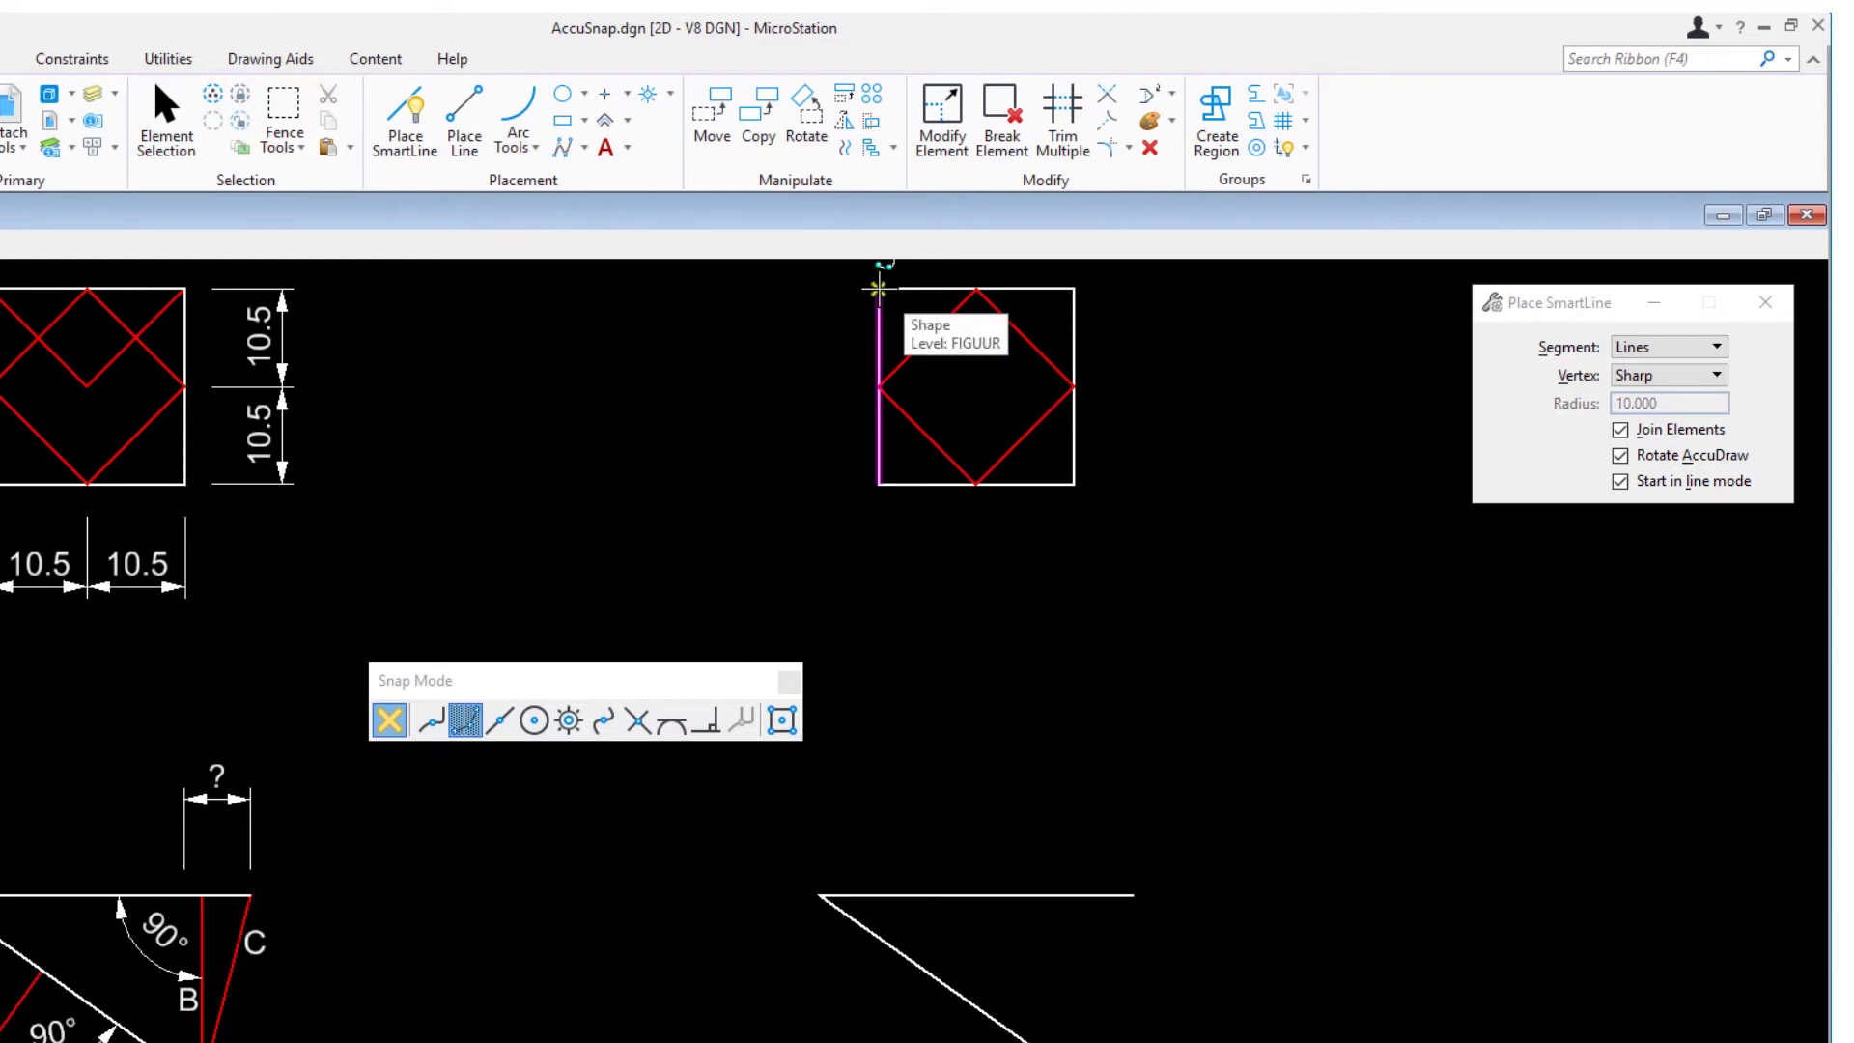
Draw a red V line from the right square's top-left corner
{"action": "left_click", "coordinate": [879, 289]}
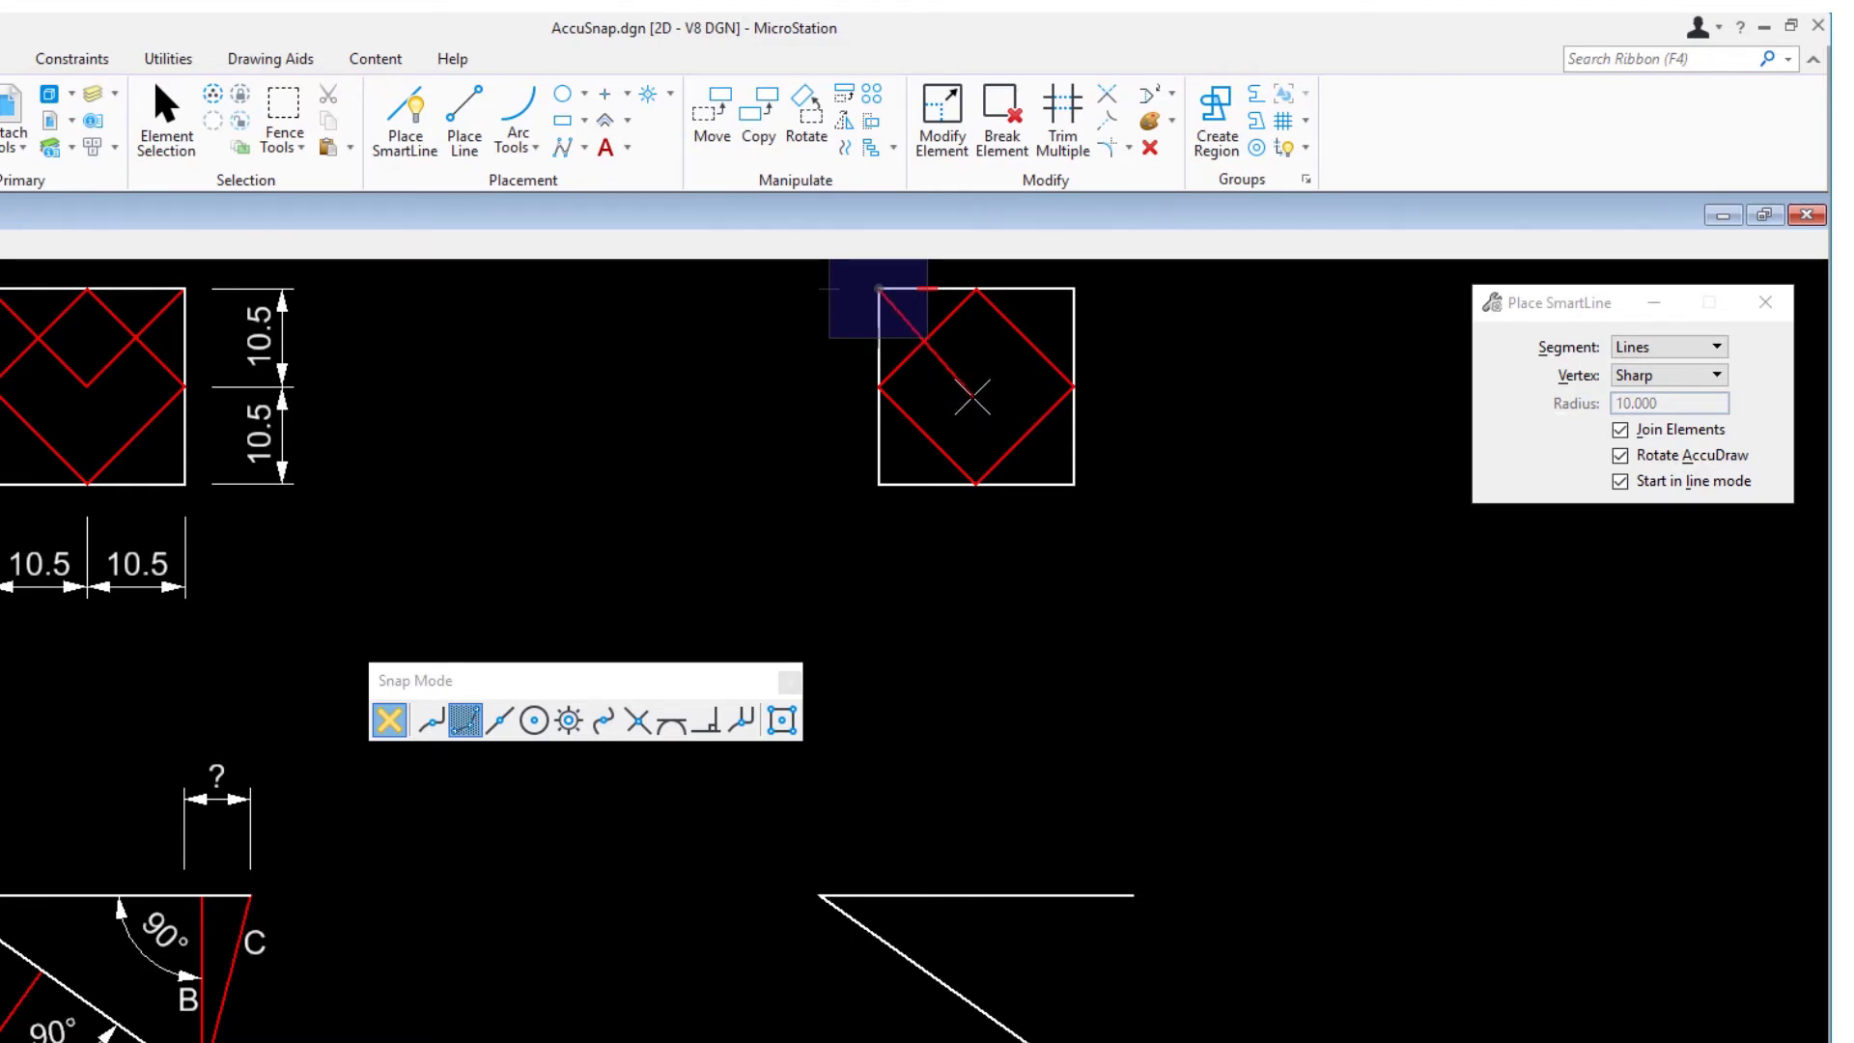
{"action": "left_click", "coordinate": [532, 721]}
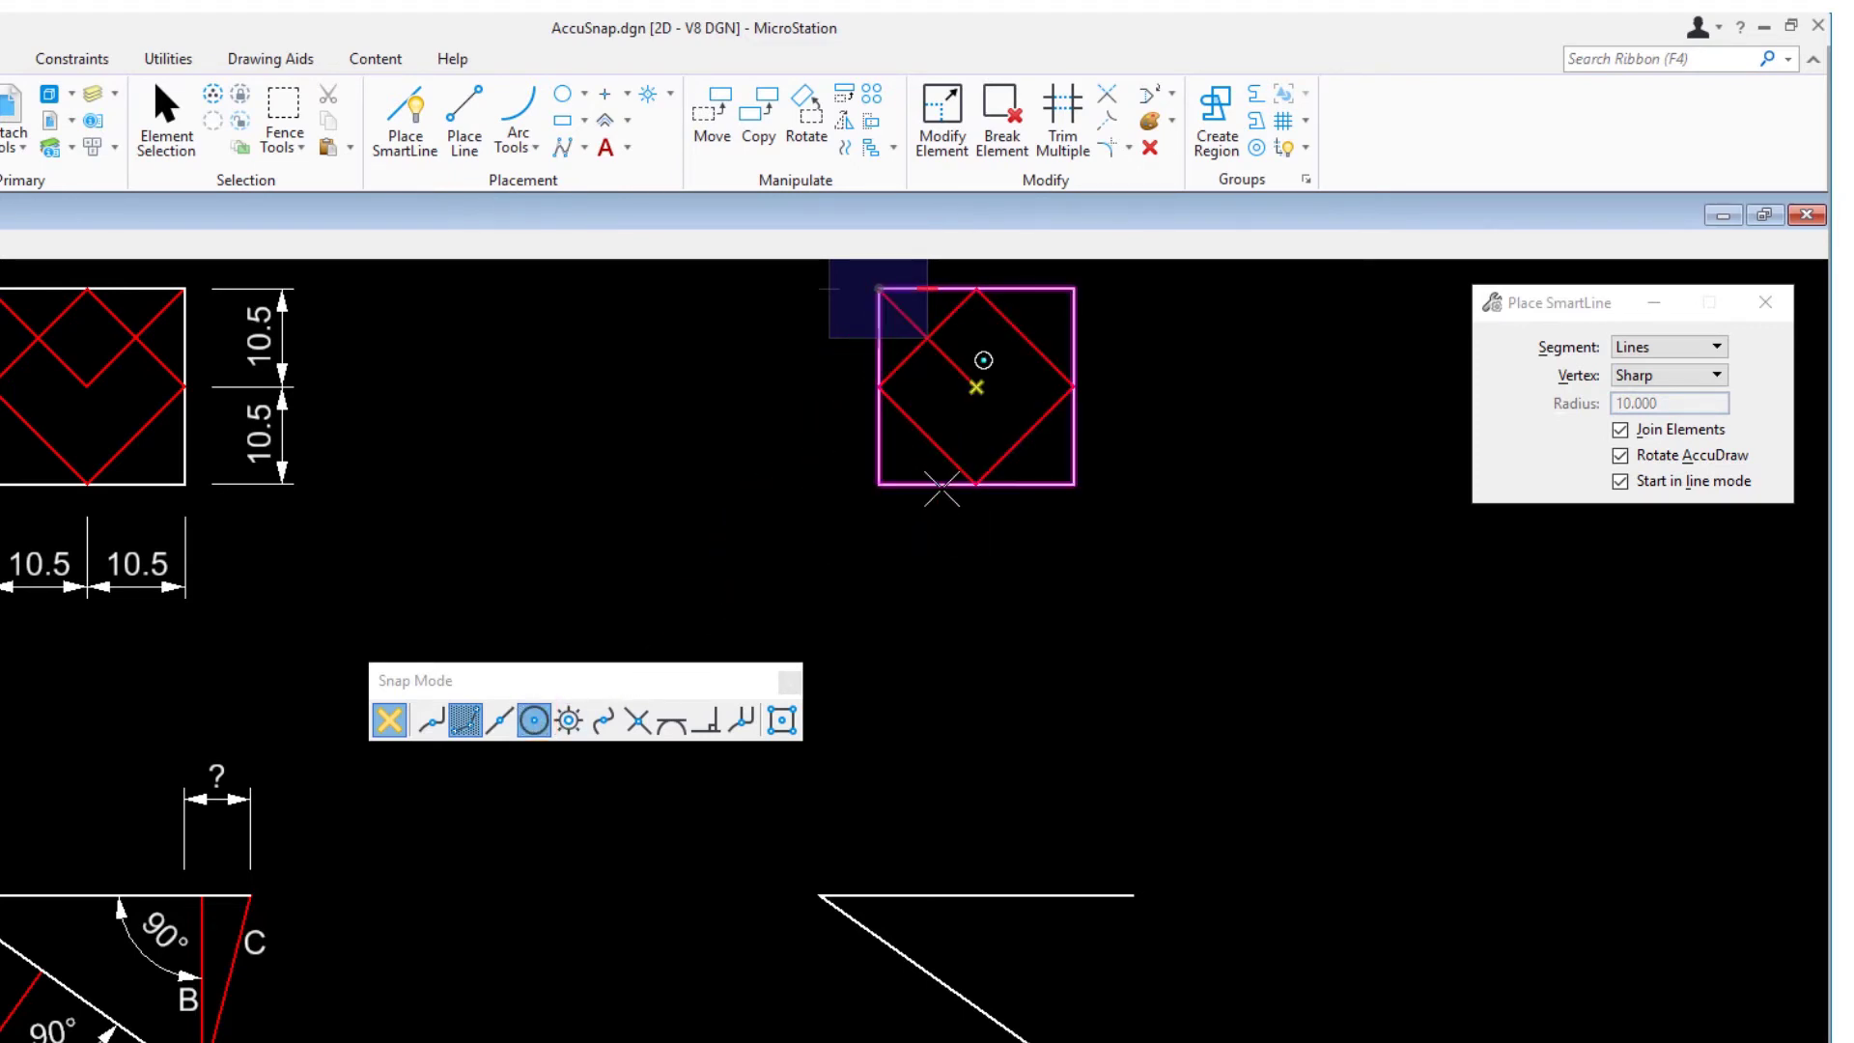
{"action": "mouse_move", "coordinate": [942, 488]}
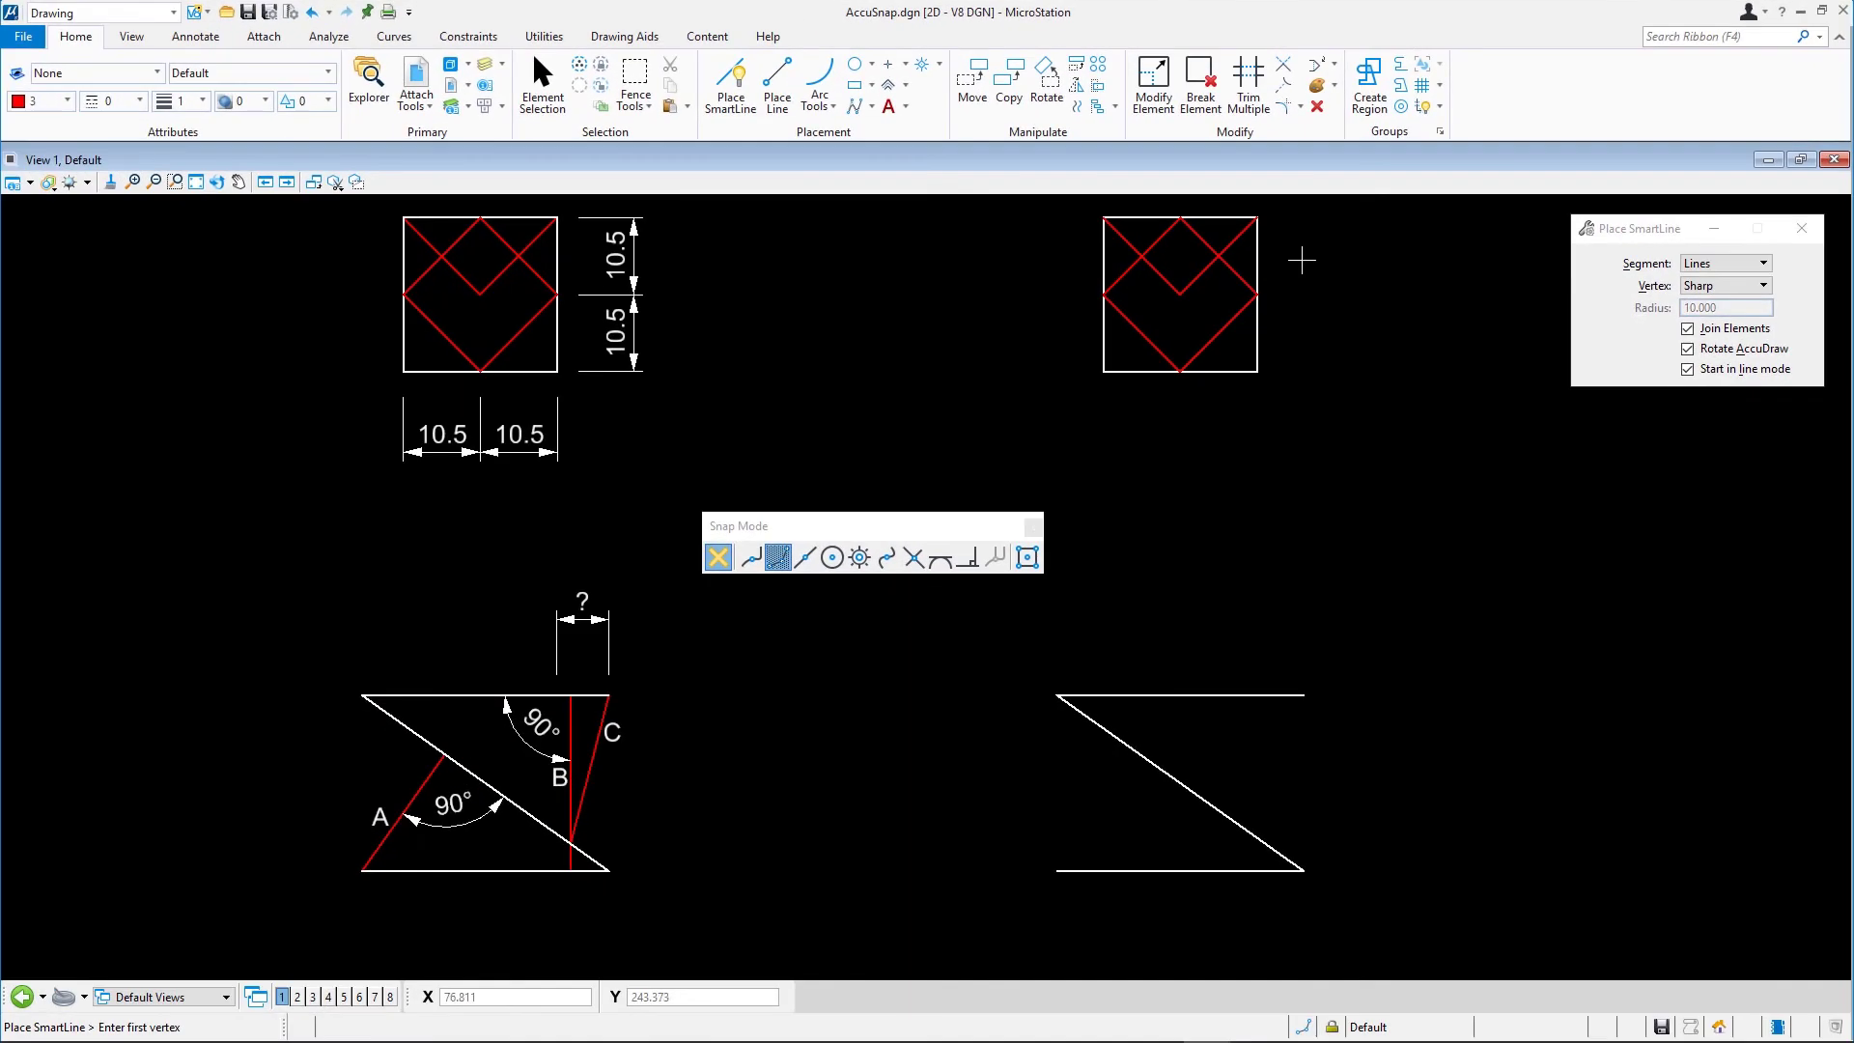
{"action": "mouse_move", "coordinate": [1233, 505]}
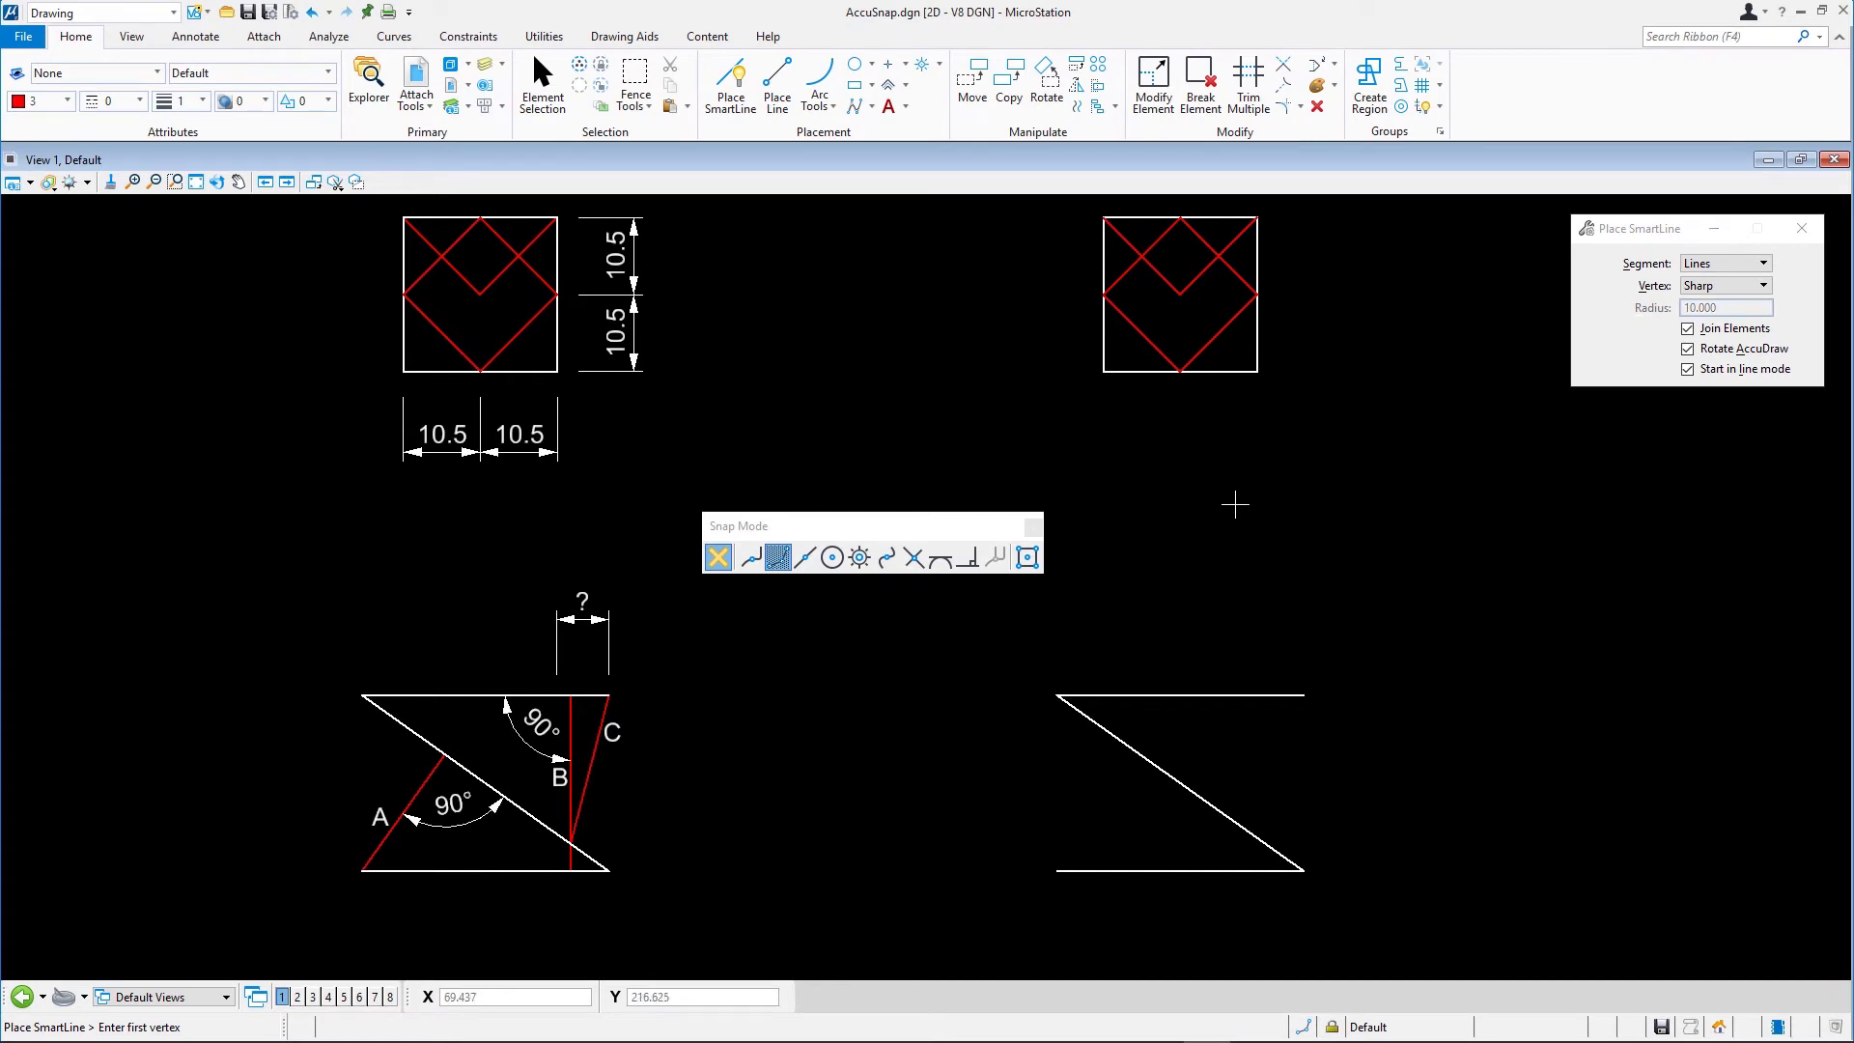
{"action": "mouse_move", "coordinate": [1110, 654]}
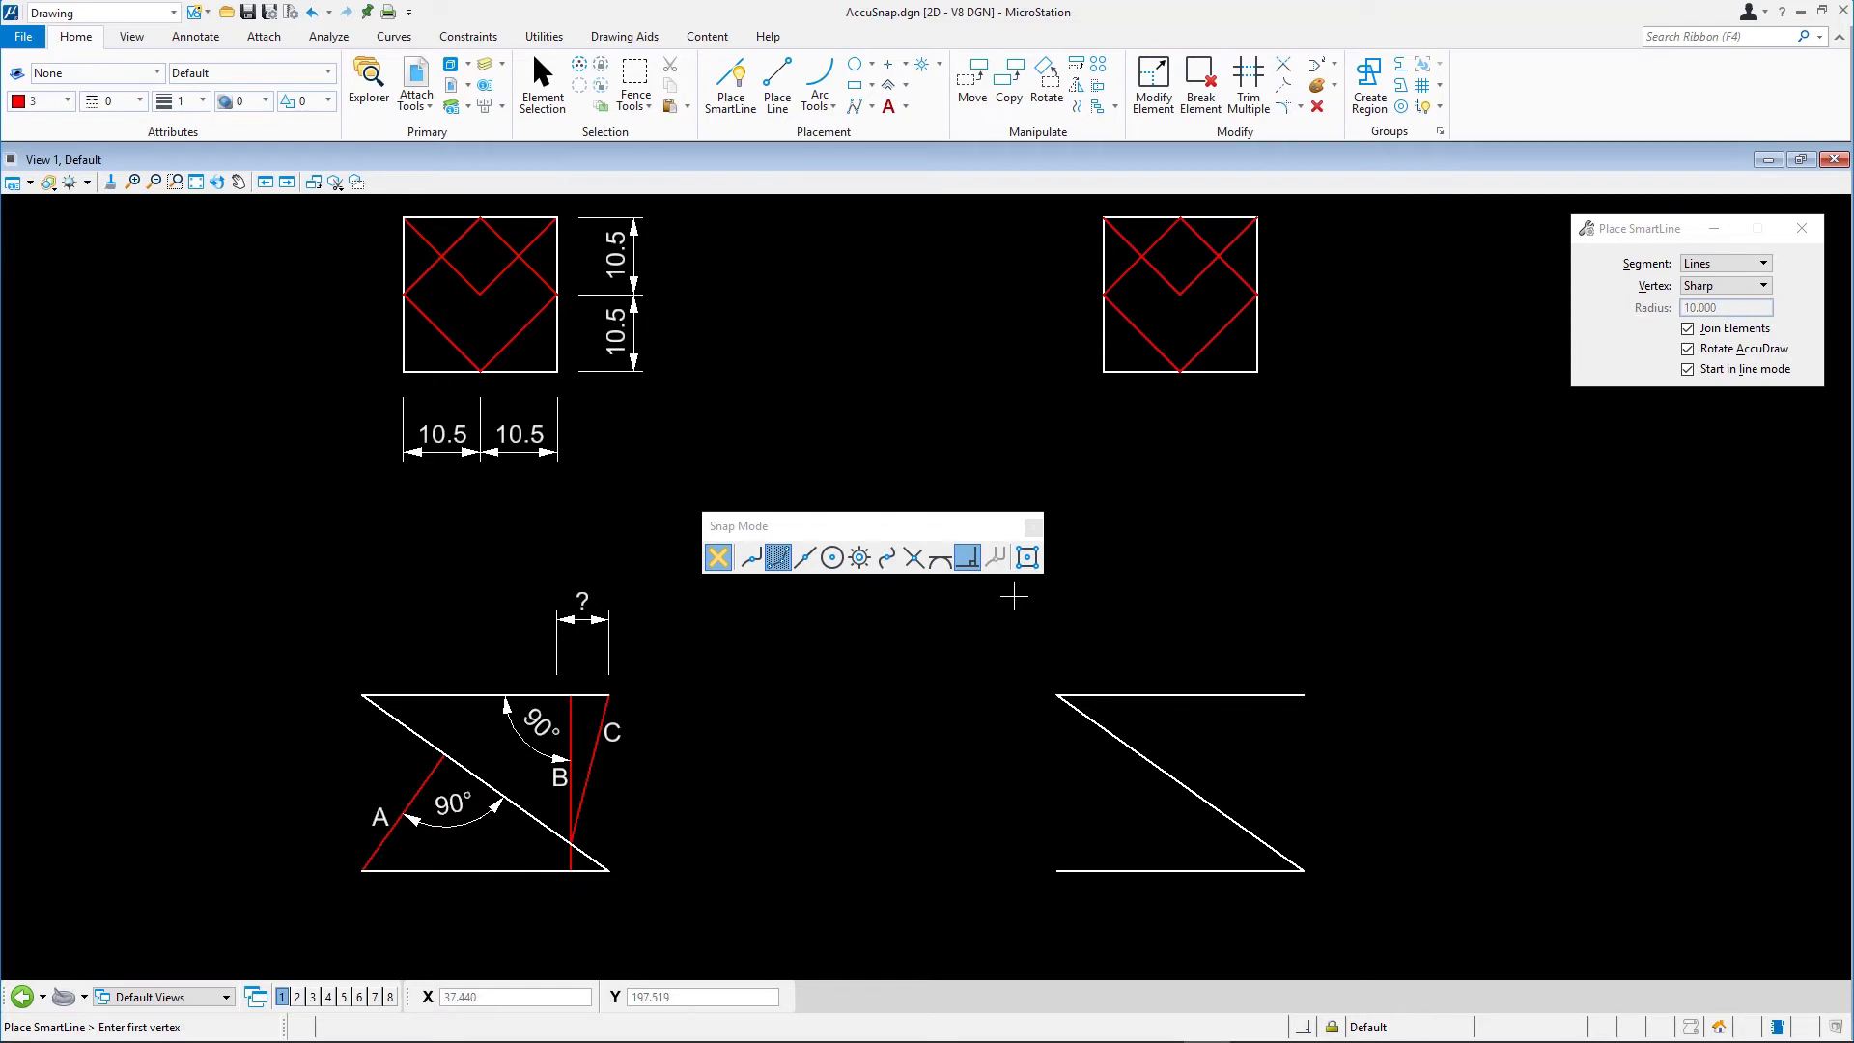
{"action": "mouse_move", "coordinate": [1017, 601]}
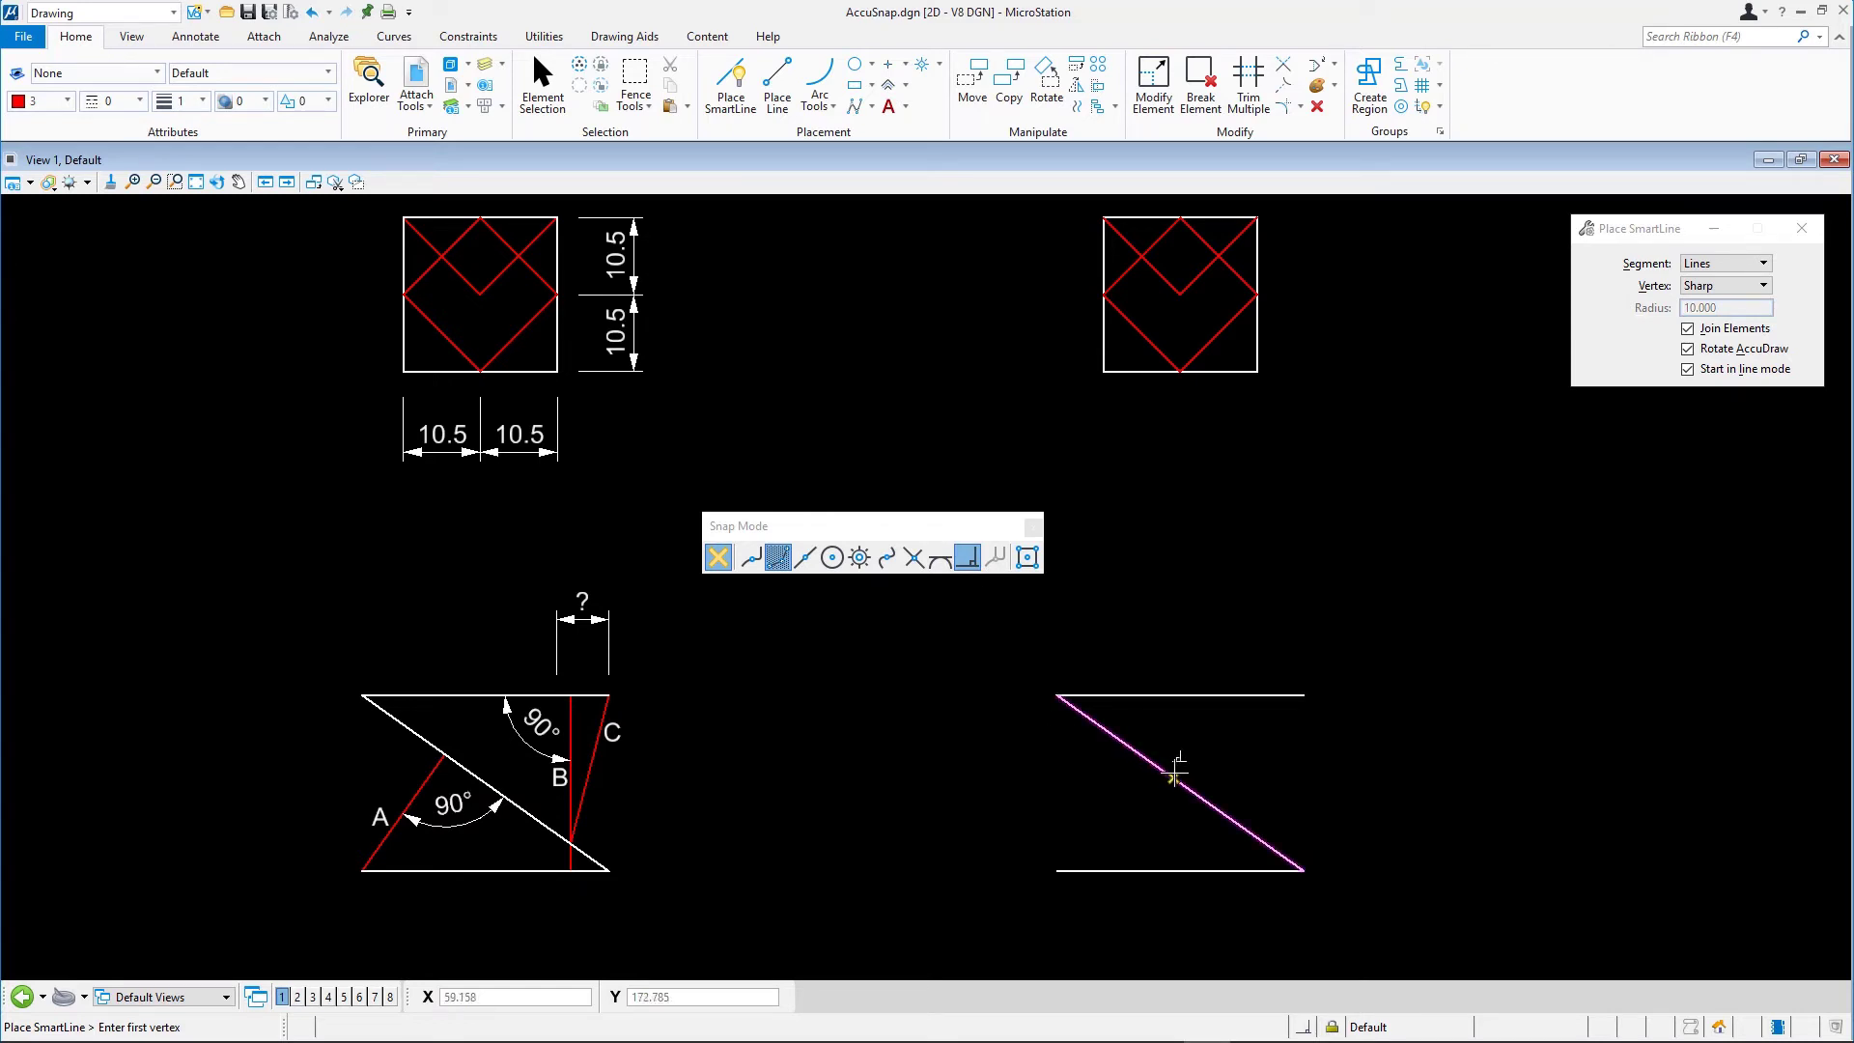
{"action": "mouse_move", "coordinate": [1171, 769]}
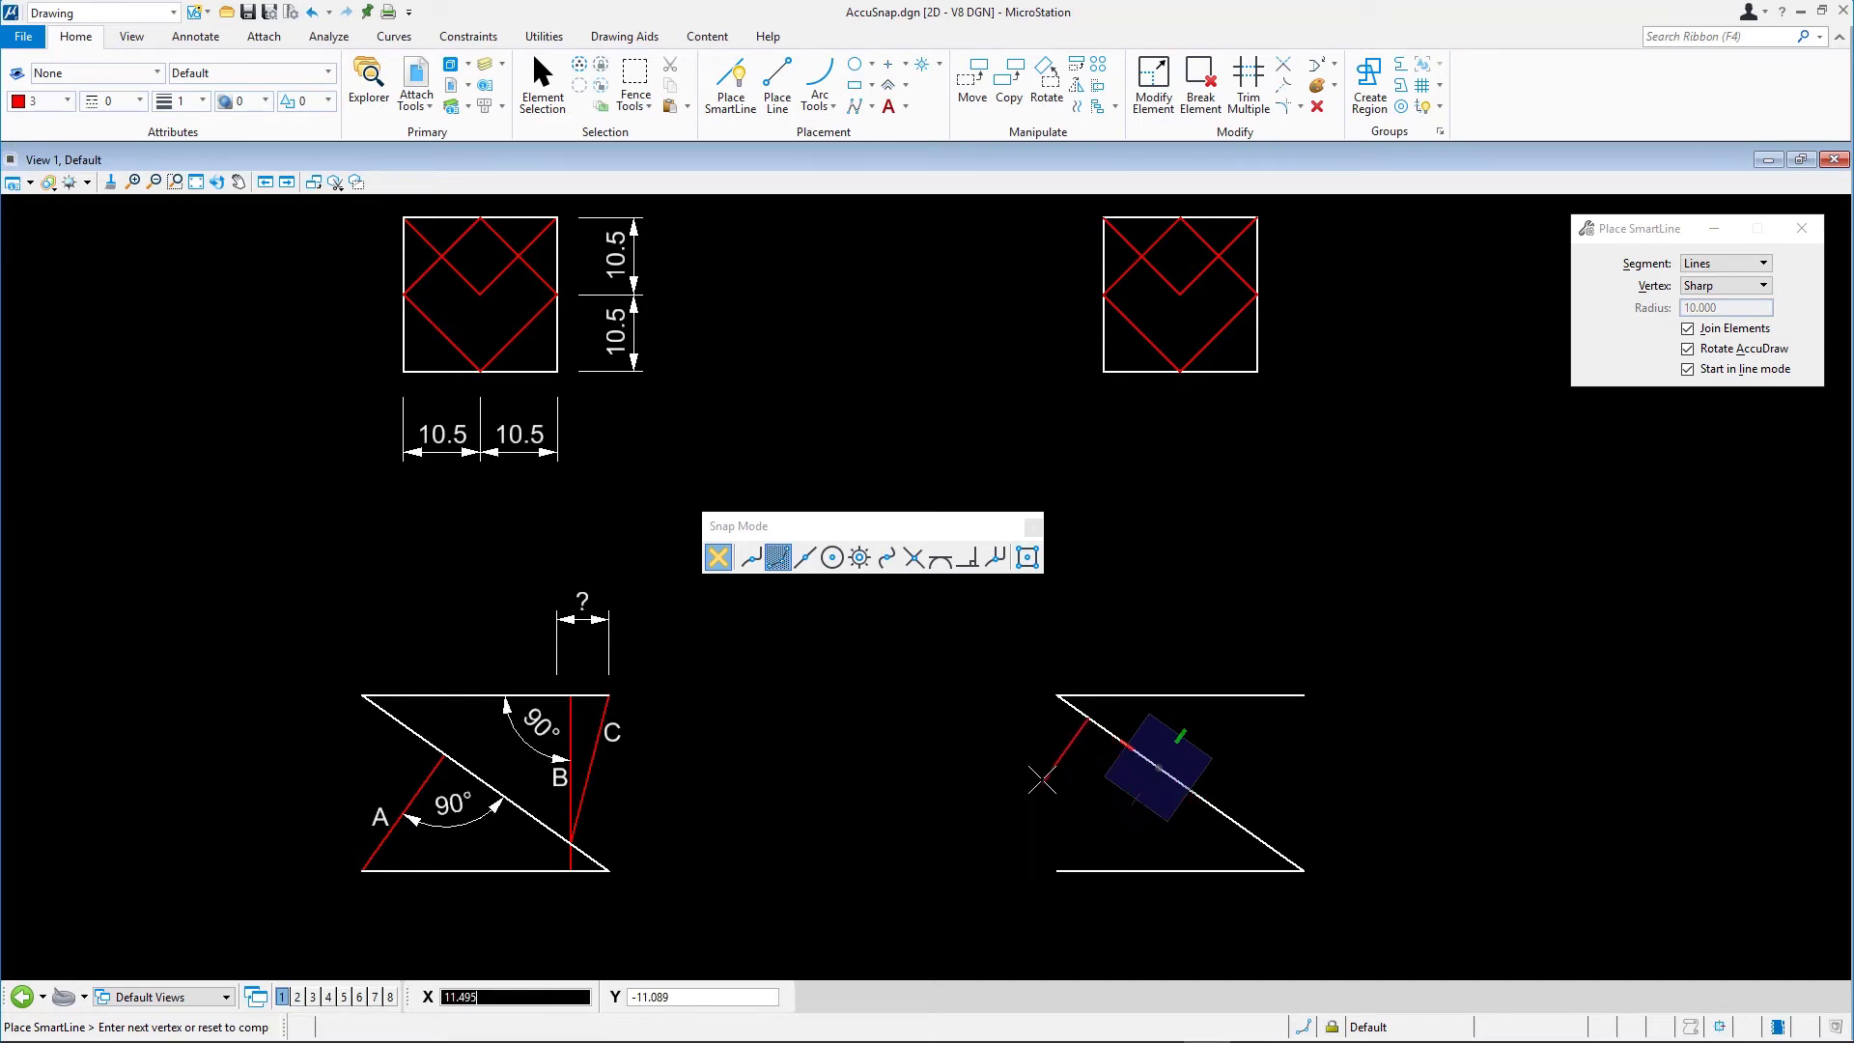
{"action": "mouse_move", "coordinate": [1076, 816]}
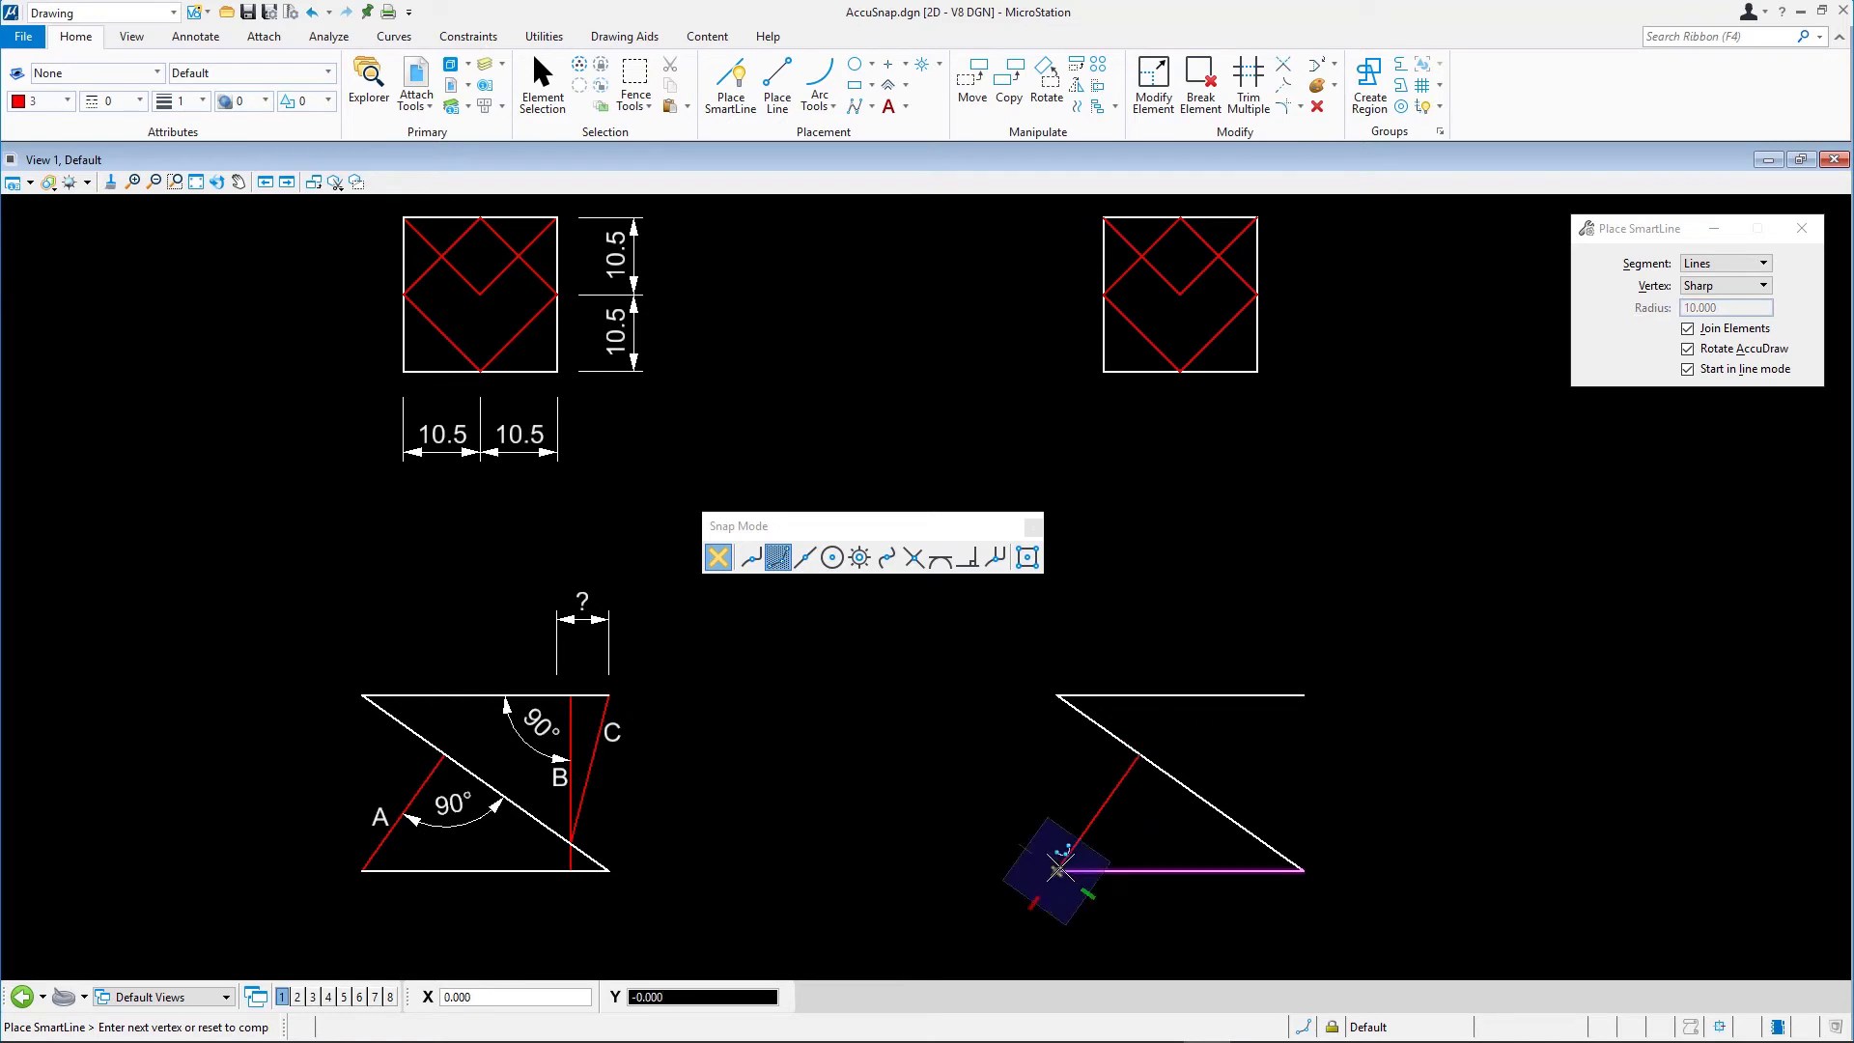
{"action": "mouse_move", "coordinate": [1058, 873]}
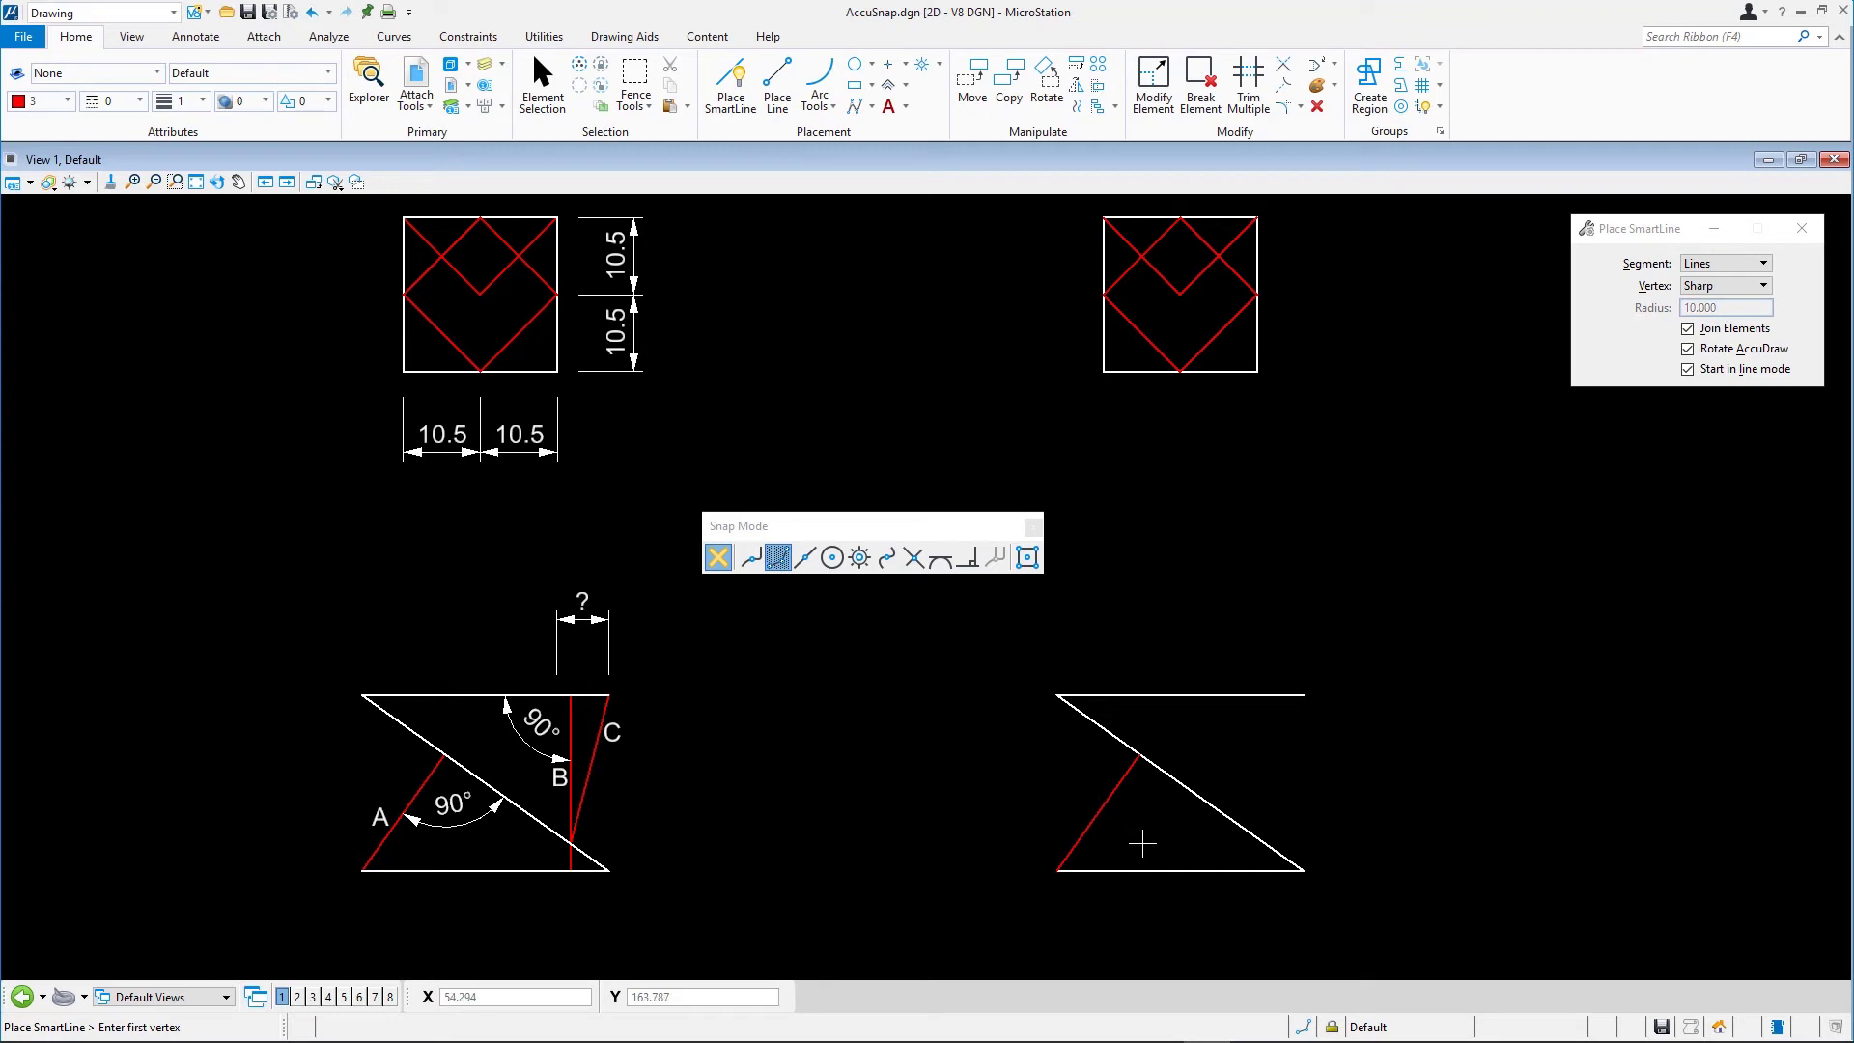
{"action": "mouse_move", "coordinate": [1157, 831]}
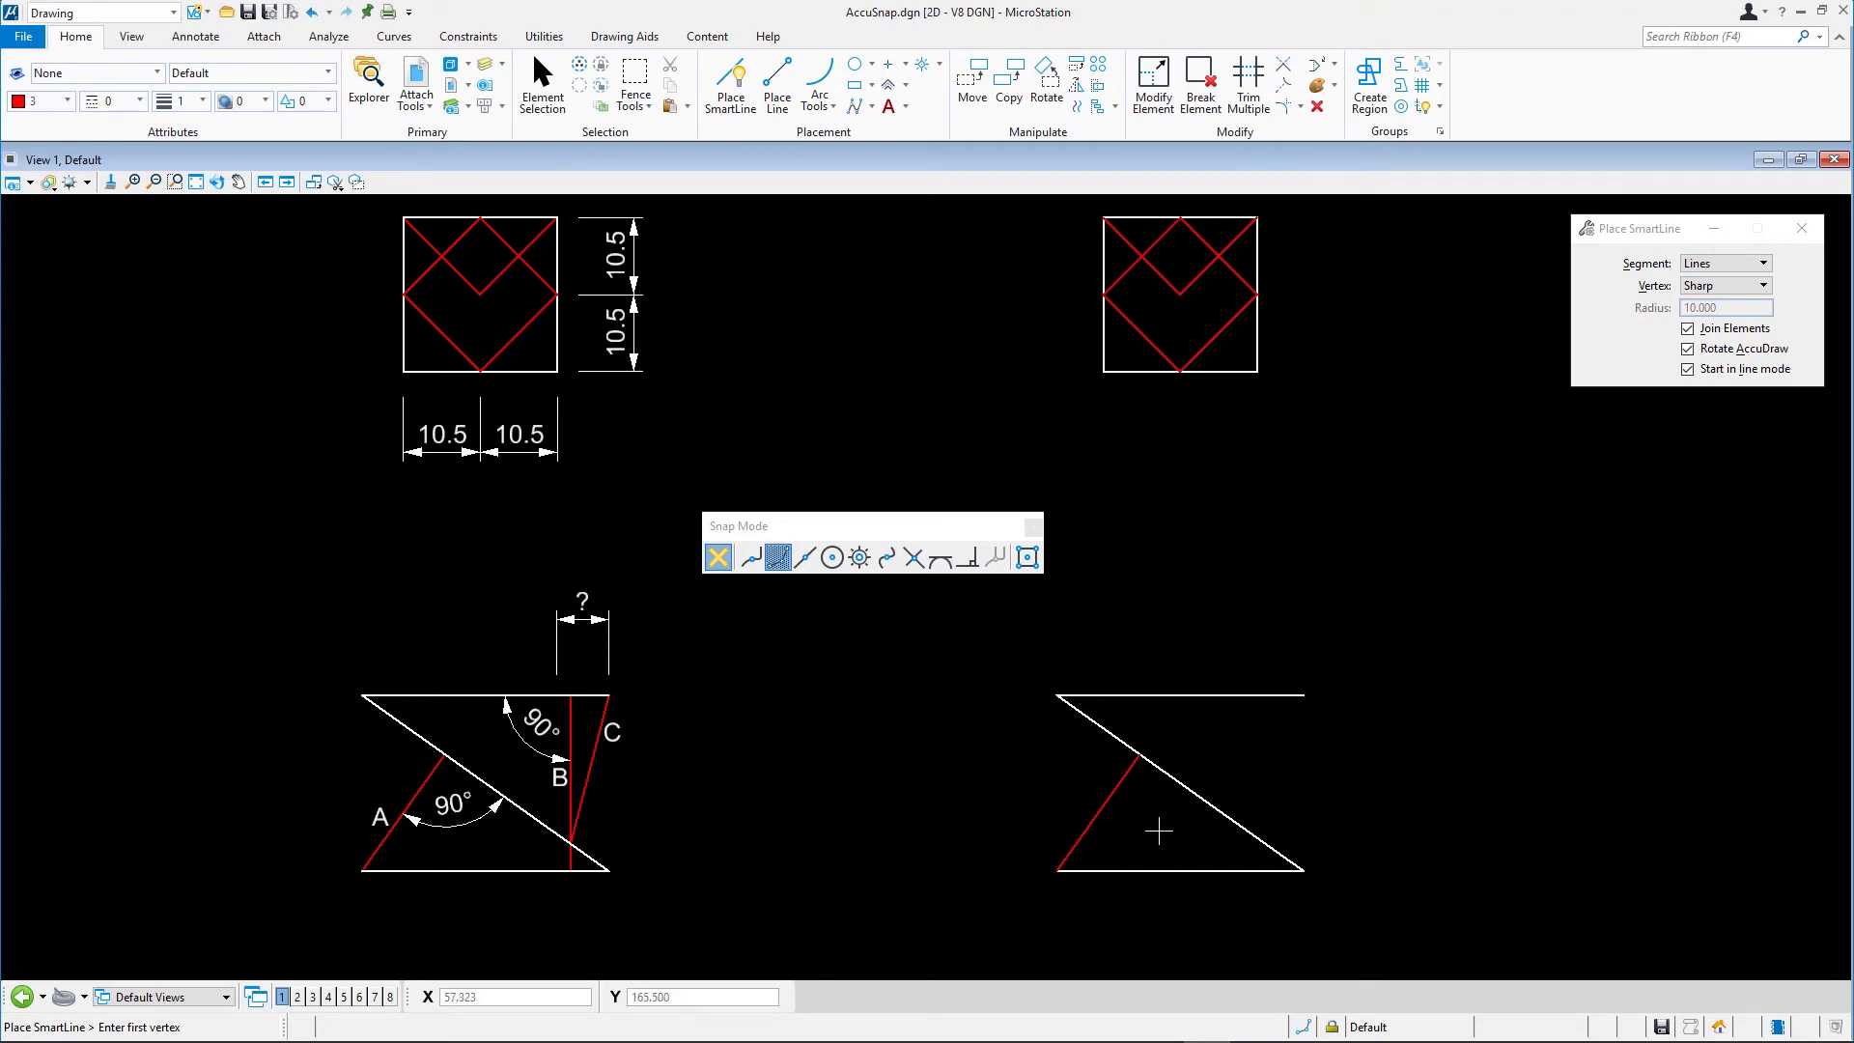
{"action": "mouse_move", "coordinate": [1184, 833]}
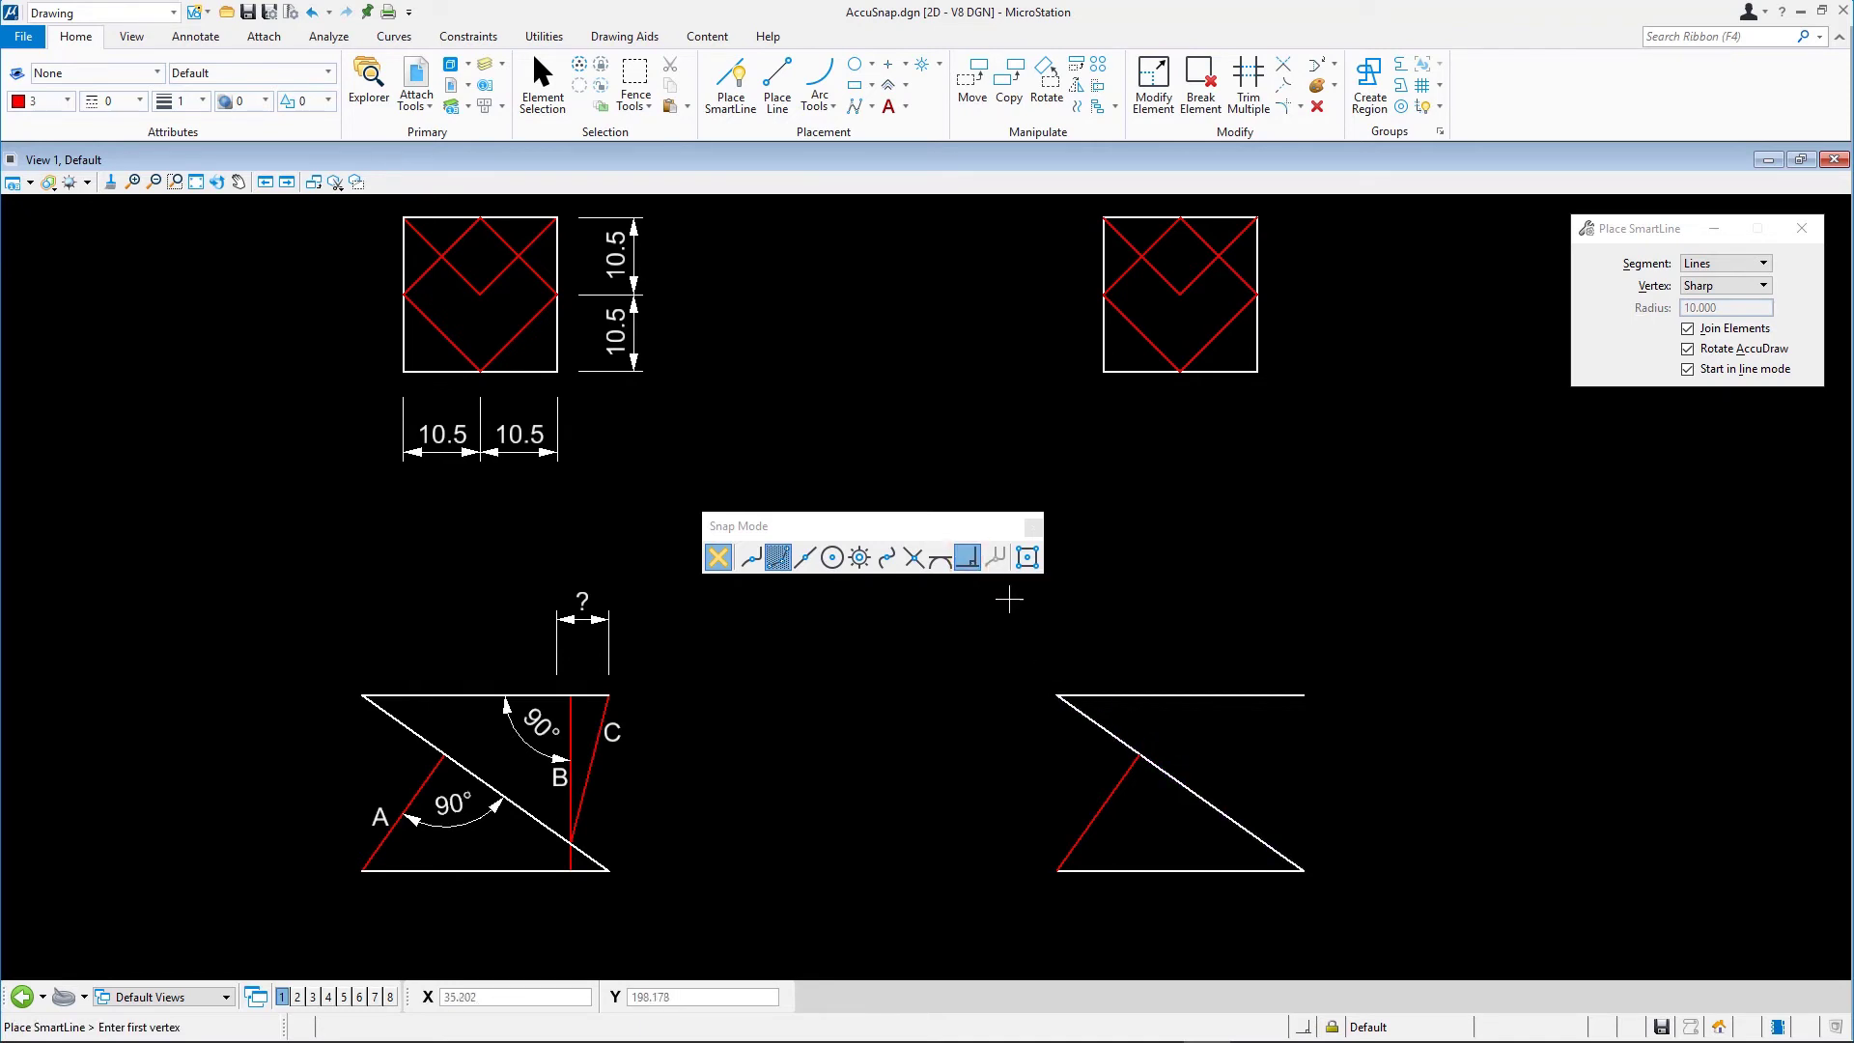
{"action": "mouse_move", "coordinate": [1085, 643]}
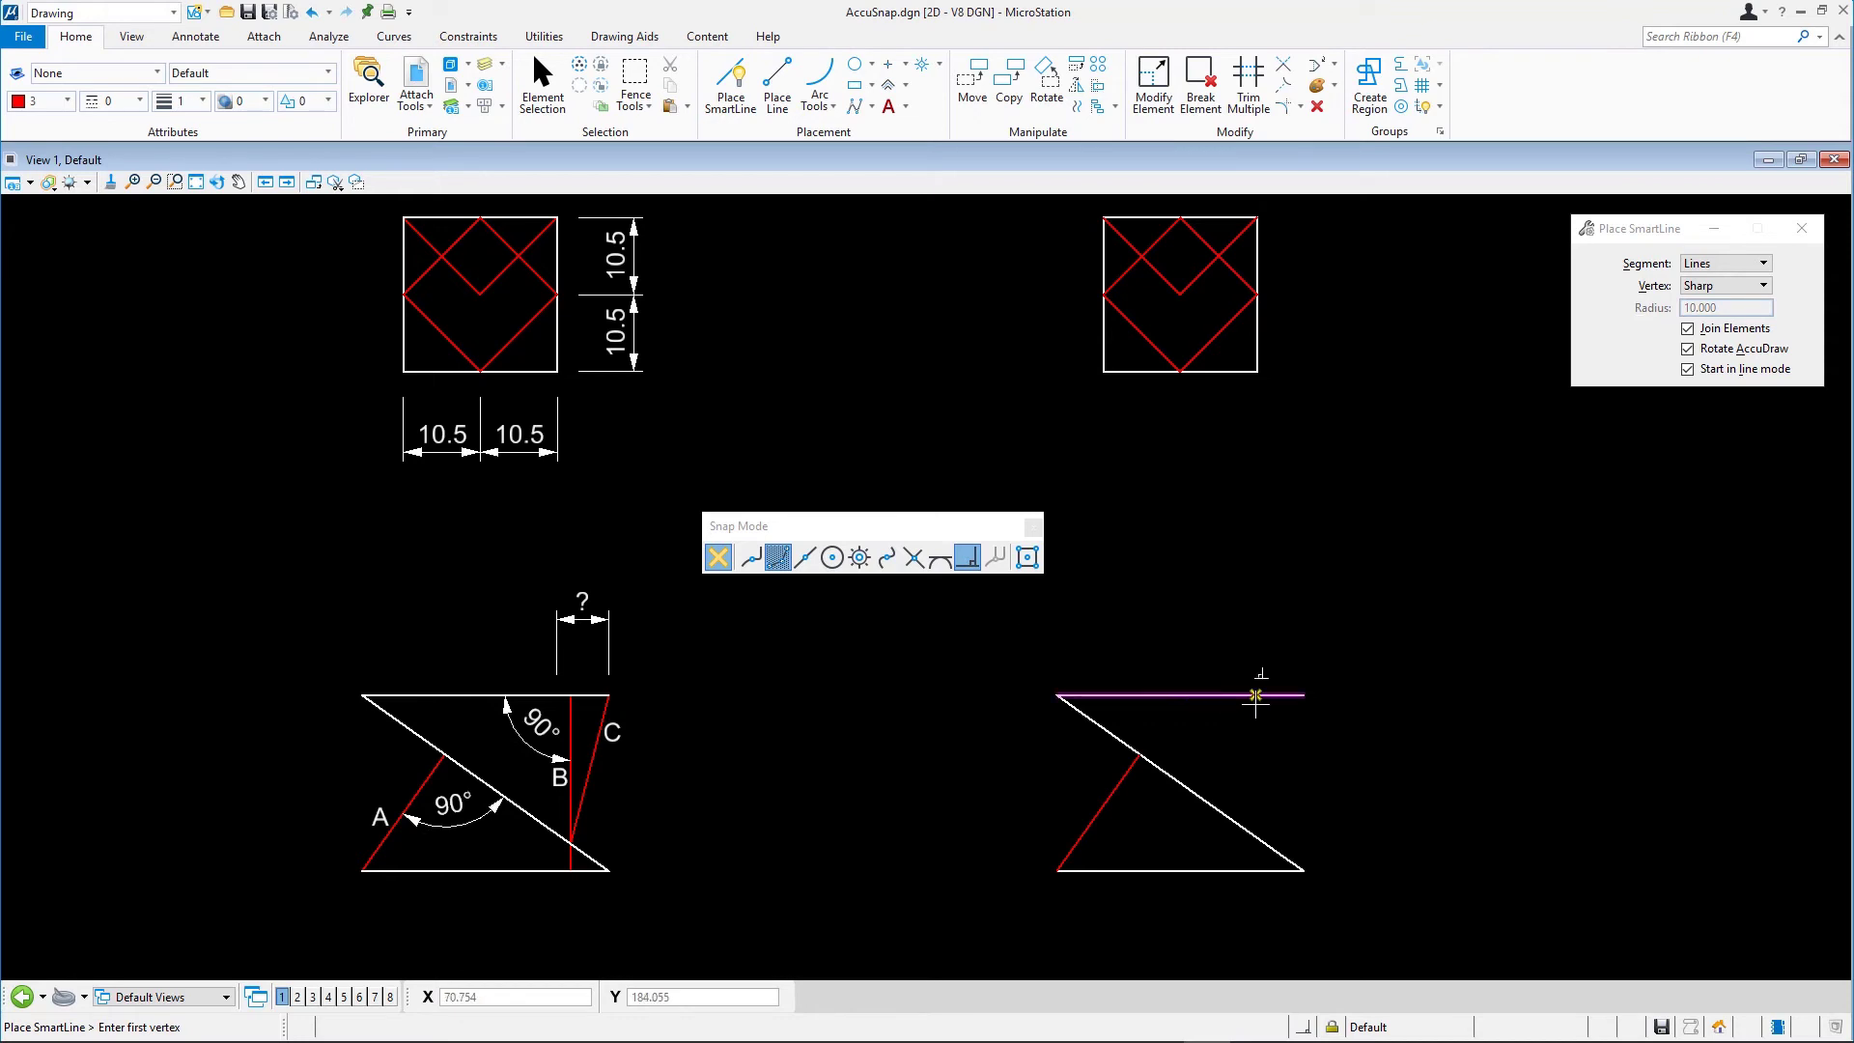
Start the red vertical line on the top edge and switch to Nearest/Perpendicular snap
{"action": "left_click", "coordinate": [1255, 695]}
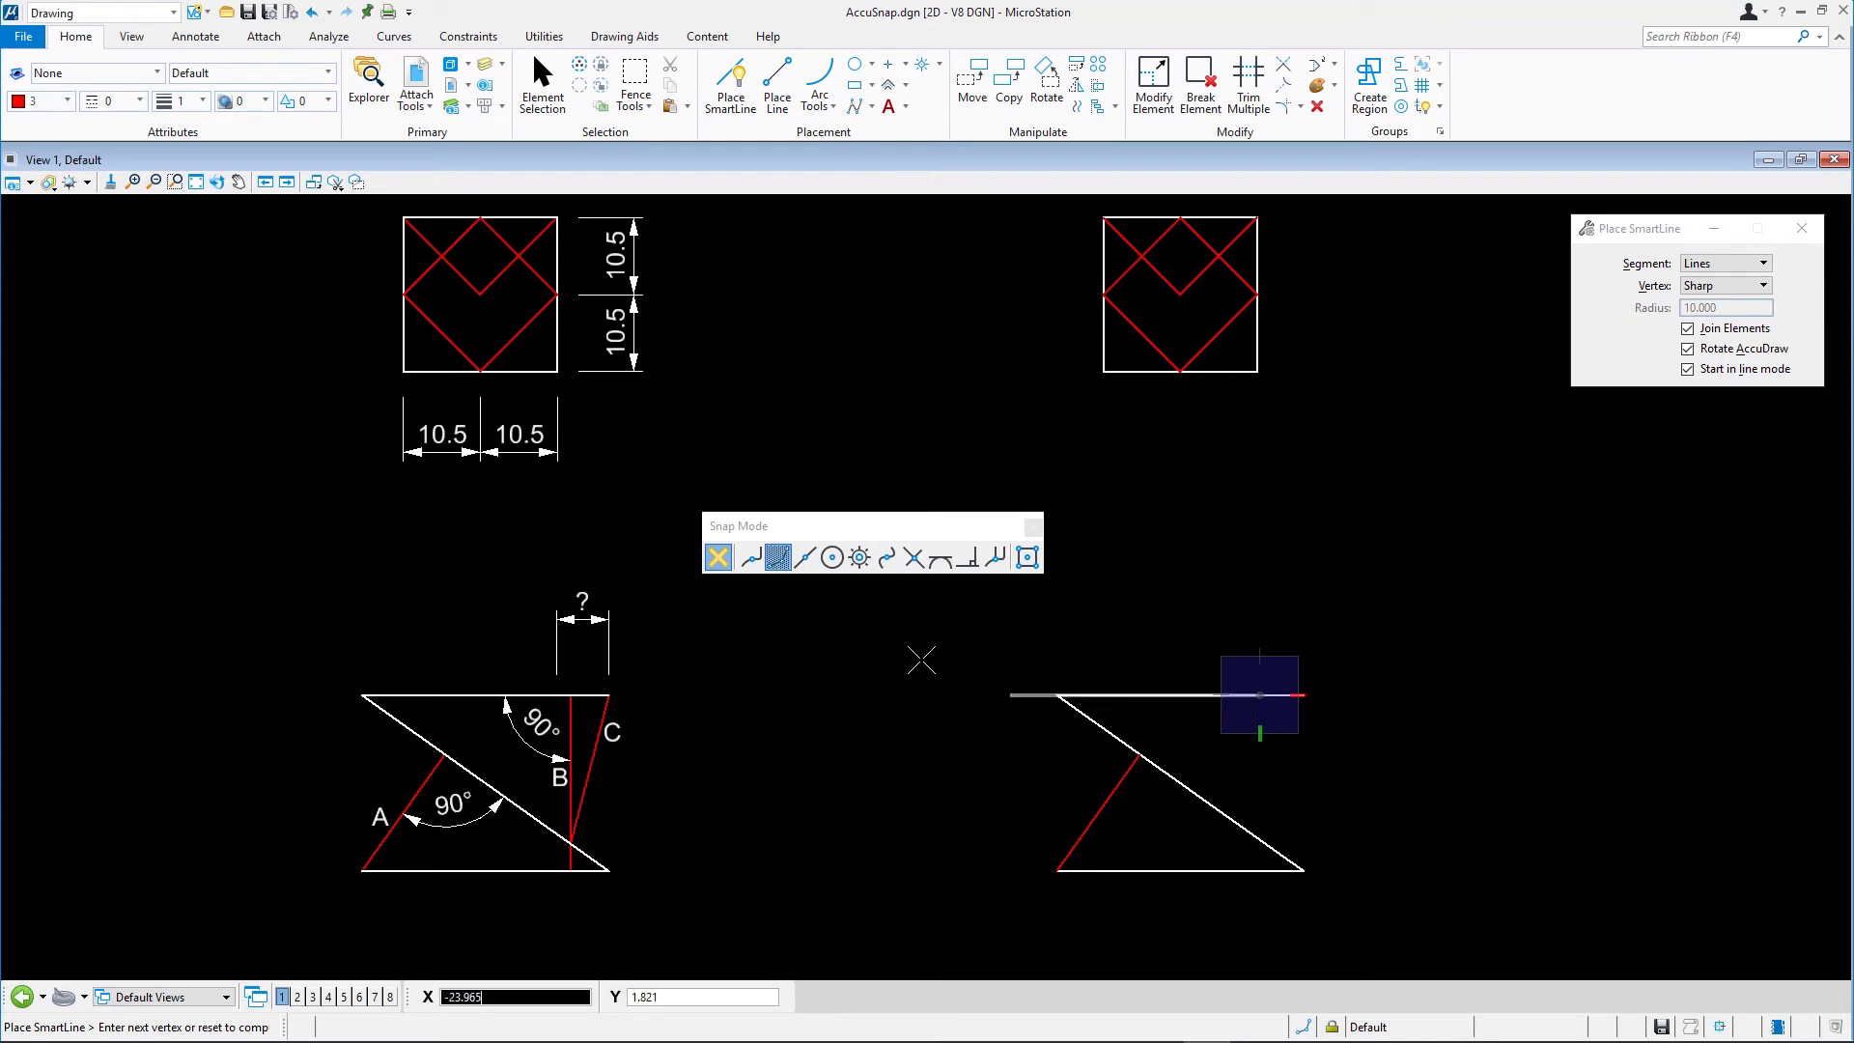
{"action": "left_click", "coordinate": [748, 558]}
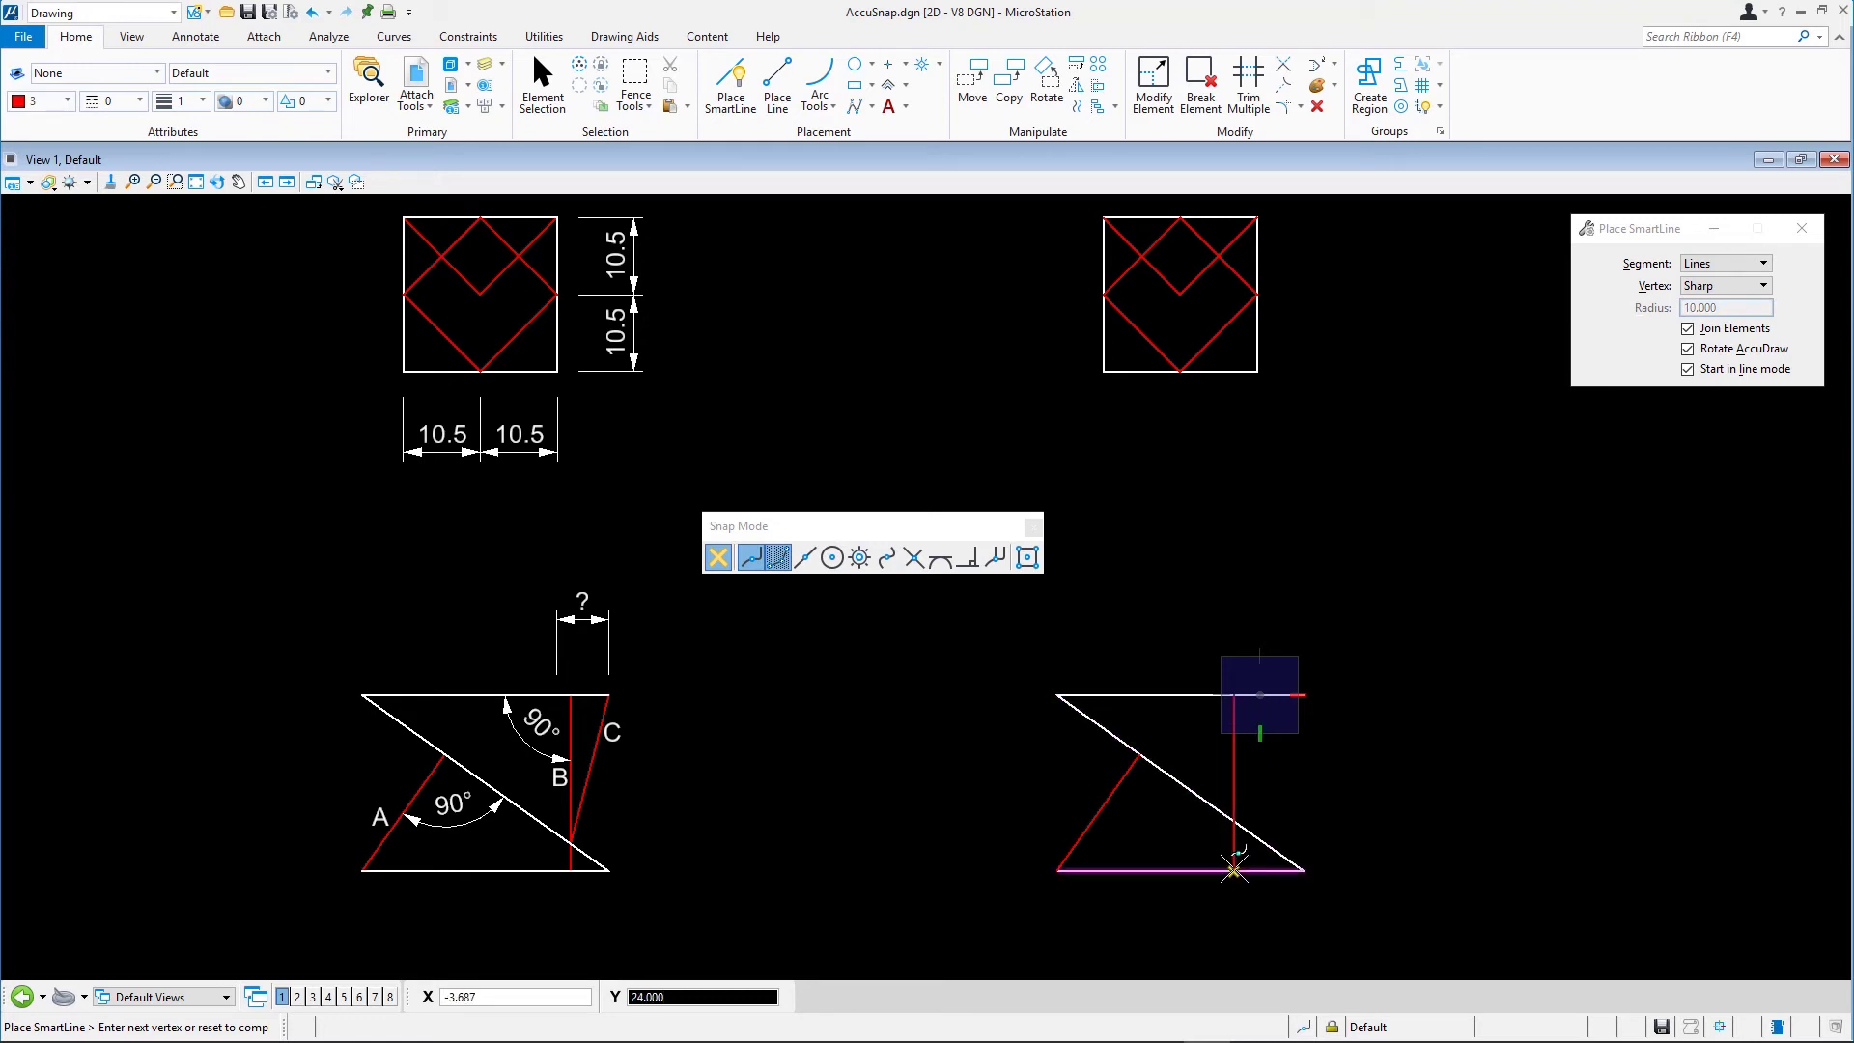
{"action": "mouse_move", "coordinate": [1253, 875]}
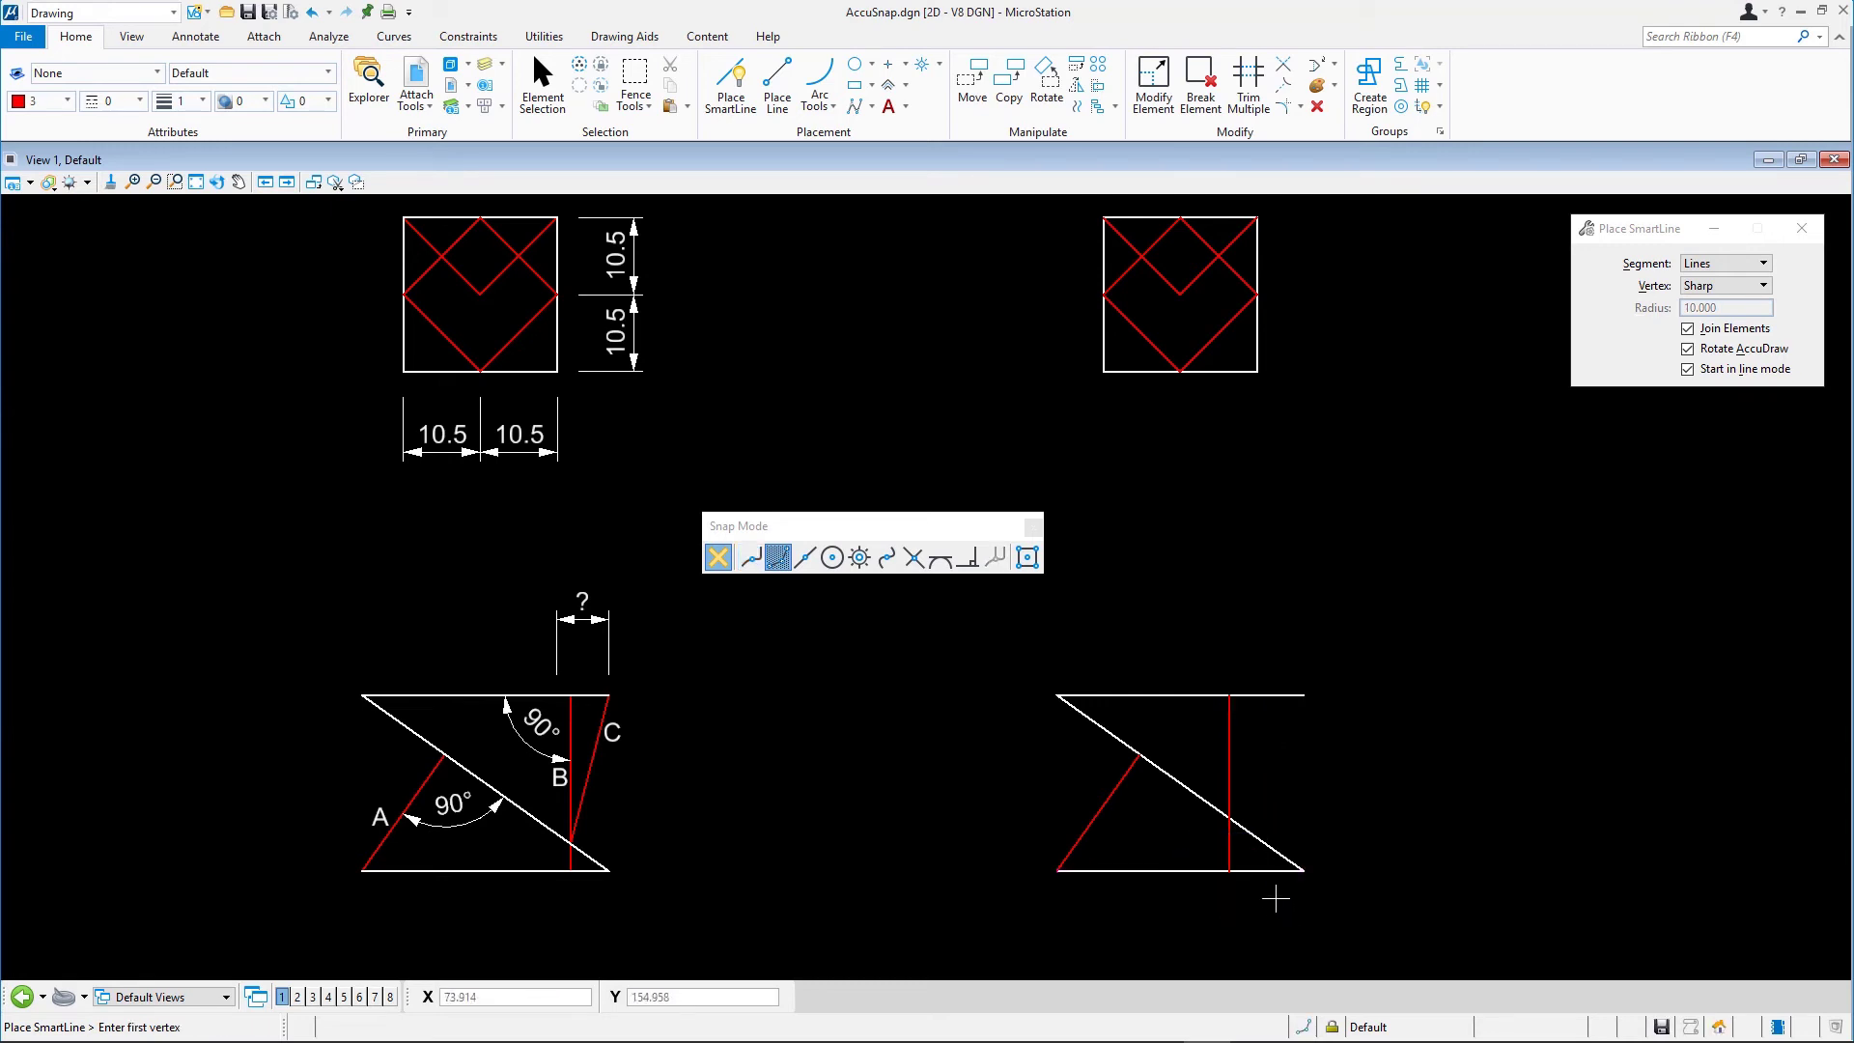
{"action": "mouse_move", "coordinate": [1276, 748]}
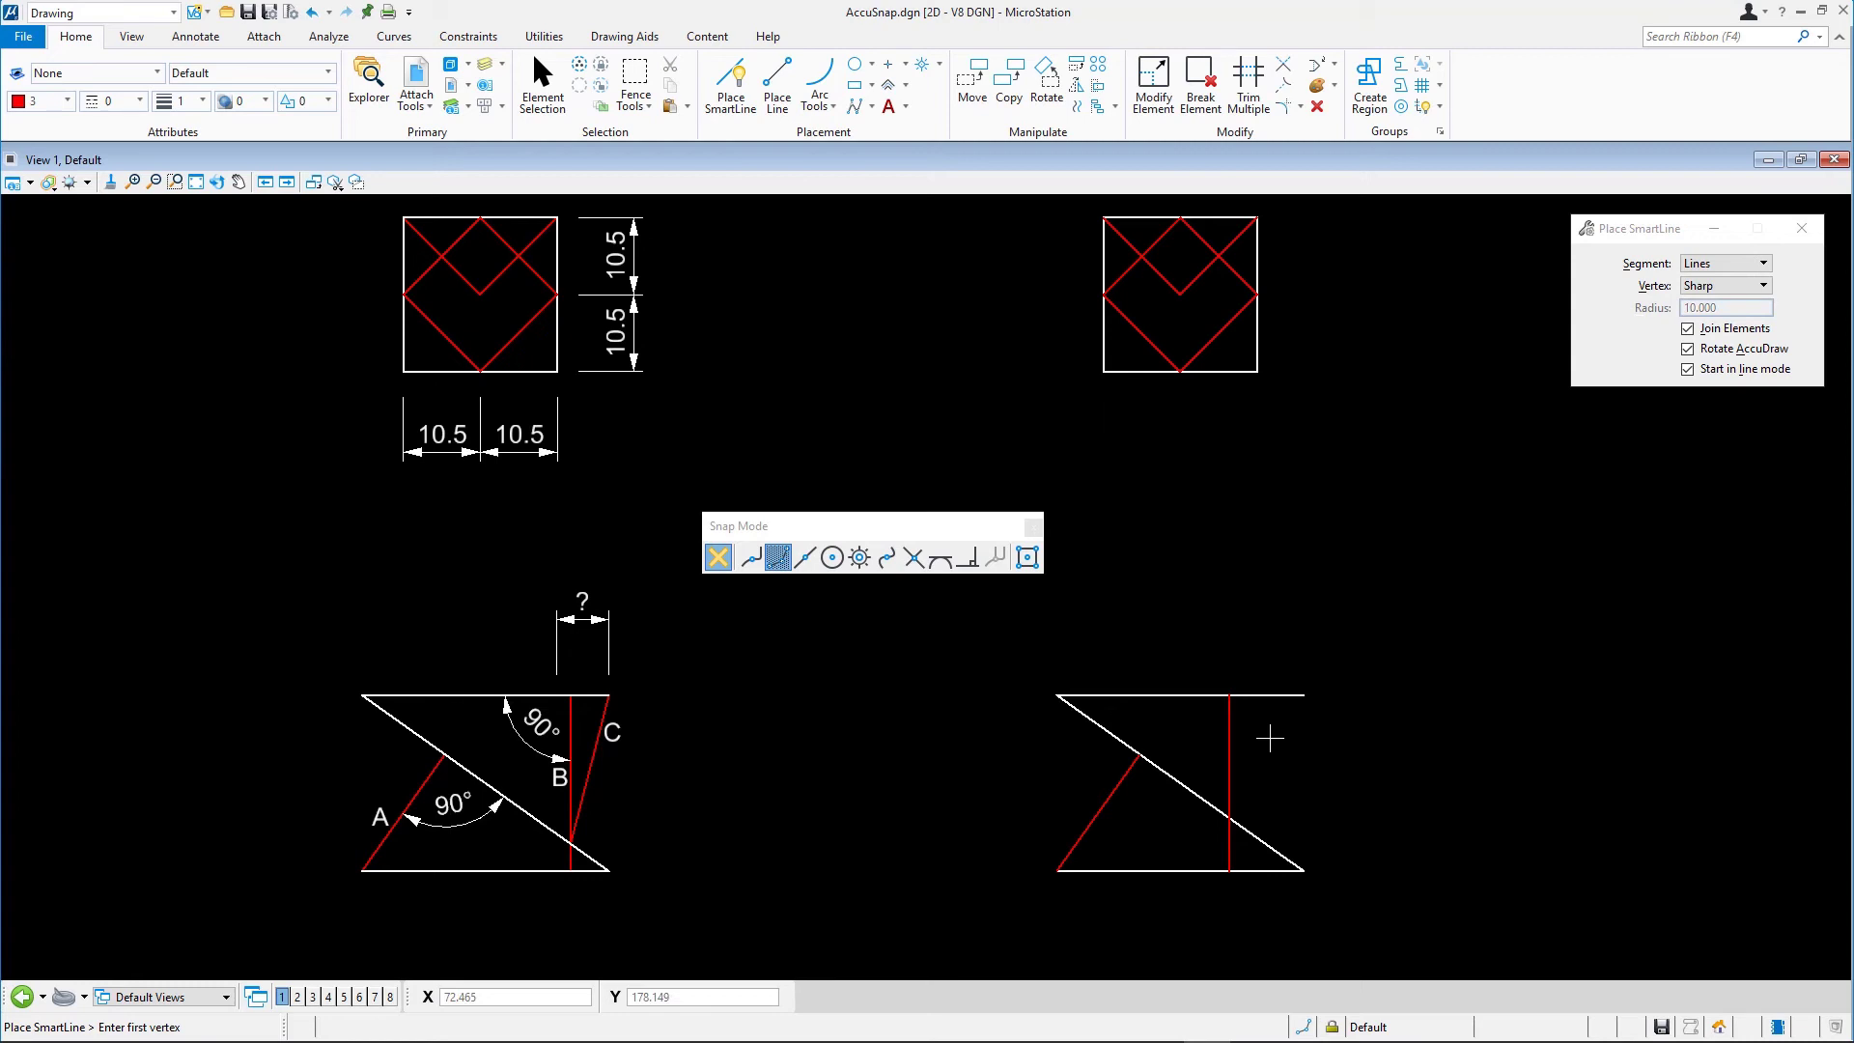
{"action": "mouse_move", "coordinate": [1306, 713]}
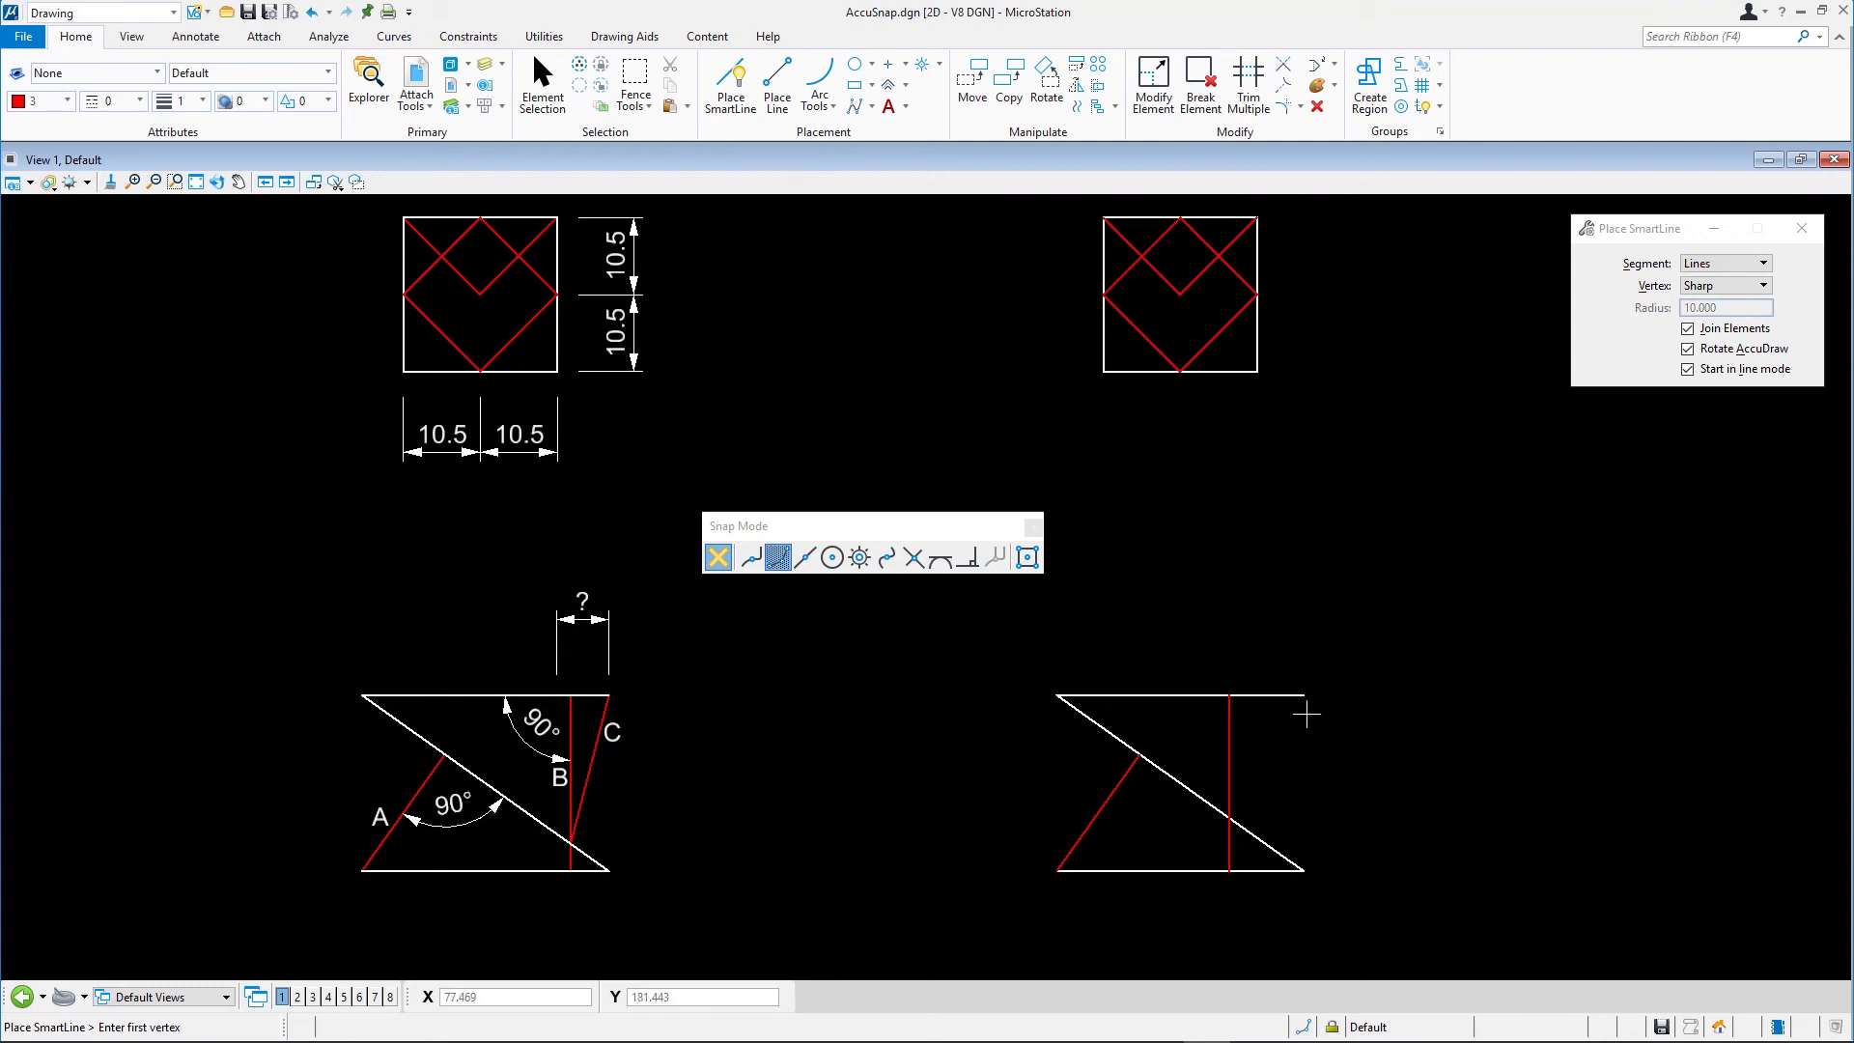
{"action": "mouse_move", "coordinate": [1309, 713]}
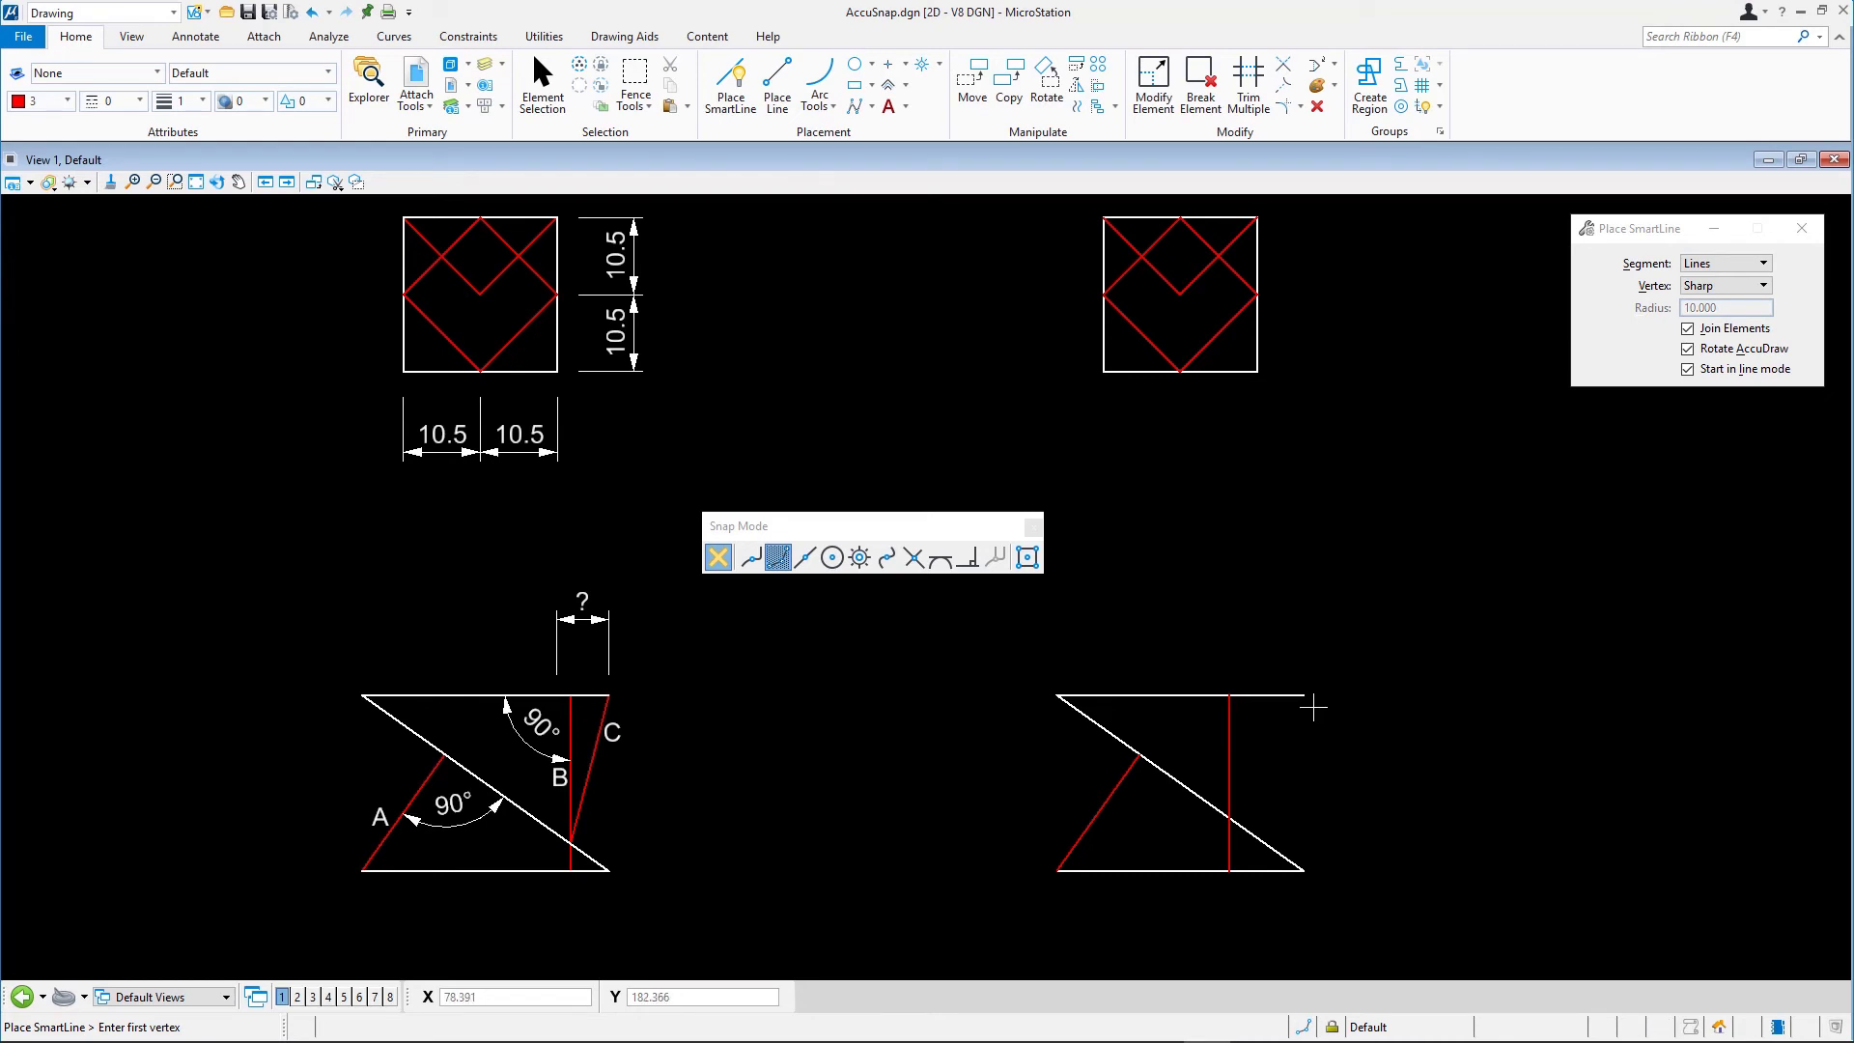
{"action": "mouse_move", "coordinate": [1305, 695]}
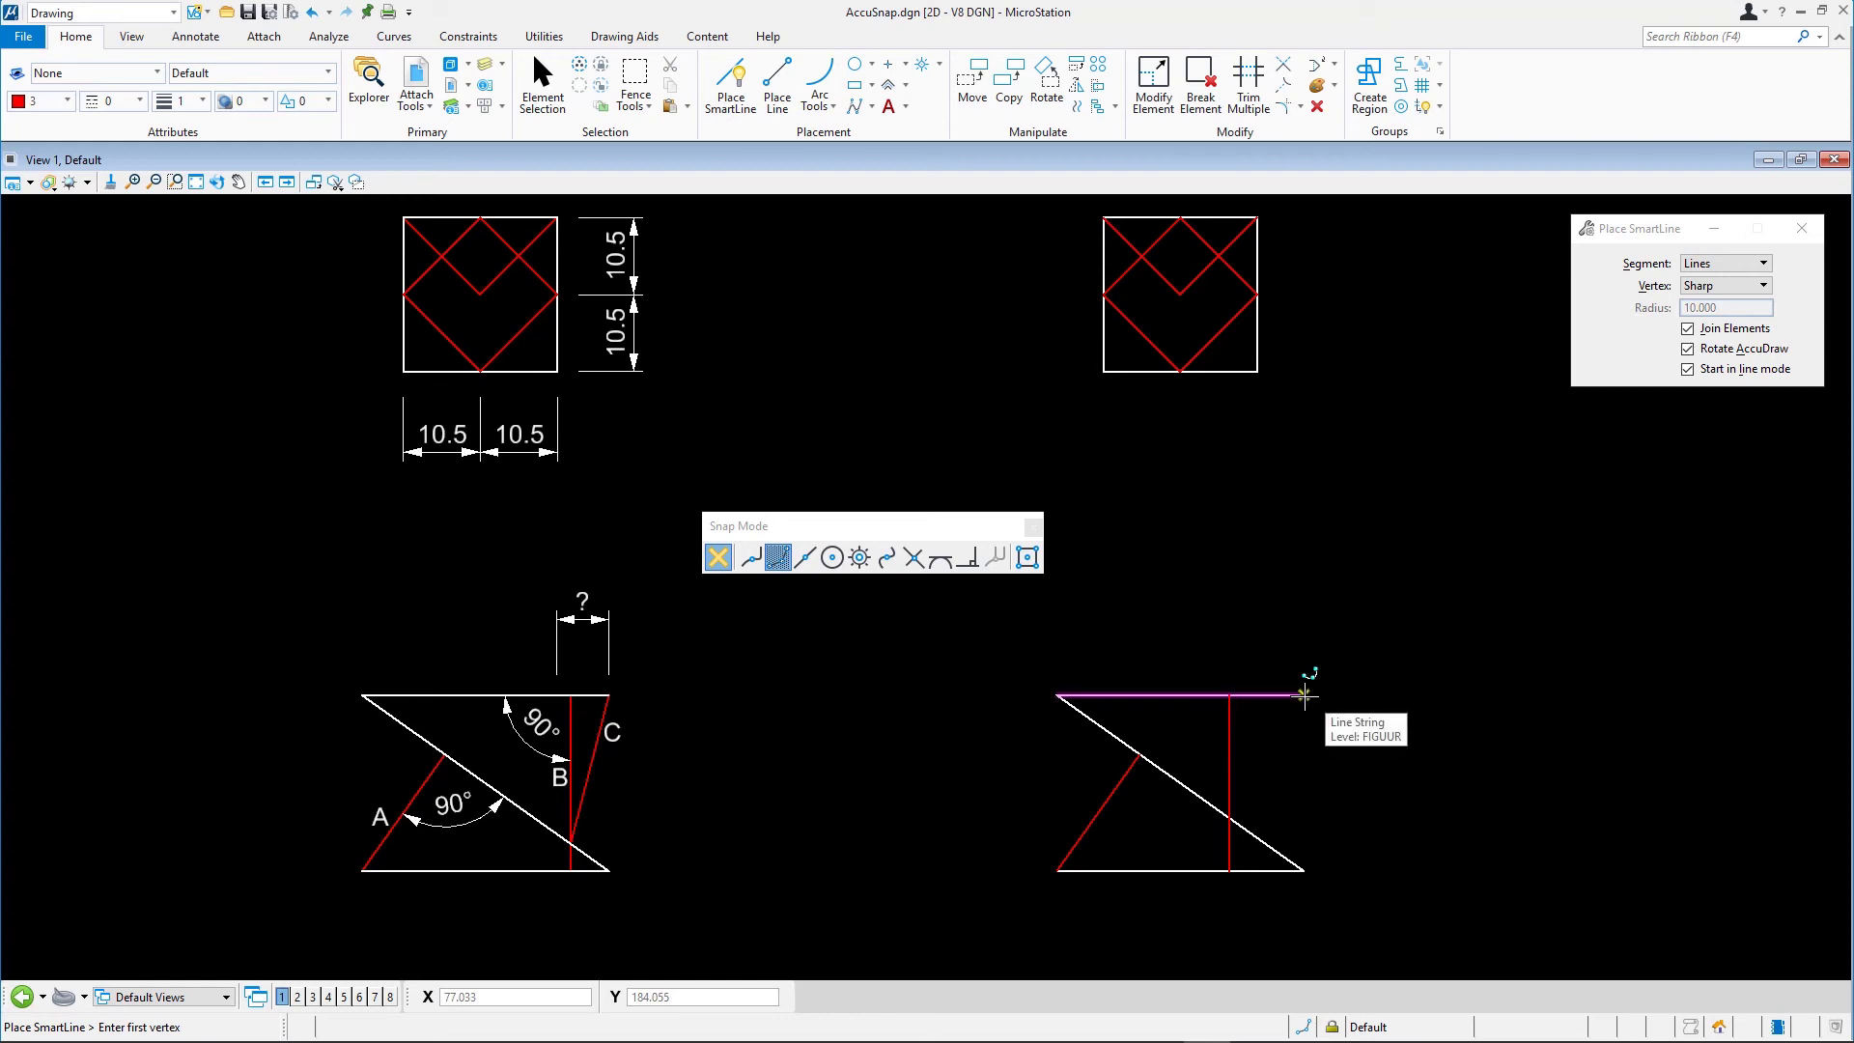
Start a red line at the top edge's right endpoint, using Intersection snap
{"action": "left_click", "coordinate": [1304, 694]}
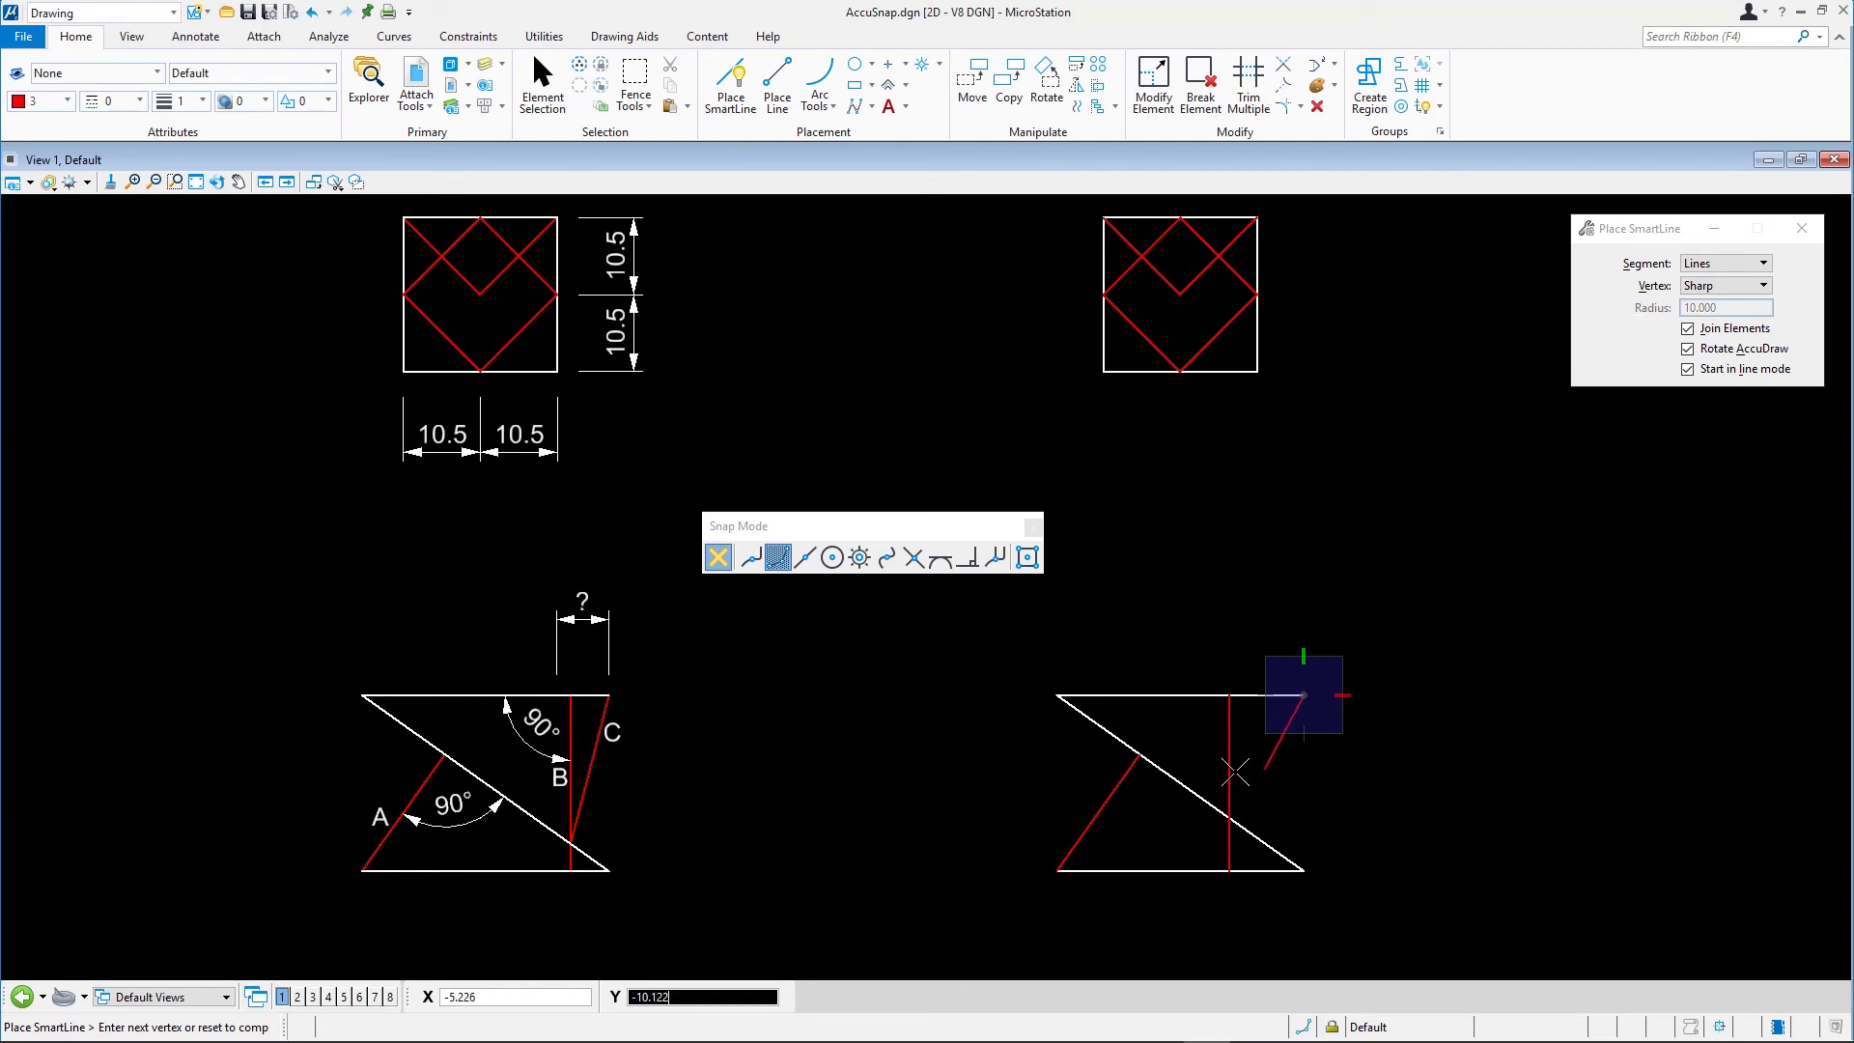
{"action": "left_click", "coordinate": [911, 557]}
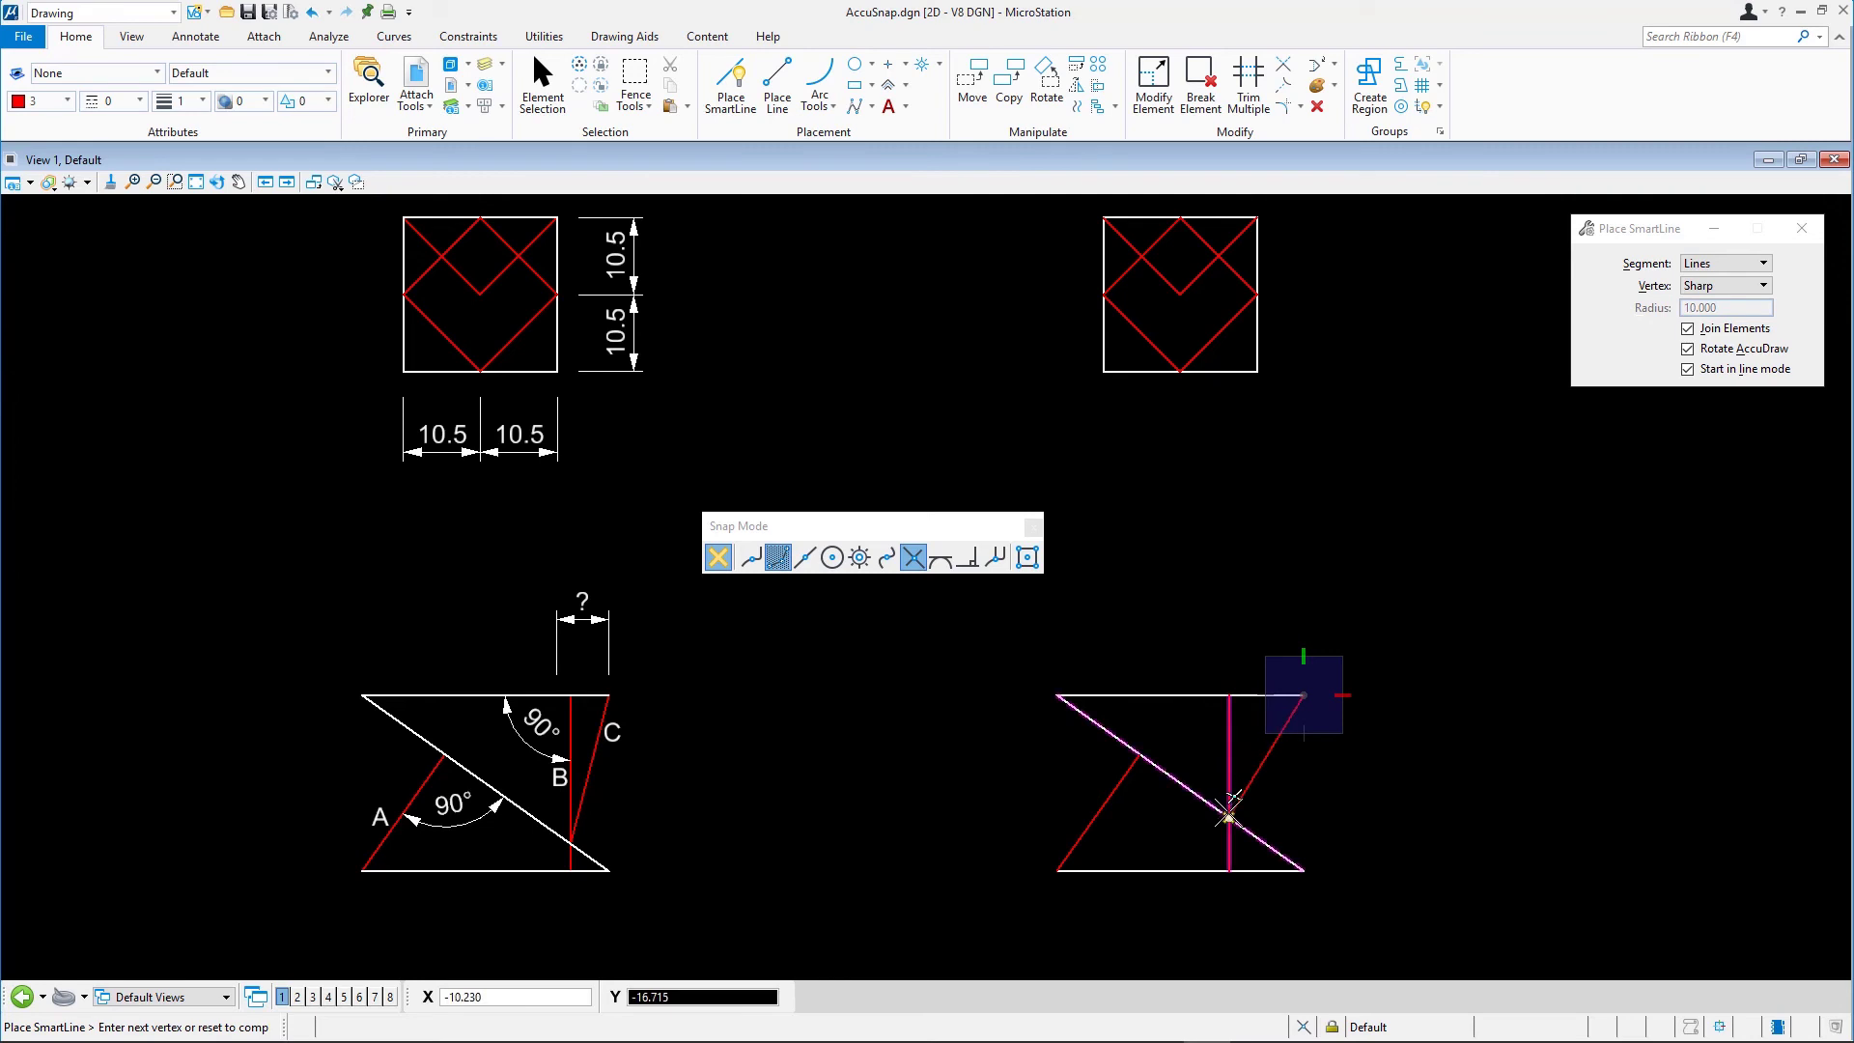
{"action": "mouse_move", "coordinate": [1229, 816]}
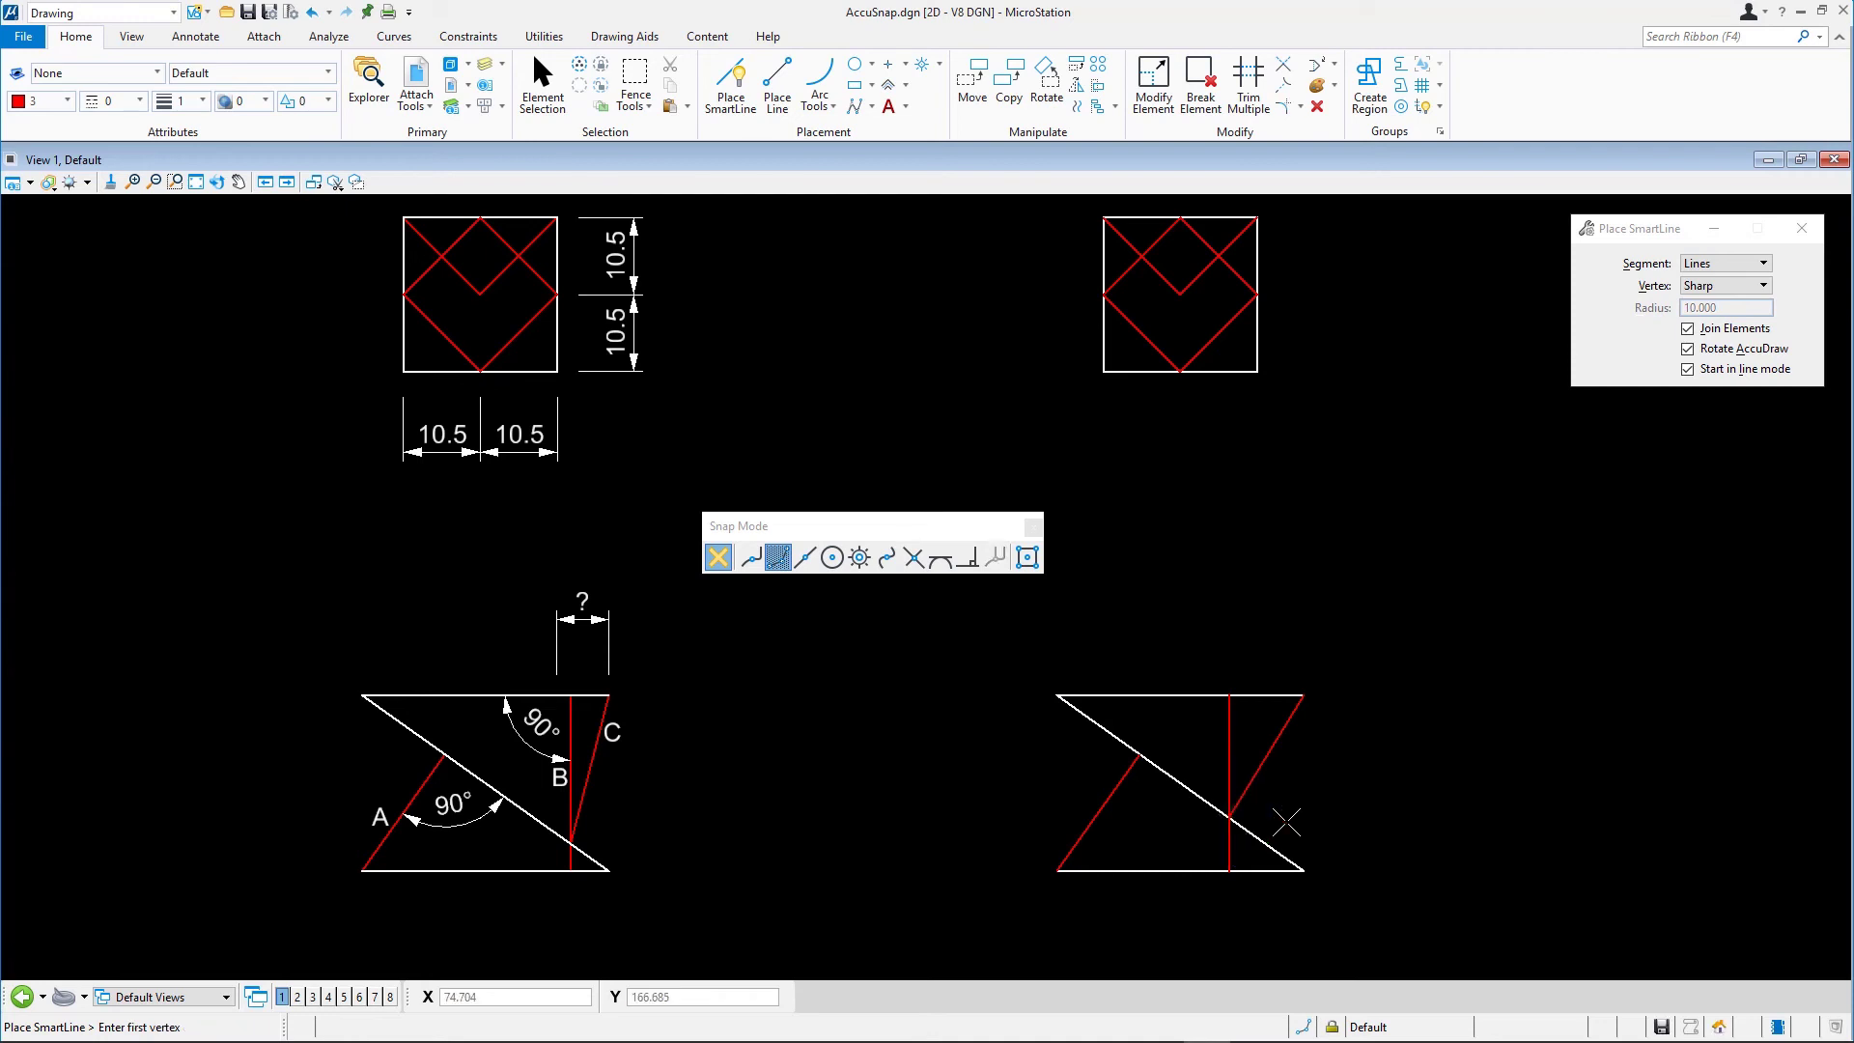
{"action": "mouse_move", "coordinate": [1294, 813]}
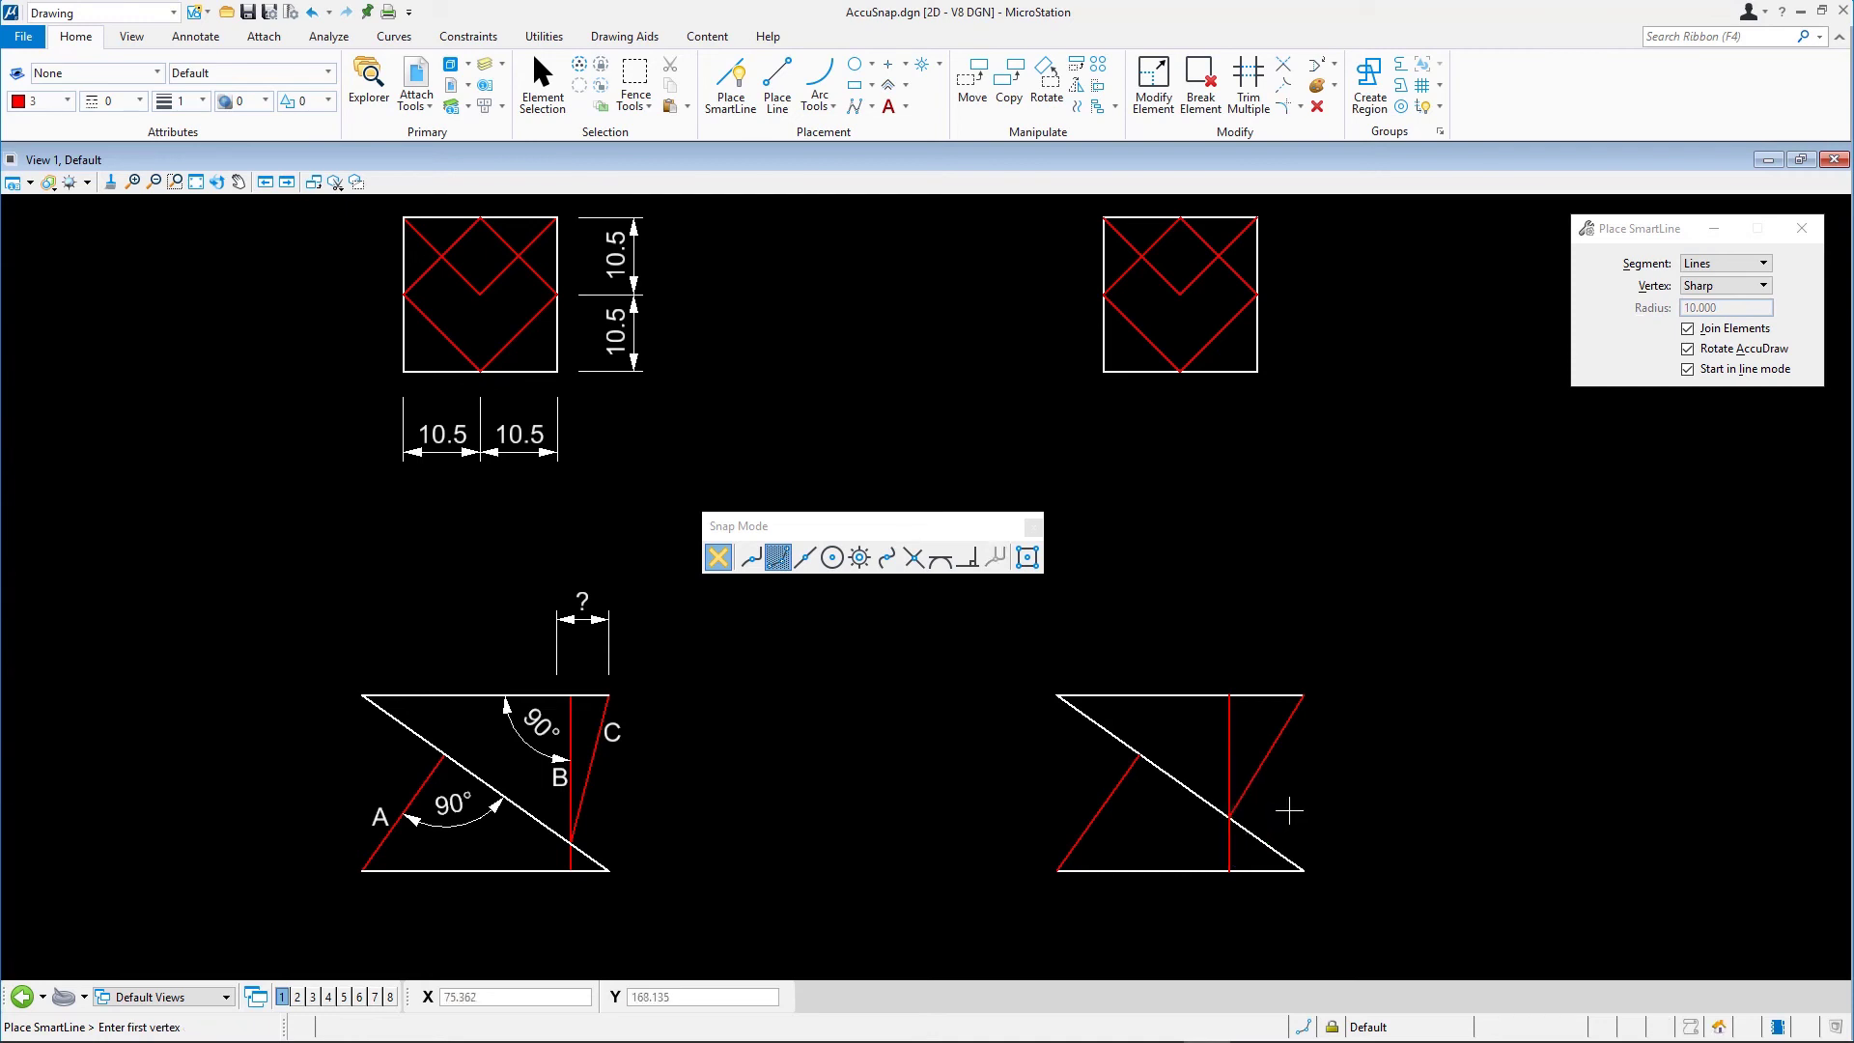
{"action": "mouse_move", "coordinate": [1084, 721]}
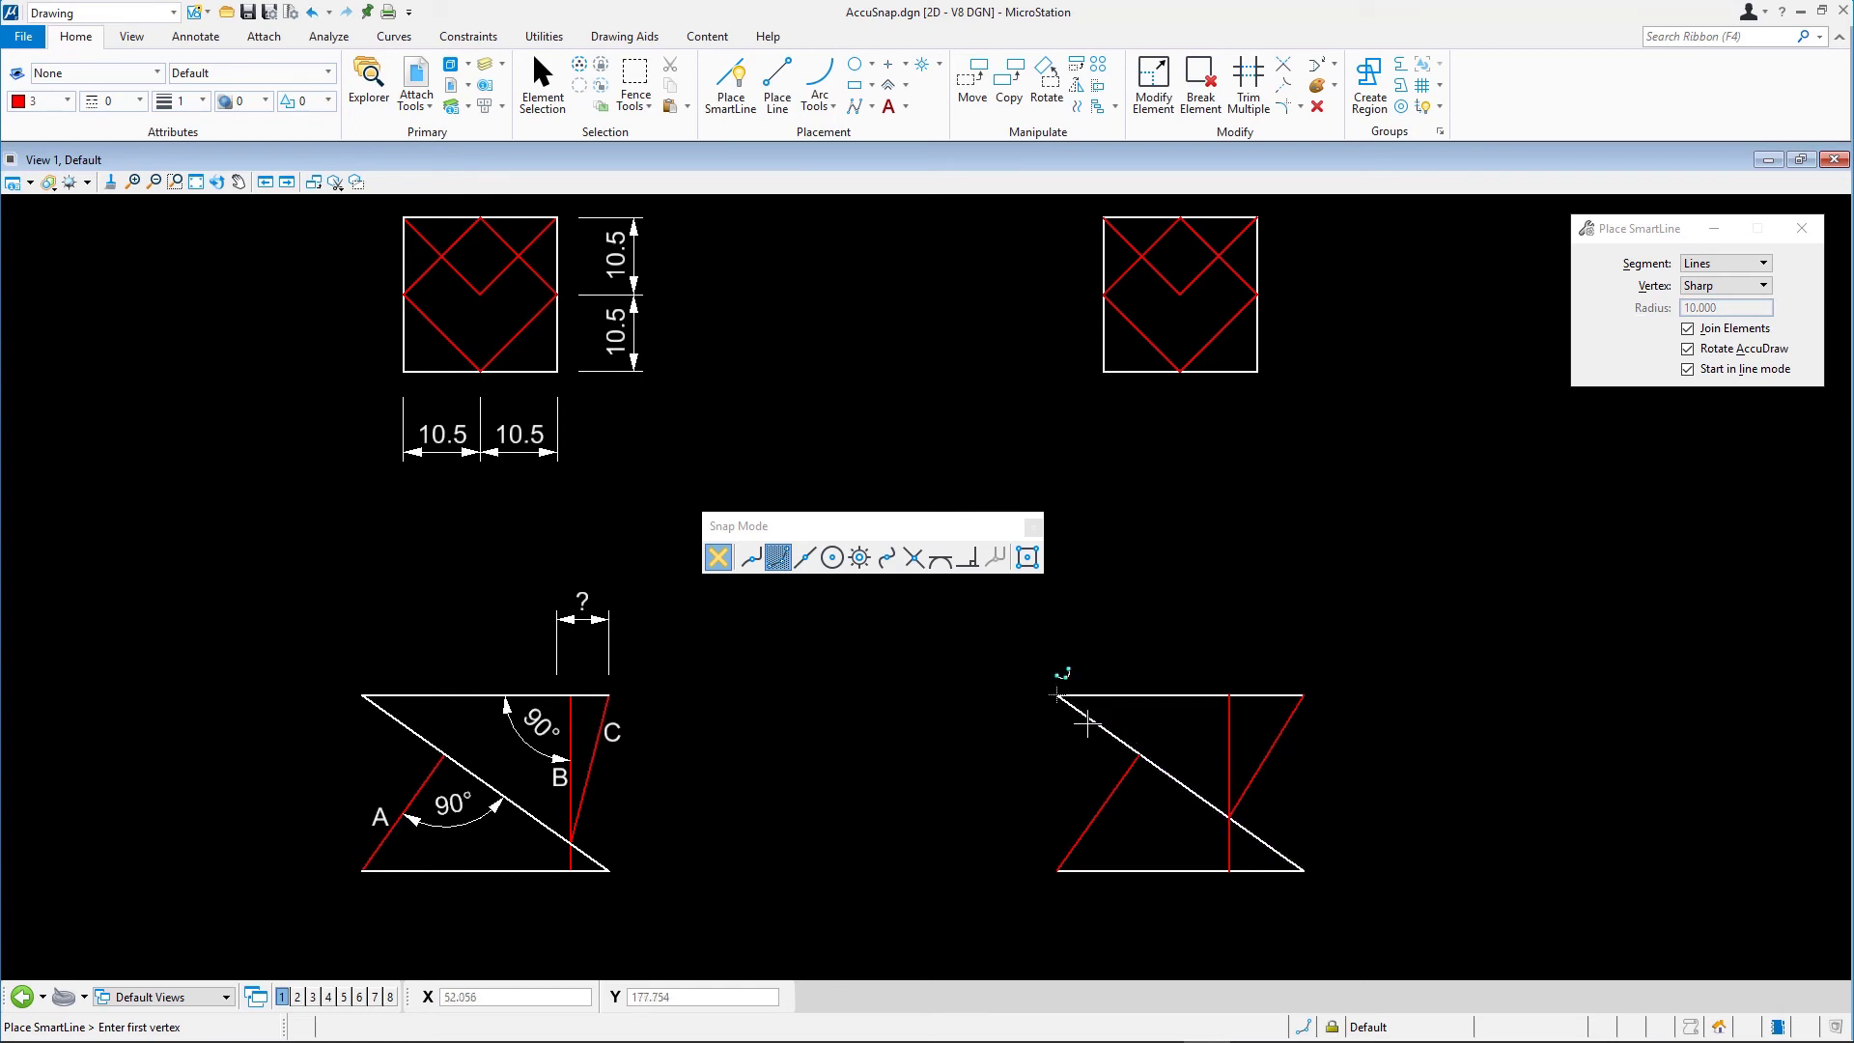
{"action": "left_click", "coordinate": [885, 557]}
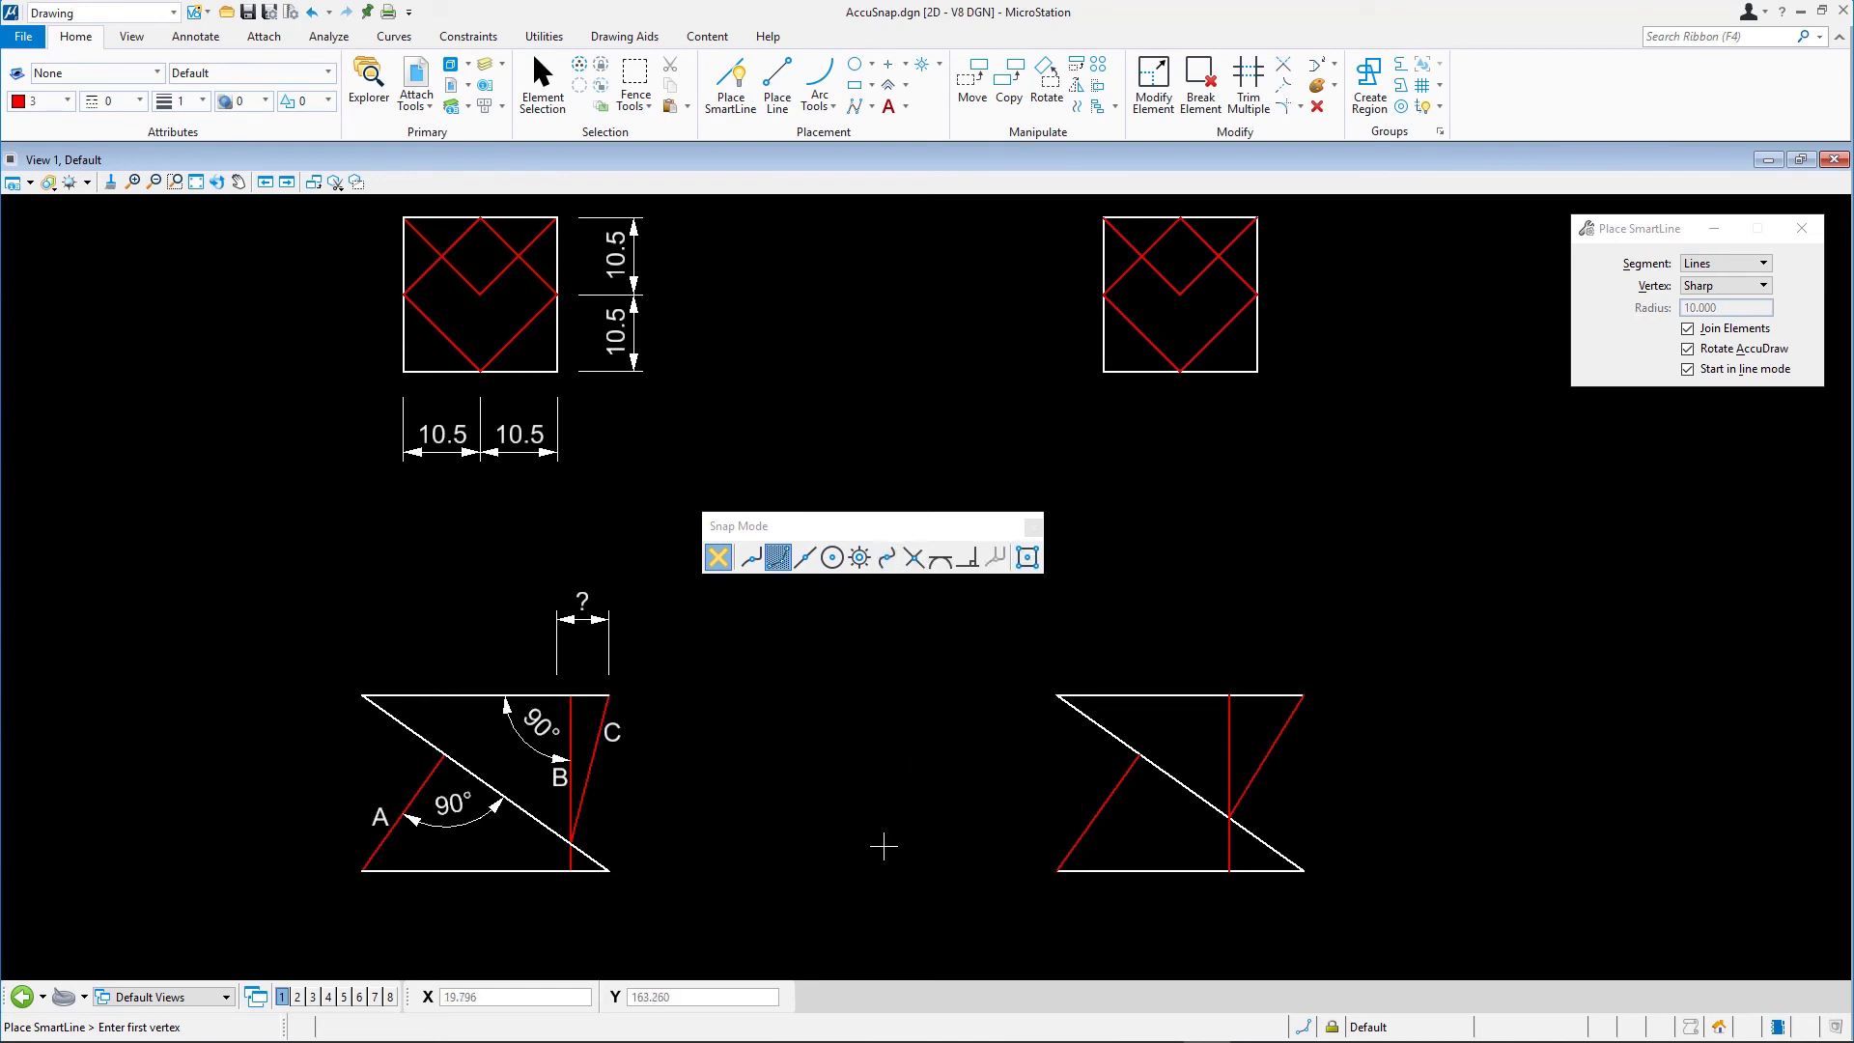
{"action": "mouse_move", "coordinate": [883, 809]}
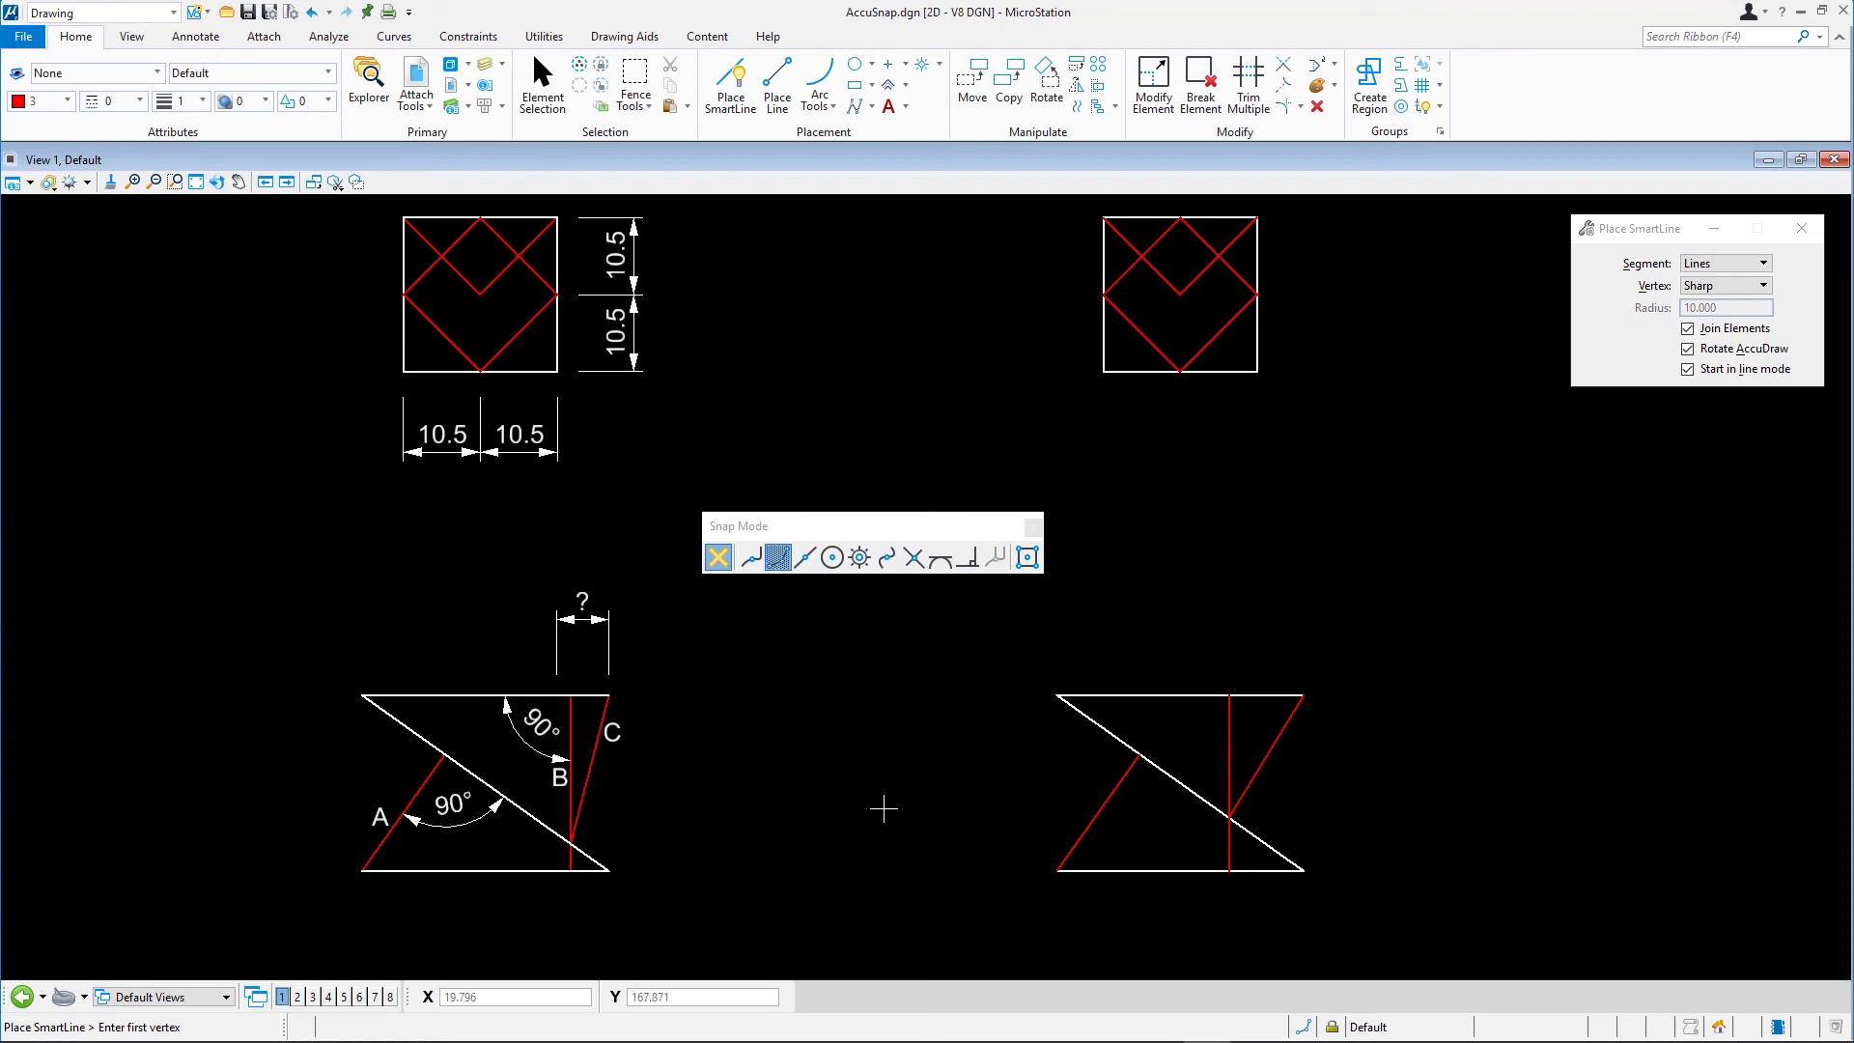
{"action": "mouse_move", "coordinate": [907, 771]}
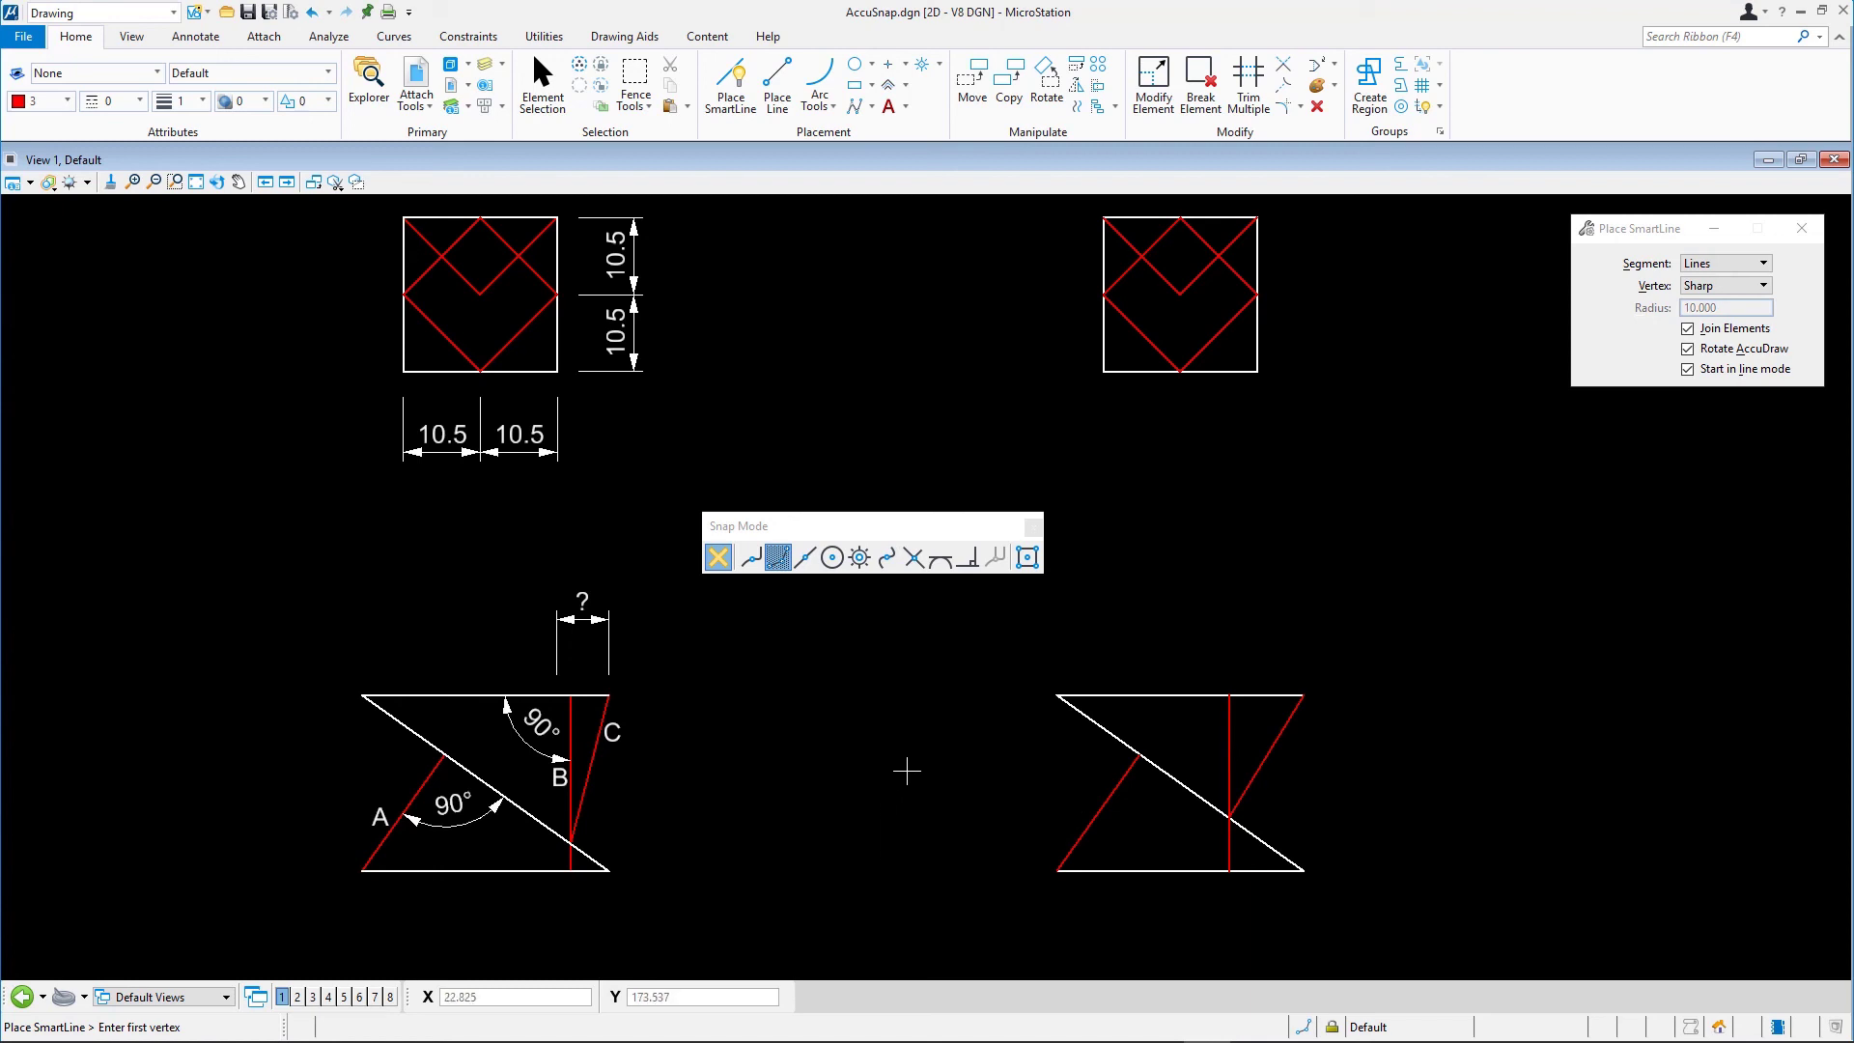
{"action": "mouse_move", "coordinate": [931, 763]}
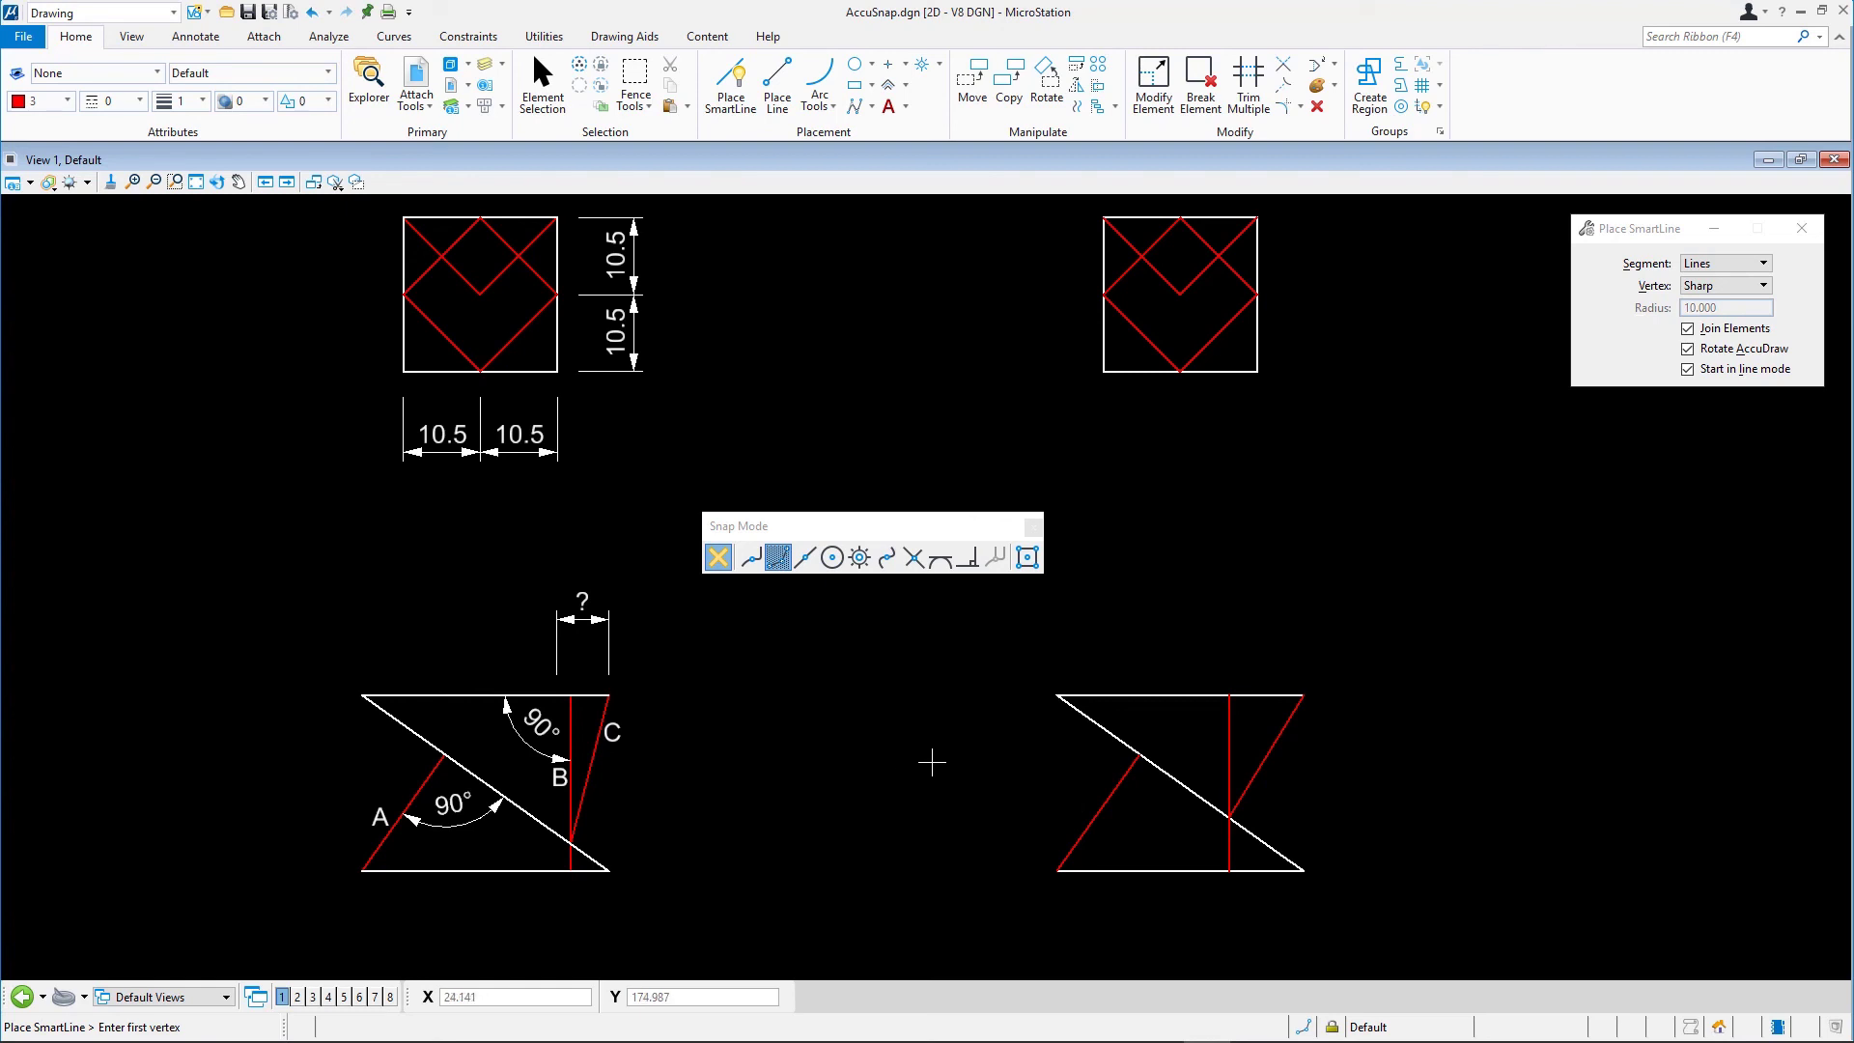
{"action": "mouse_move", "coordinate": [1090, 664]}
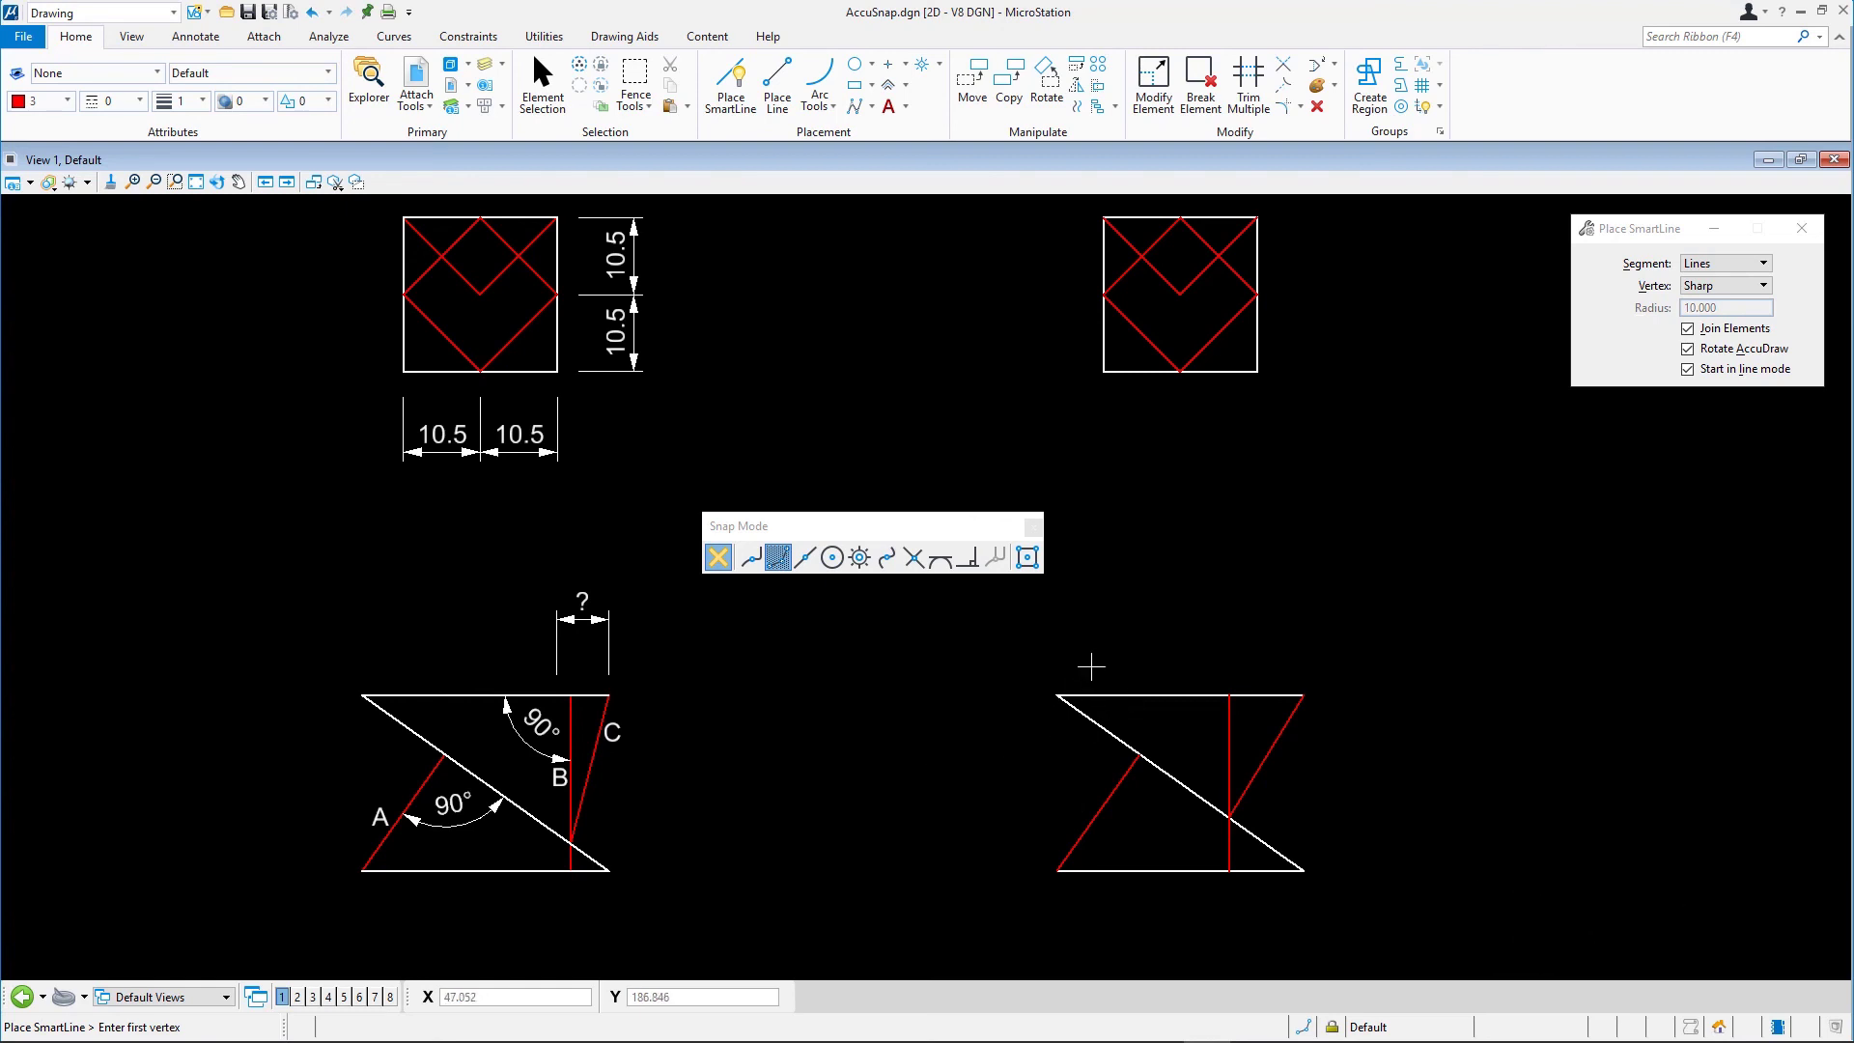
{"action": "mouse_move", "coordinate": [1070, 716]}
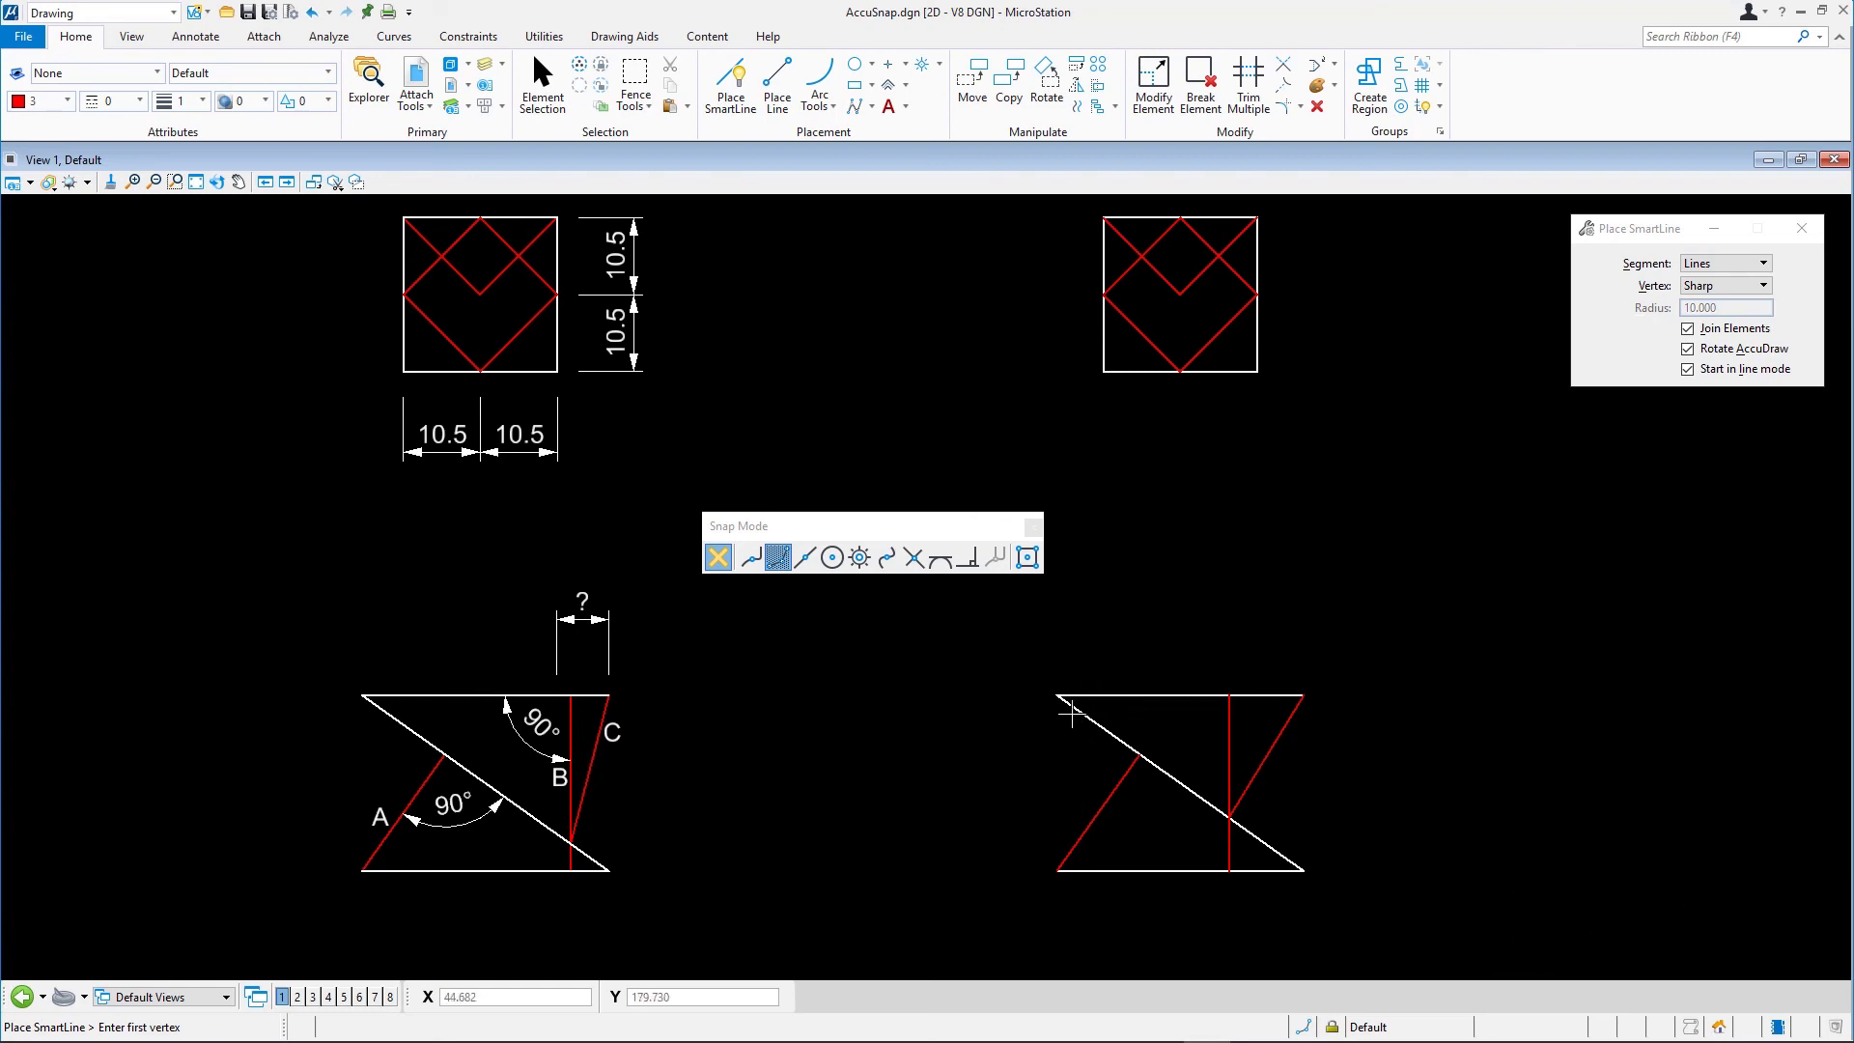